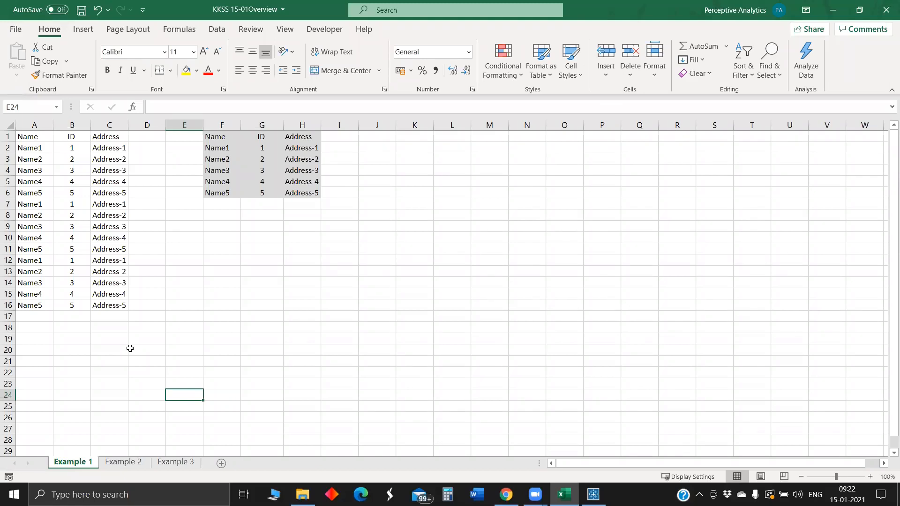
pyautogui.moveTo(137, 448)
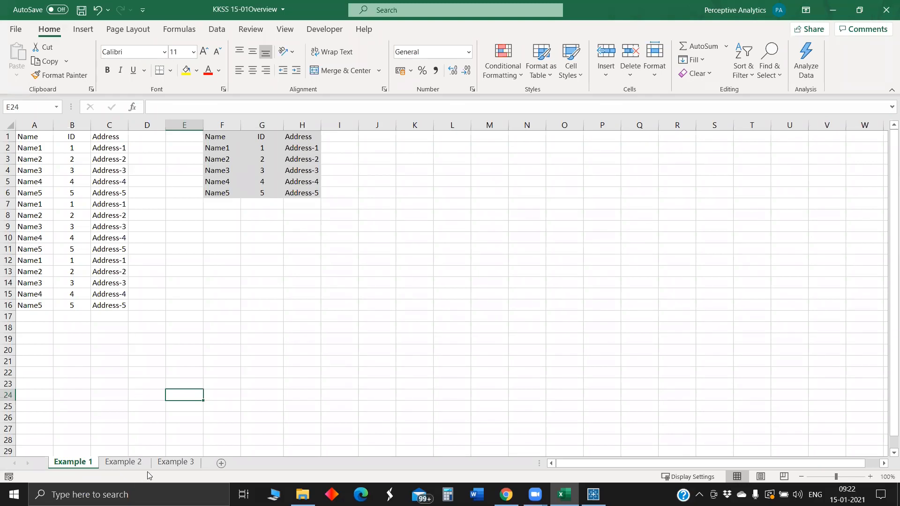
pyautogui.moveTo(141, 436)
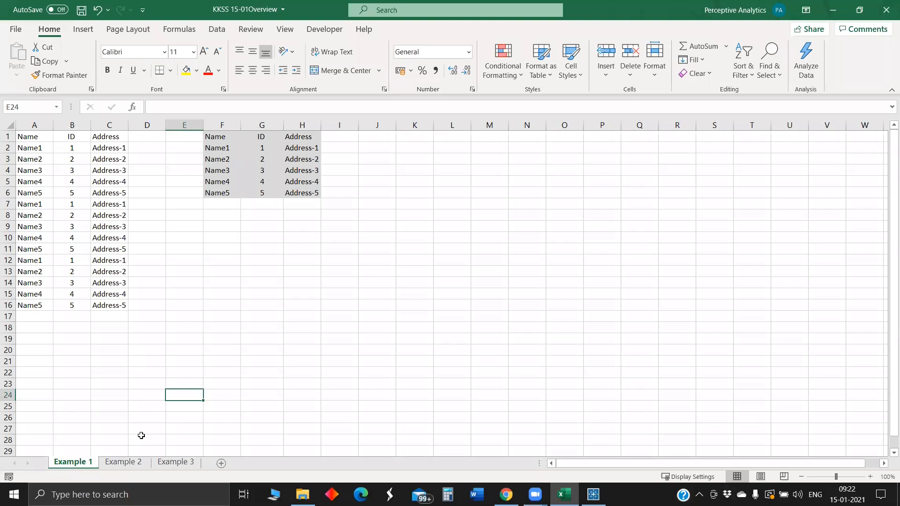
pyautogui.moveTo(152, 384)
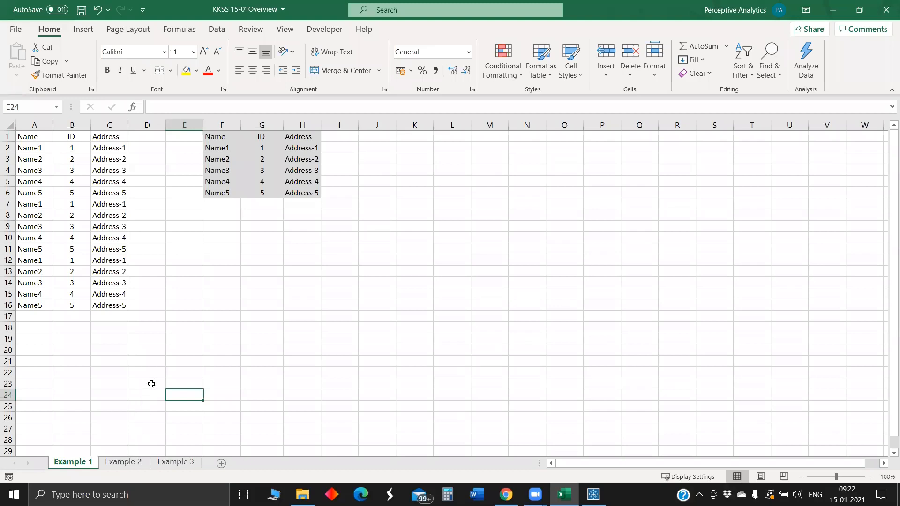
pyautogui.moveTo(124, 381)
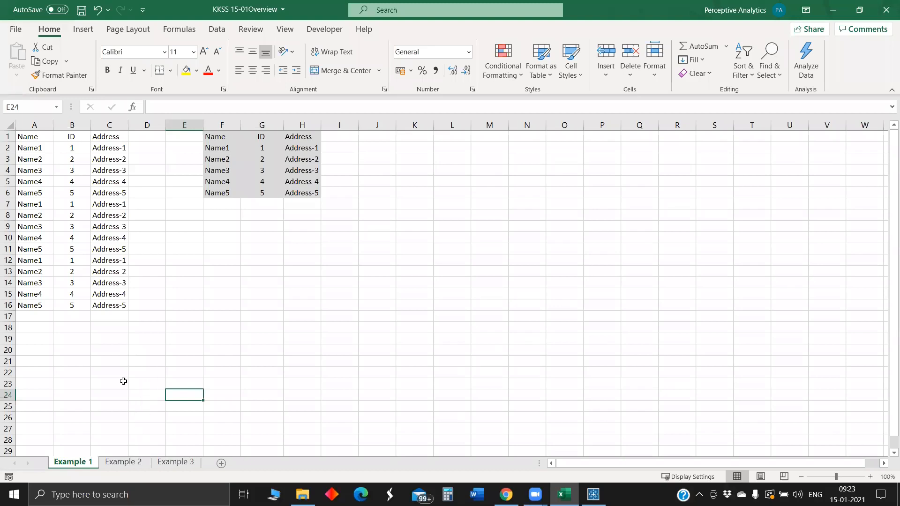
pyautogui.moveTo(123, 346)
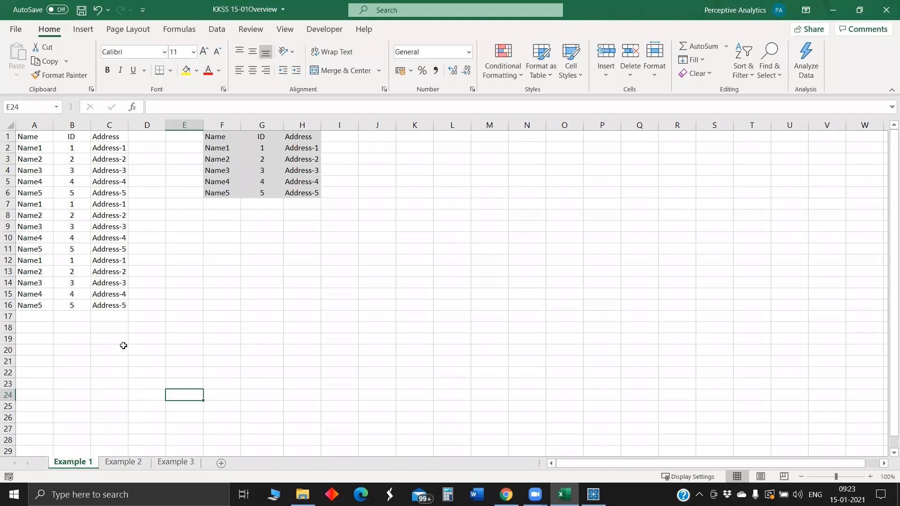
pyautogui.moveTo(122, 313)
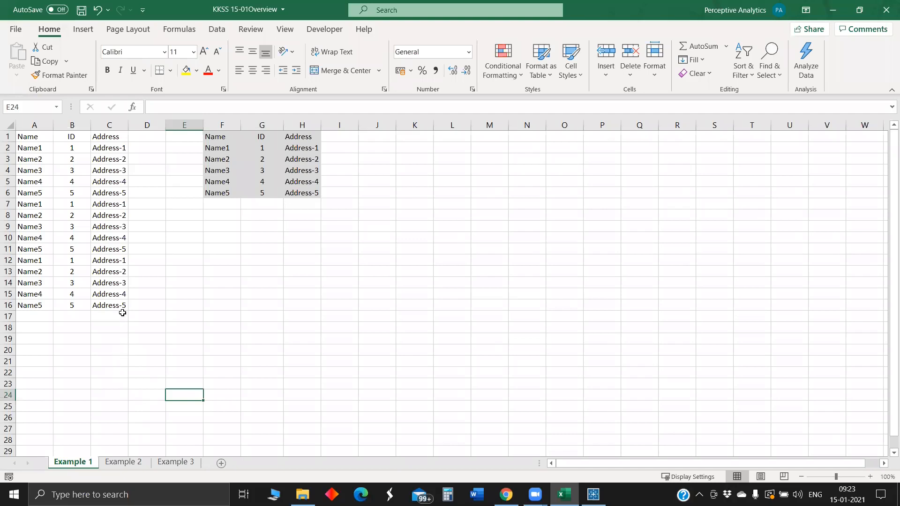
pyautogui.moveTo(125, 303)
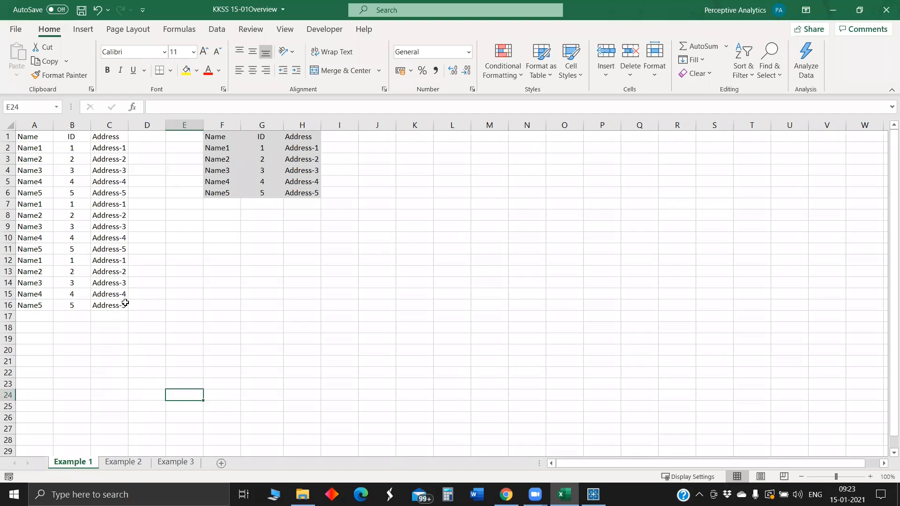
pyautogui.moveTo(124, 235)
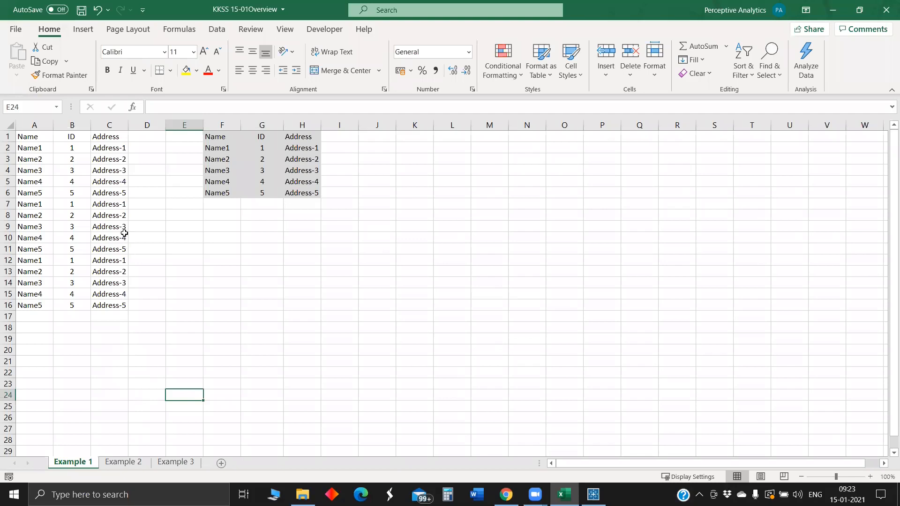
# Select the whole Name, ID and Address list A1:C16 including headers.
pyautogui.moveTo(34, 147); pyautogui.dragTo(72, 181)
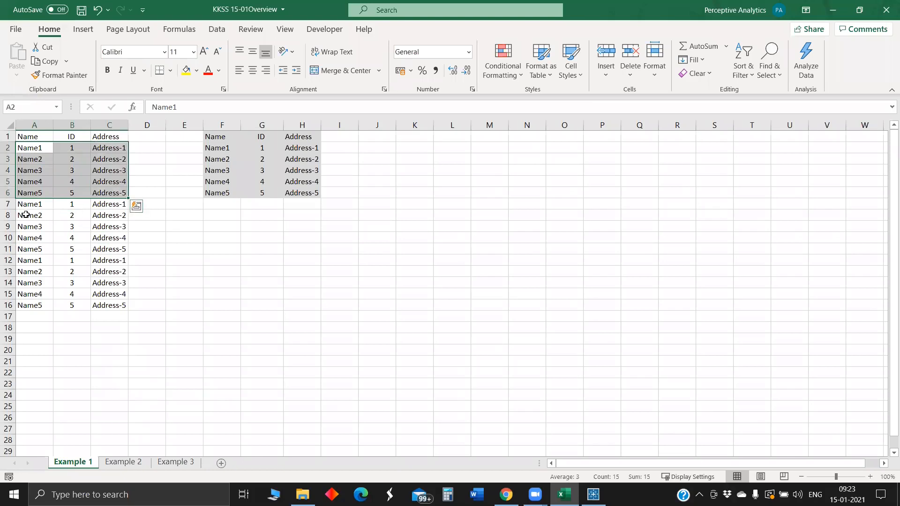
pyautogui.moveTo(40, 281)
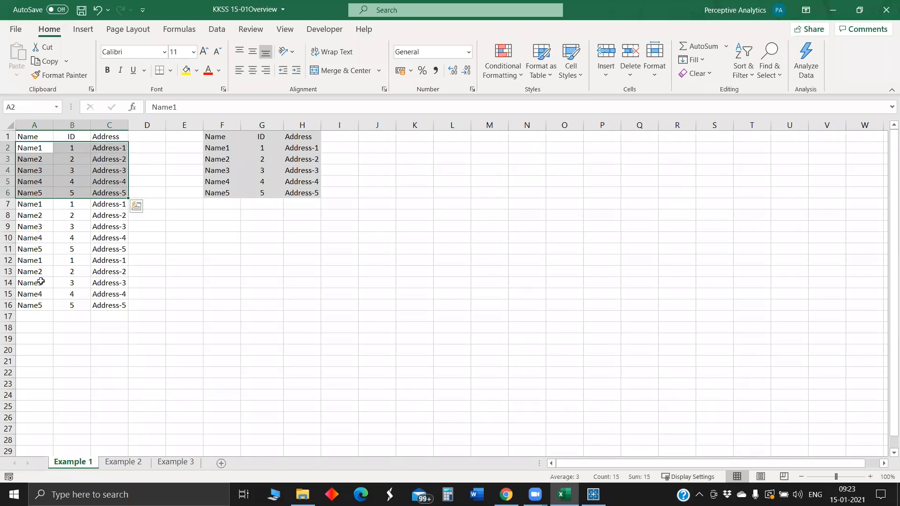
pyautogui.moveTo(70, 262)
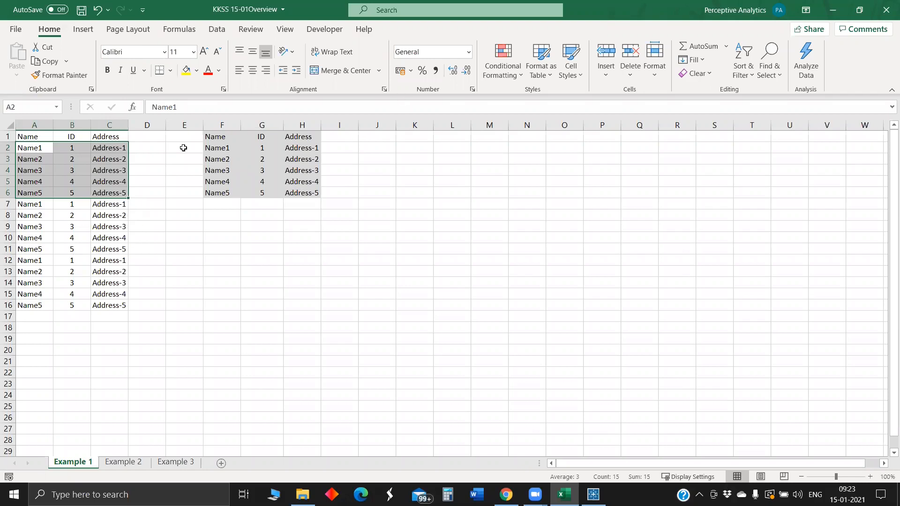
pyautogui.click(34, 137)
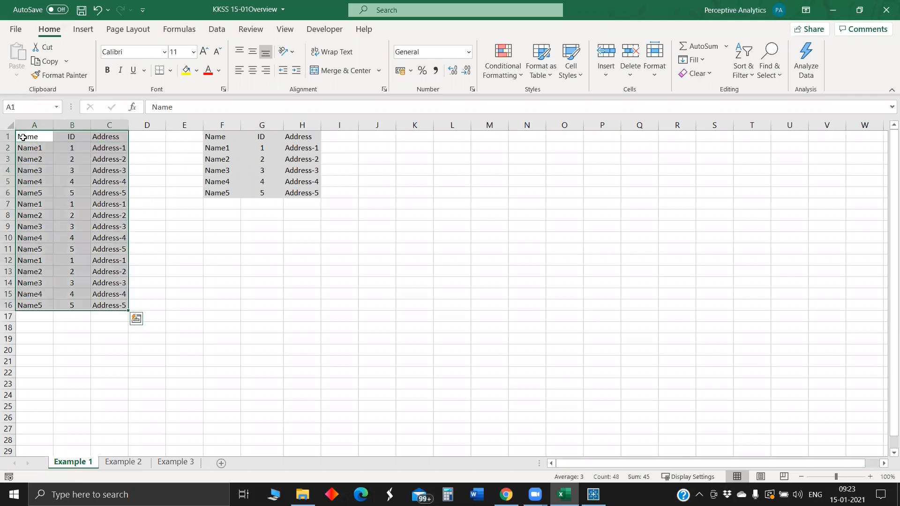
# Remove duplicates across Name, ID and Address leaving five unique rows, then move to Example 2.
pyautogui.click(456, 10)
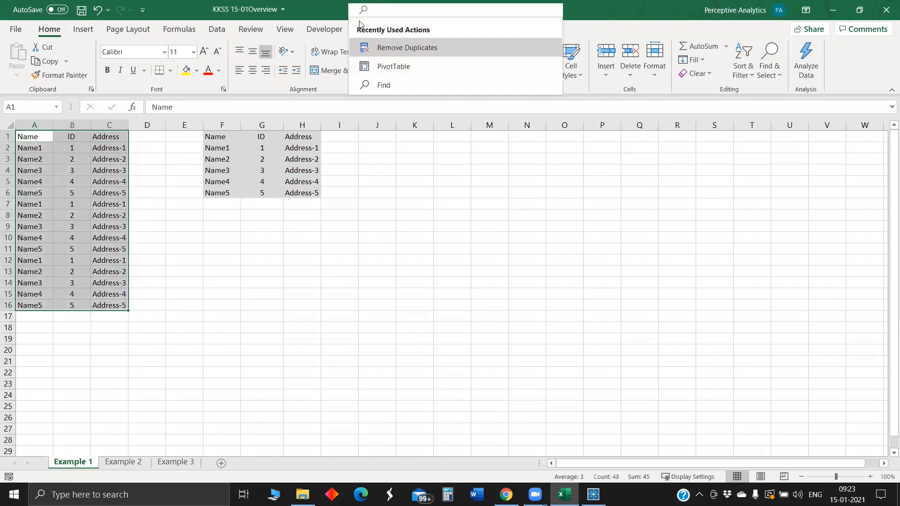
pyautogui.write('rem')
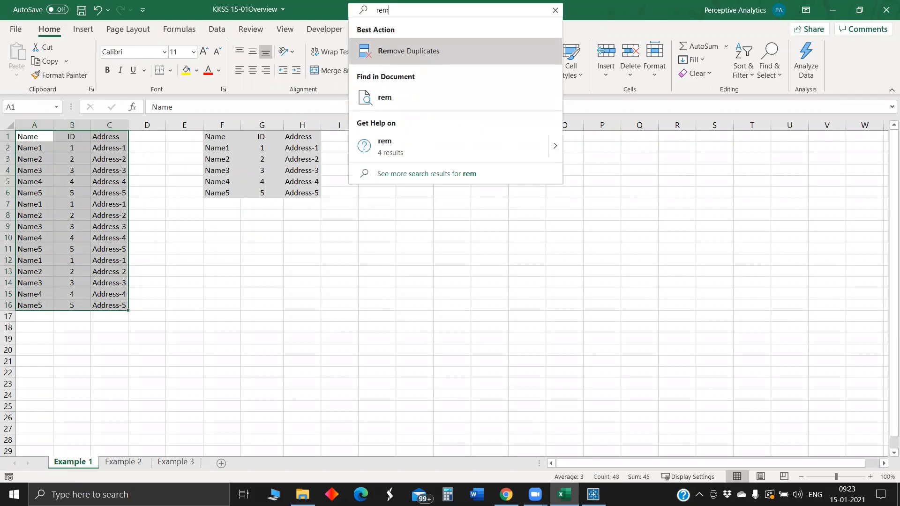
pyautogui.click(408, 50)
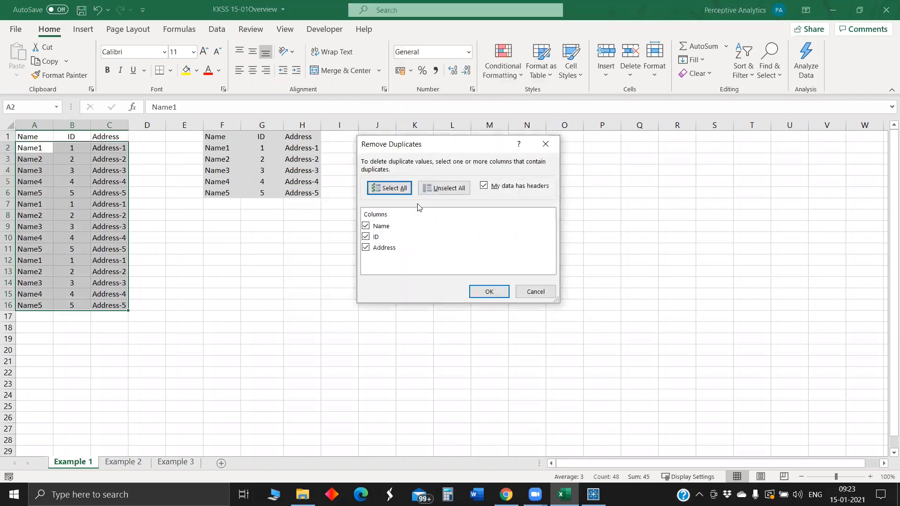
pyautogui.click(488, 292)
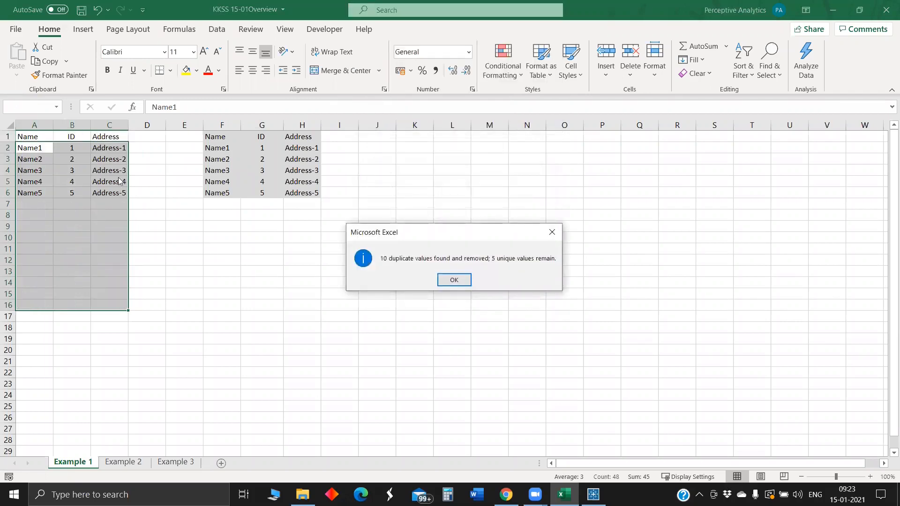
pyautogui.moveTo(551, 232)
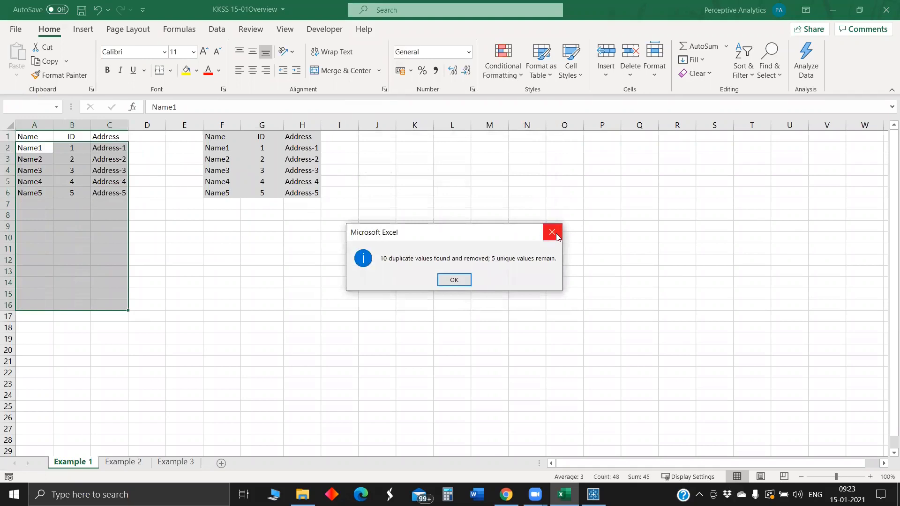
pyautogui.click(453, 279)
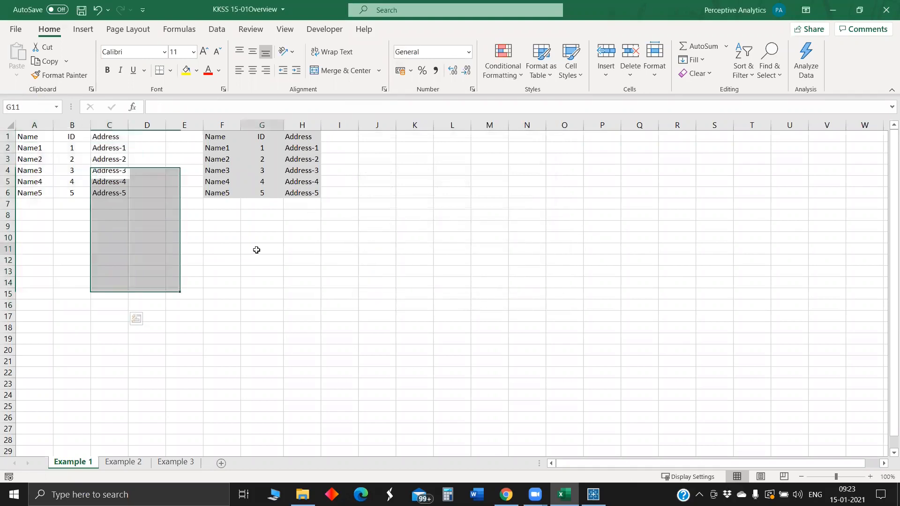
pyautogui.click(262, 248)
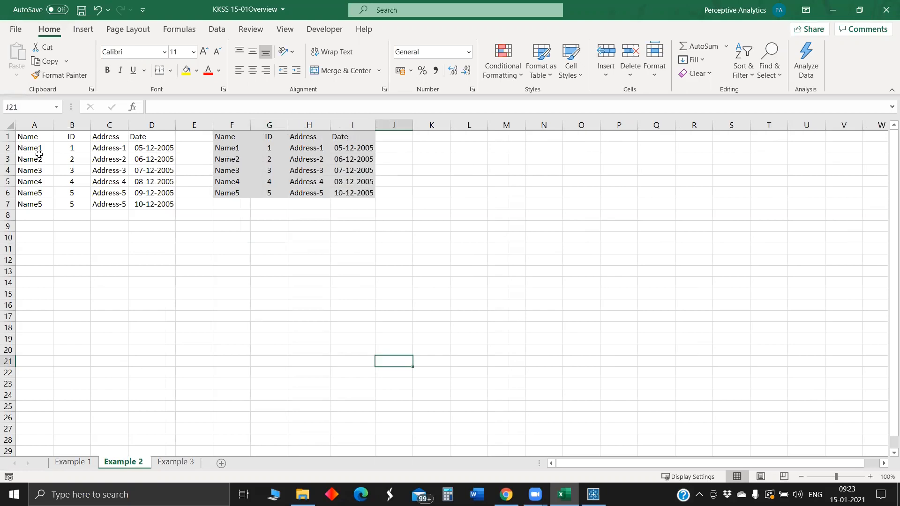
pyautogui.moveTo(148, 137)
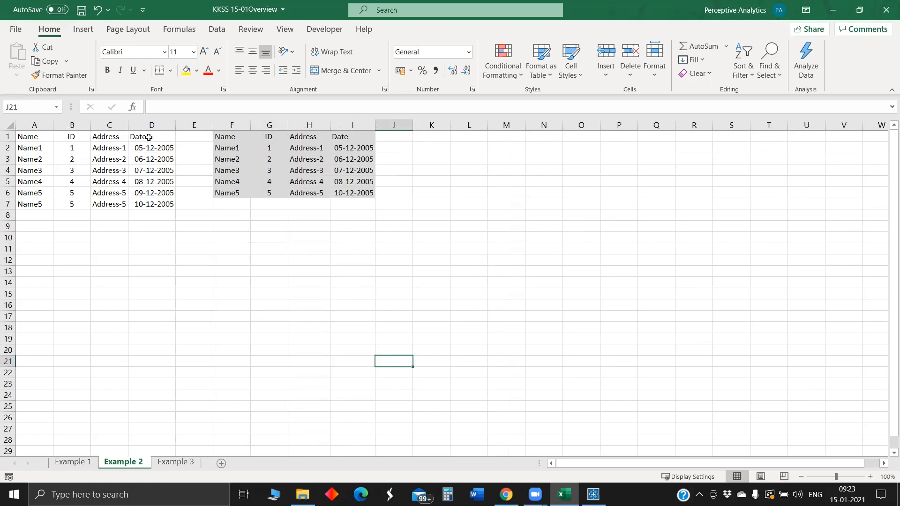
pyautogui.moveTo(50, 213)
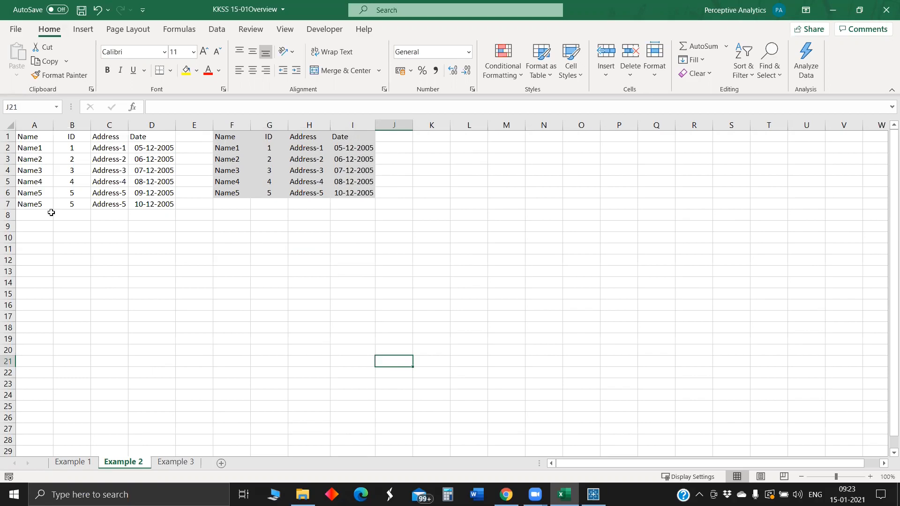
pyautogui.moveTo(147, 202)
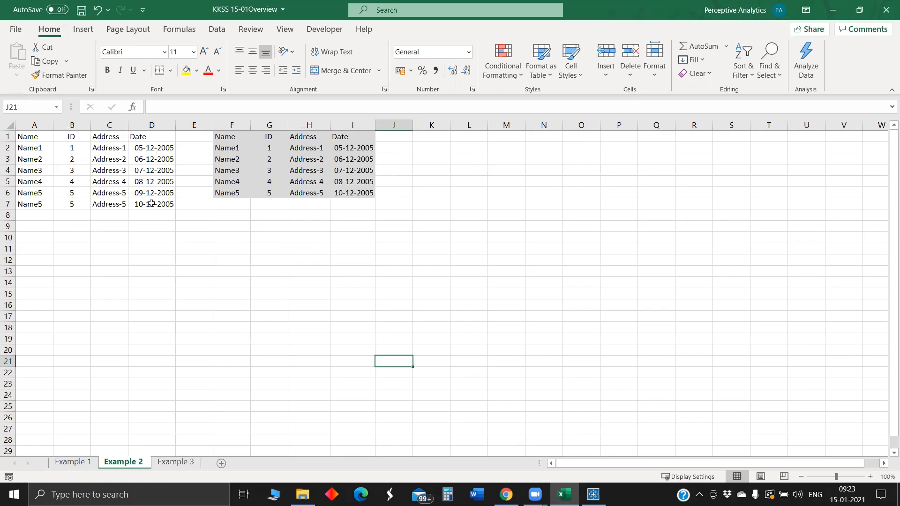
pyautogui.moveTo(203, 204)
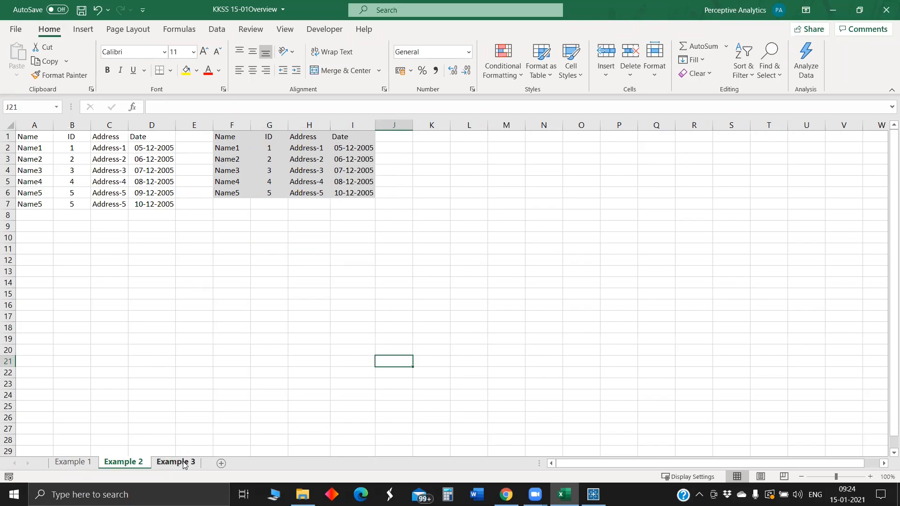
# Switch to the Example 3 sheet with repeated purchase dates per customer.
pyautogui.click(175, 462)
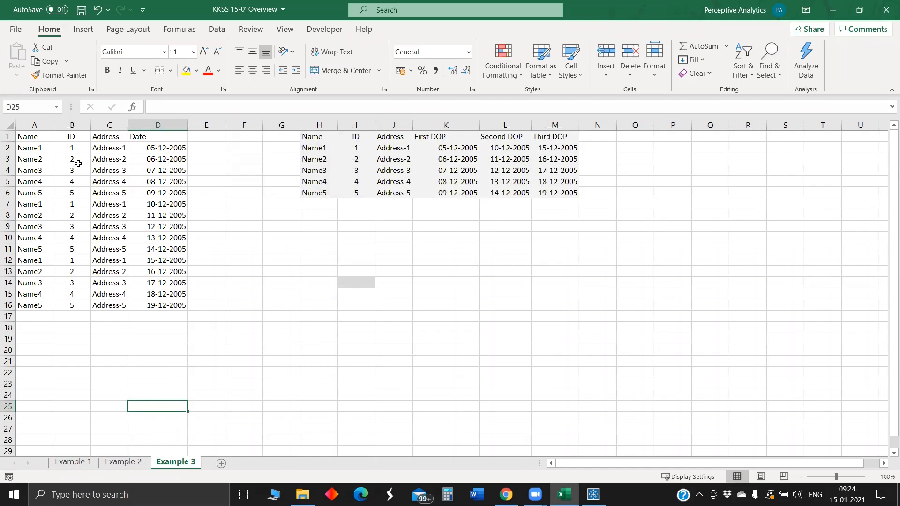
pyautogui.moveTo(85, 170)
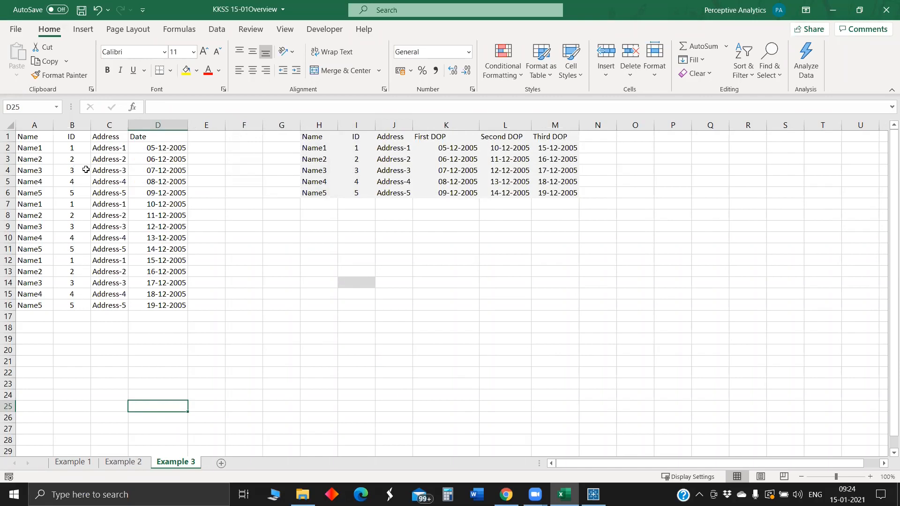
pyautogui.moveTo(123, 154)
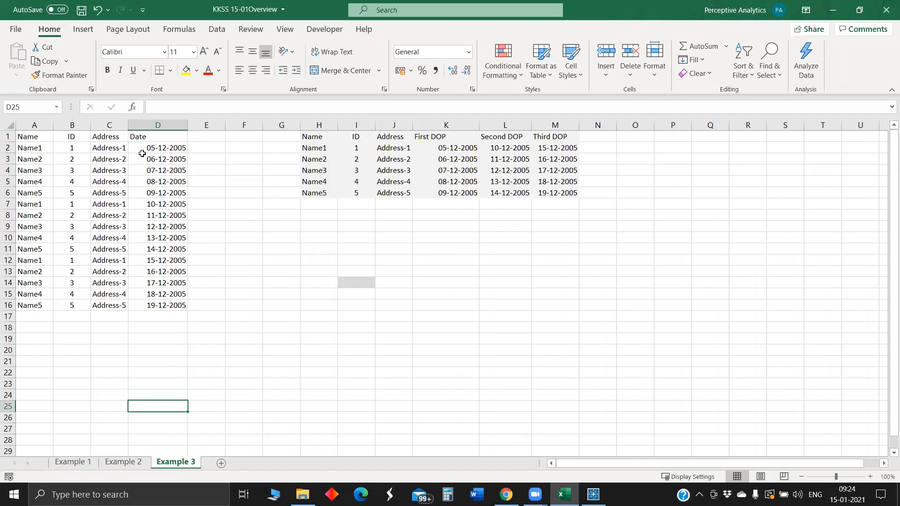
pyautogui.moveTo(106, 175)
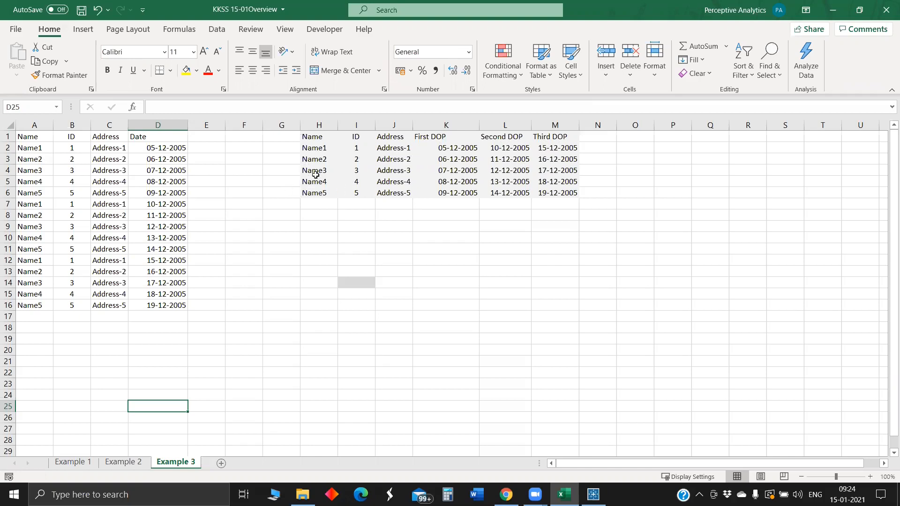
pyautogui.moveTo(283, 211)
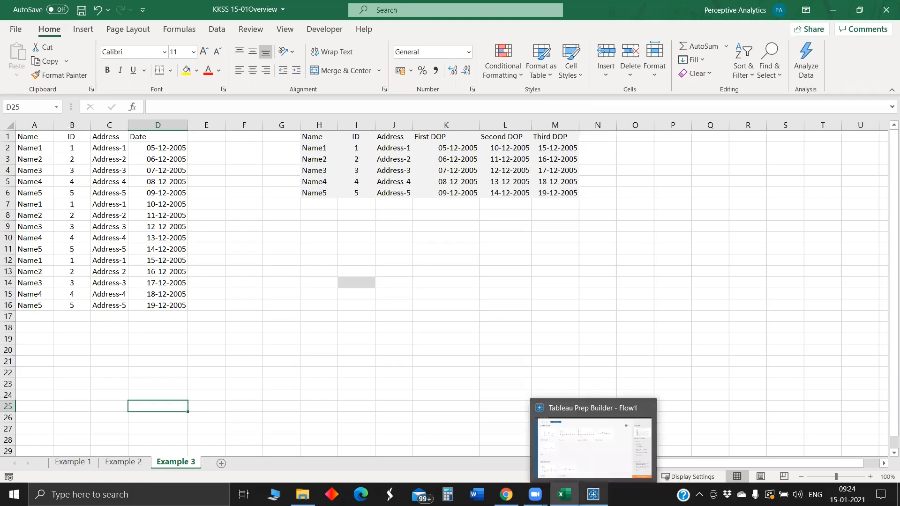
# Connect the flow to the Dup records Excel workbook in the KKSS 15-01 folder.
pyautogui.click(593, 448)
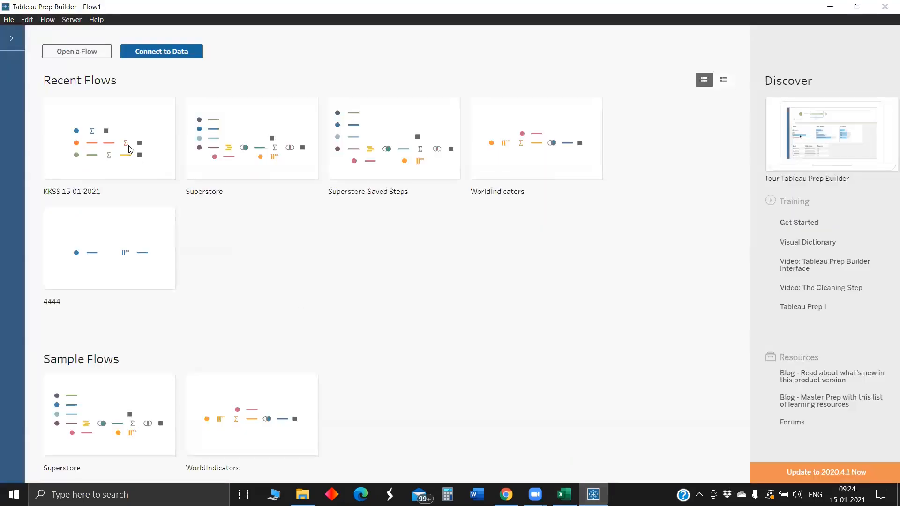
pyautogui.moveTo(132, 178)
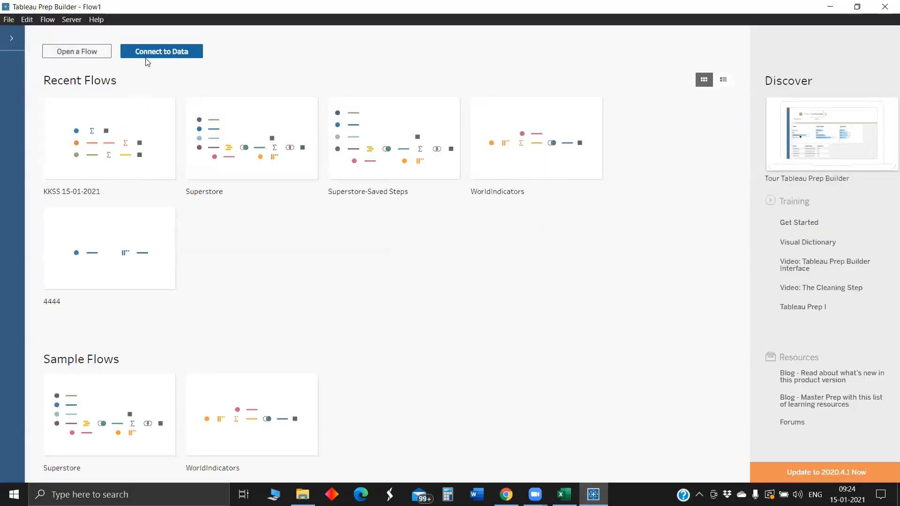
pyautogui.click(161, 50)
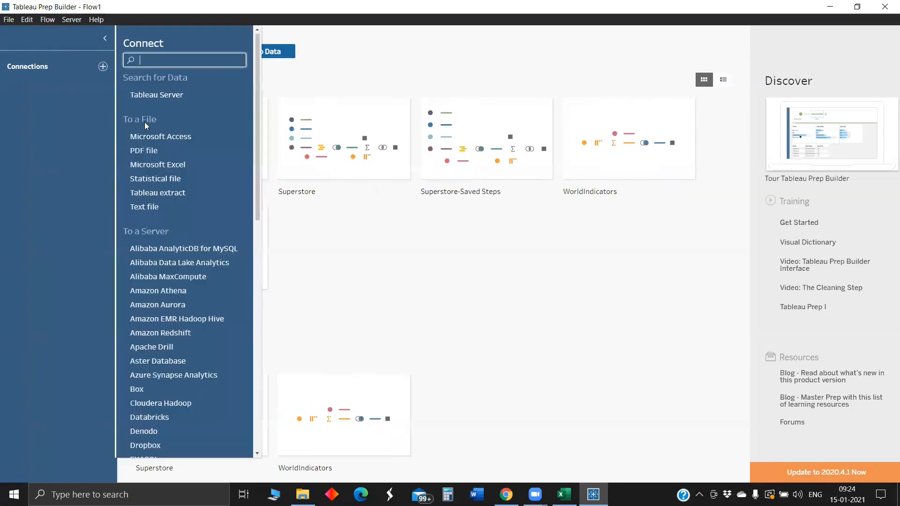
pyautogui.moveTo(189, 165)
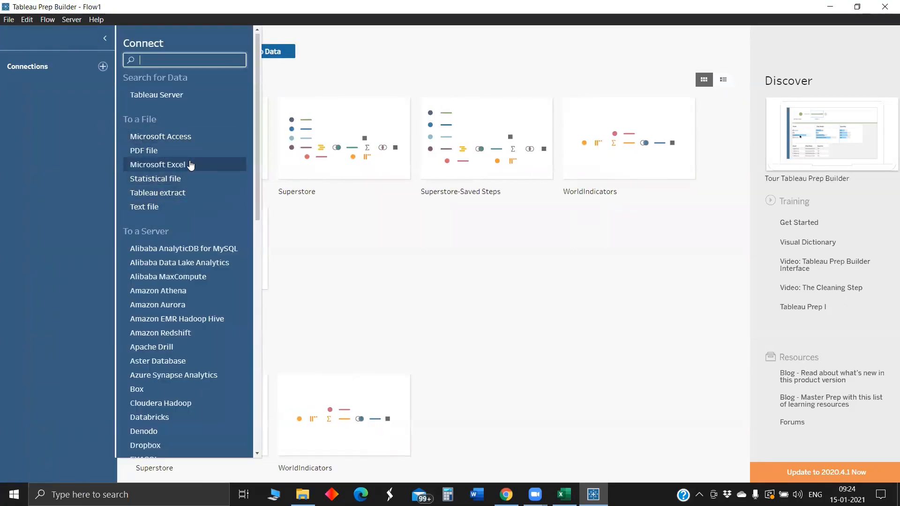
pyautogui.click(157, 165)
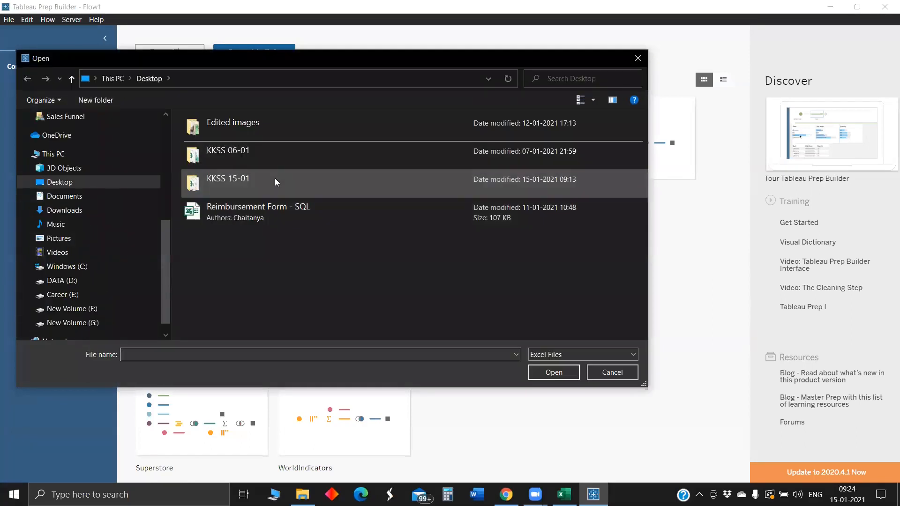
pyautogui.doubleClick(227, 178)
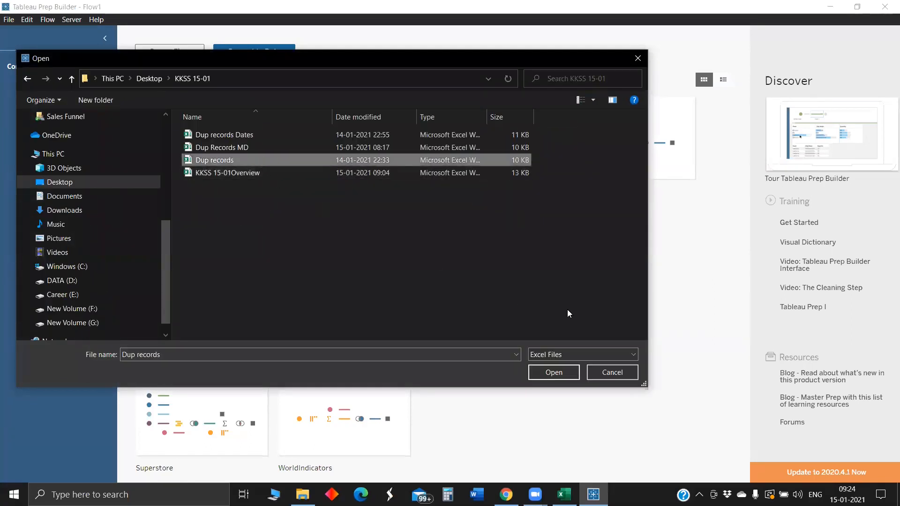
pyautogui.click(552, 372)
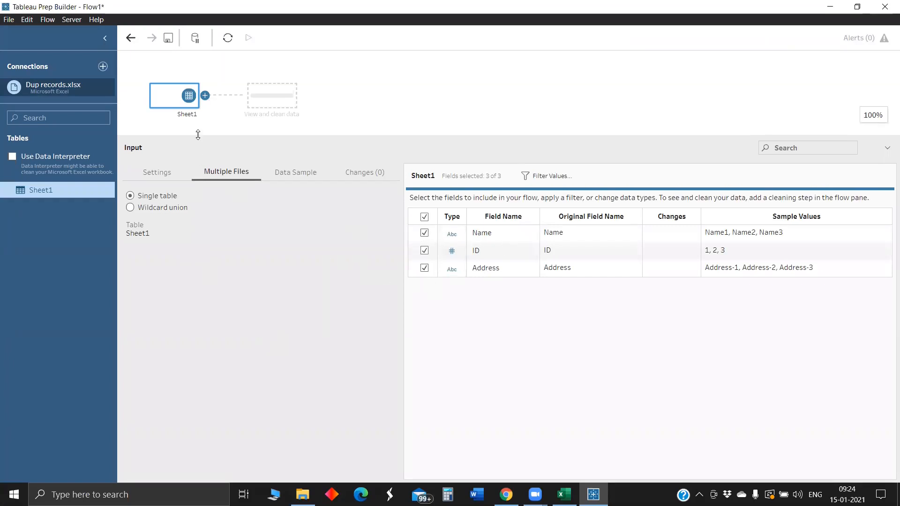
# Add a Clean Step after Sheet1 profiling Name, ID and Address.
pyautogui.click(204, 95)
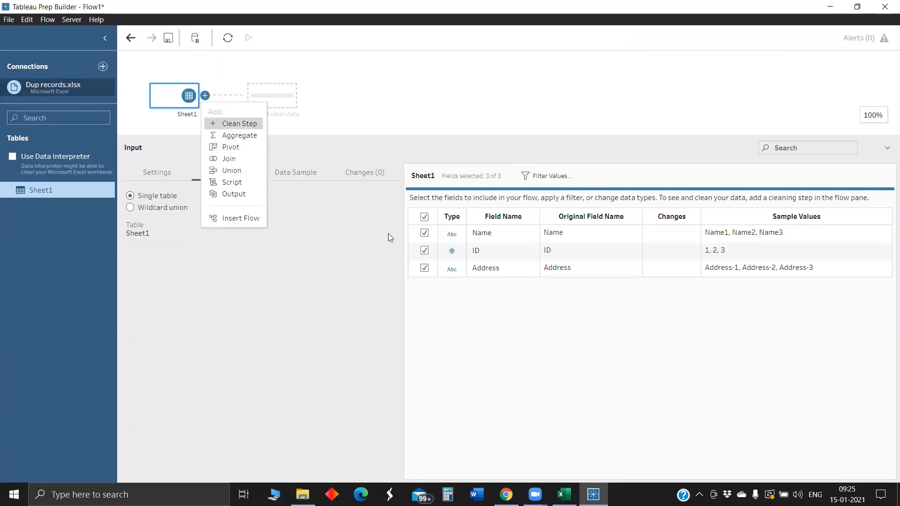
pyautogui.click(236, 123)
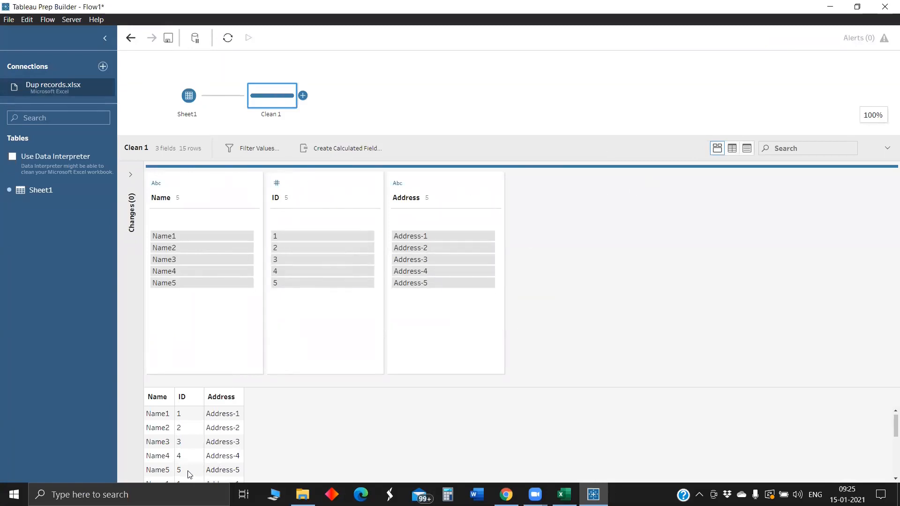
pyautogui.moveTo(157, 159)
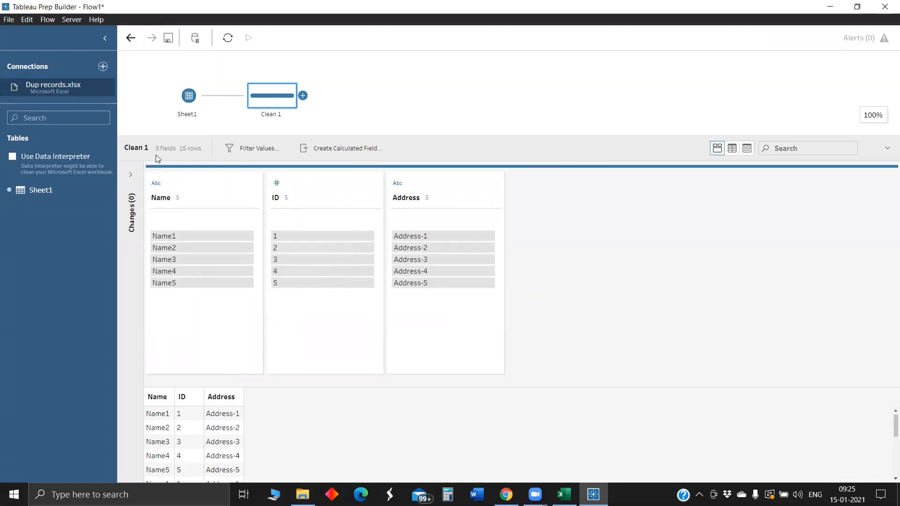
pyautogui.moveTo(193, 148)
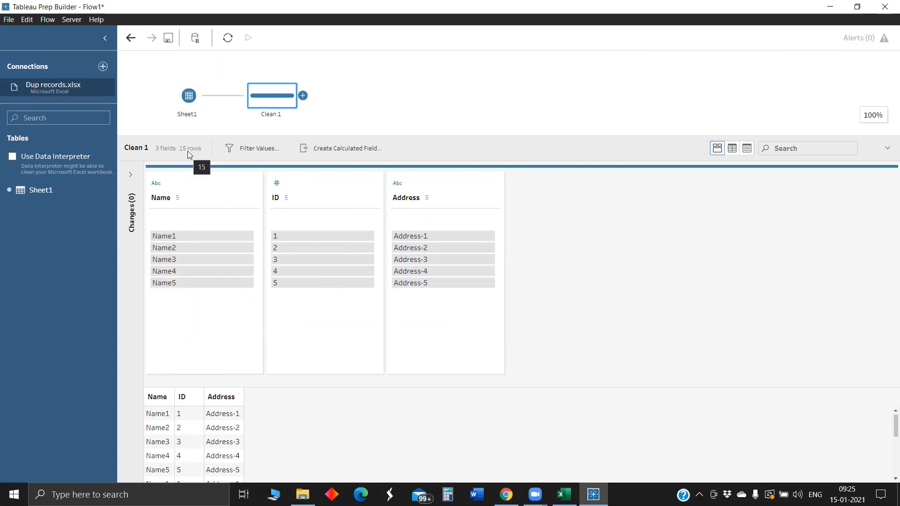
pyautogui.moveTo(184, 157)
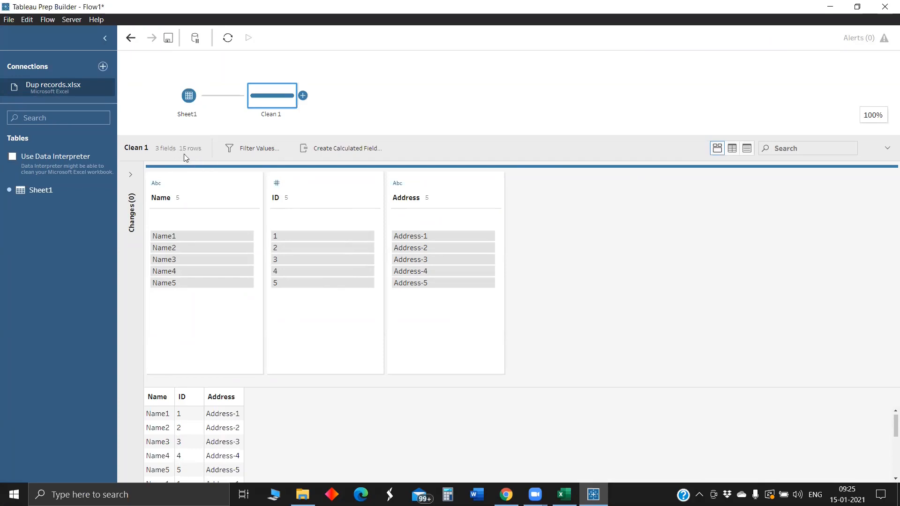
pyautogui.moveTo(205, 163)
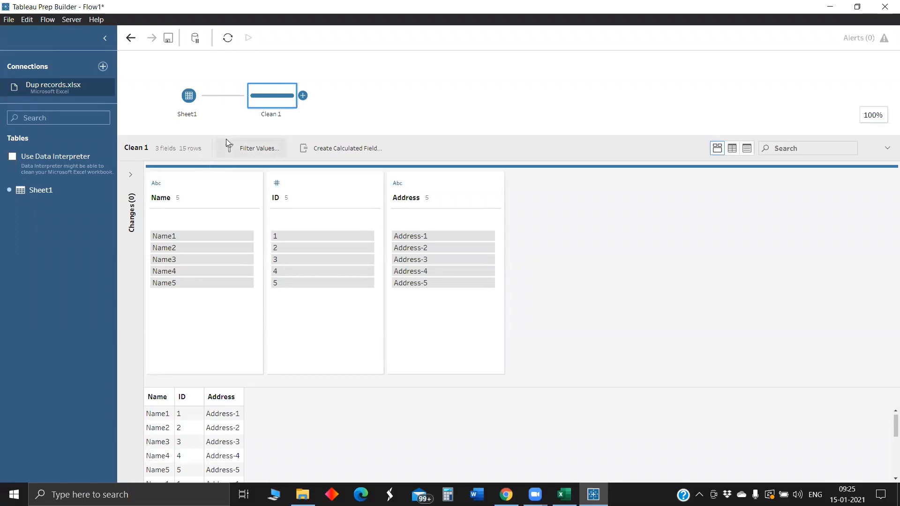
# Add an Aggregate step after Clean 1 with all fields added.
pyautogui.click(303, 96)
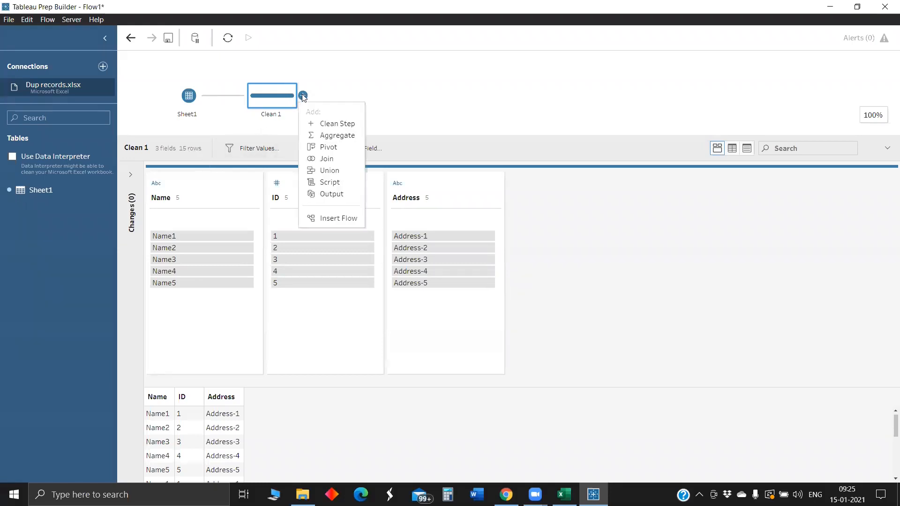
pyautogui.moveTo(332, 135)
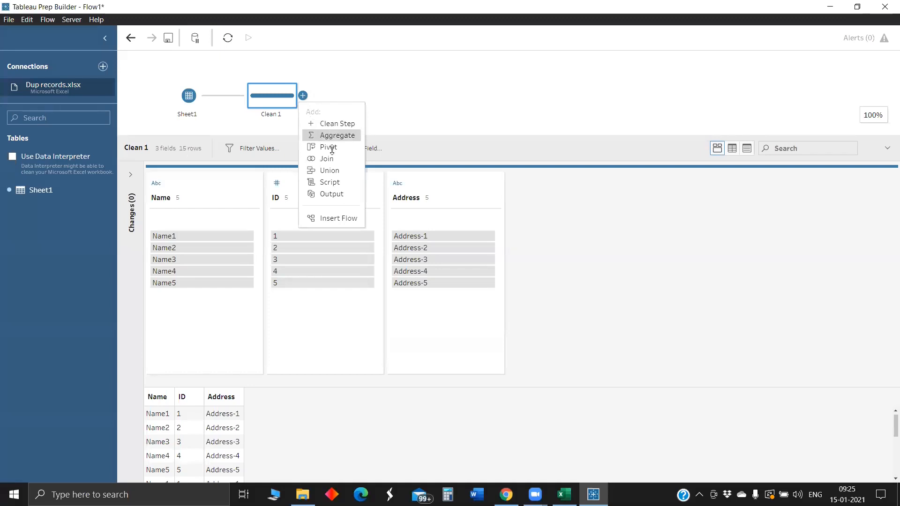
pyautogui.click(338, 135)
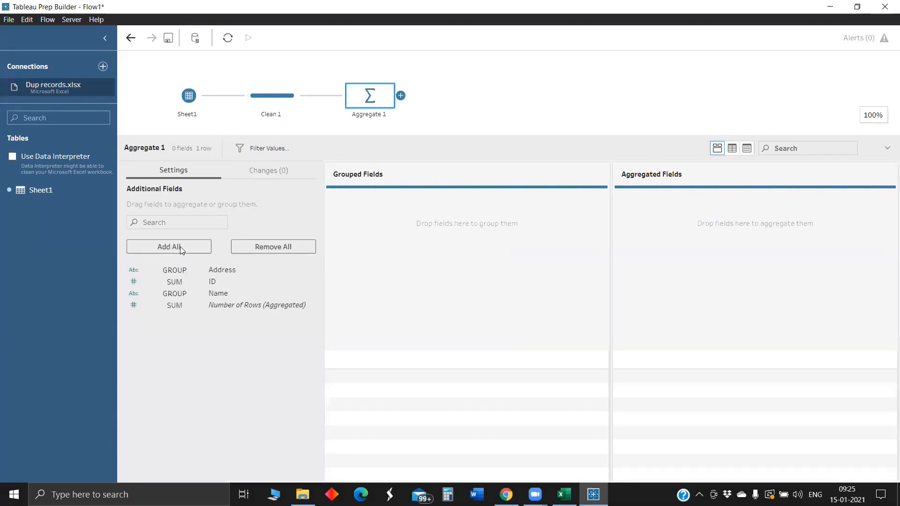
pyautogui.click(169, 247)
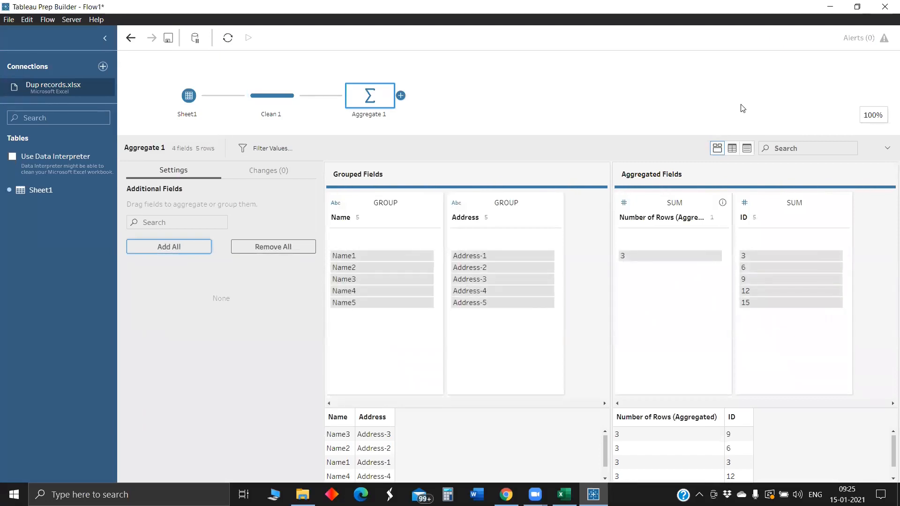
pyautogui.moveTo(362, 271)
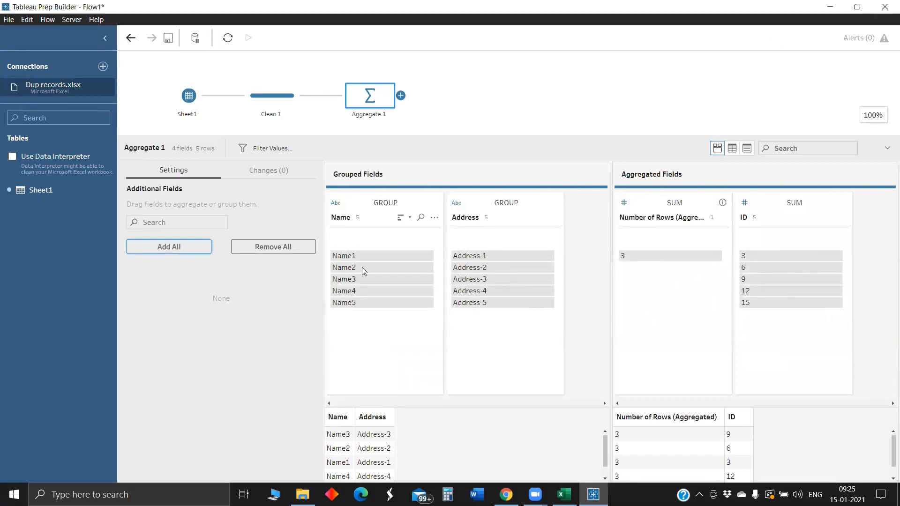
pyautogui.moveTo(649, 218)
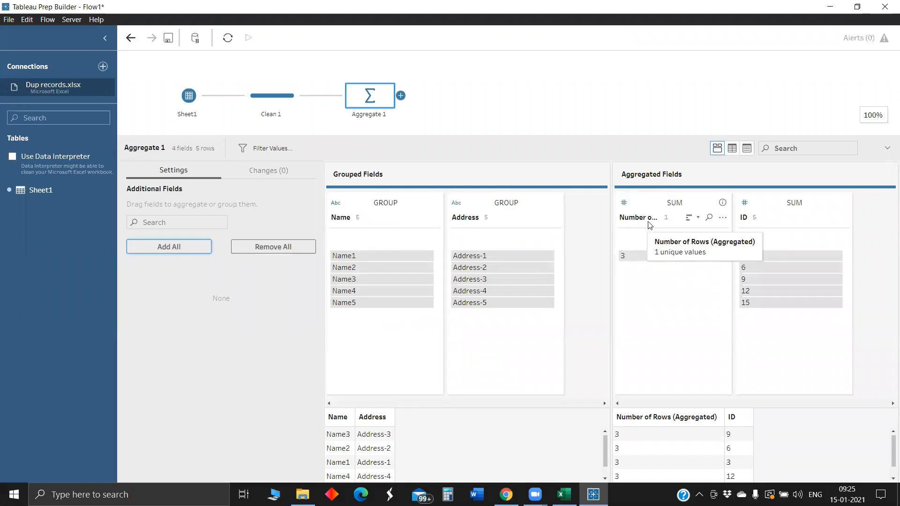
pyautogui.moveTo(487, 255)
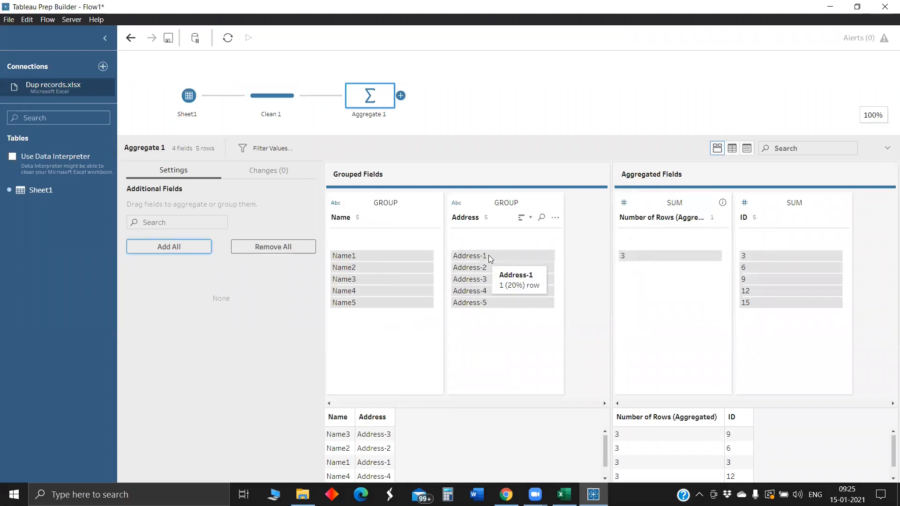
pyautogui.moveTo(757, 262)
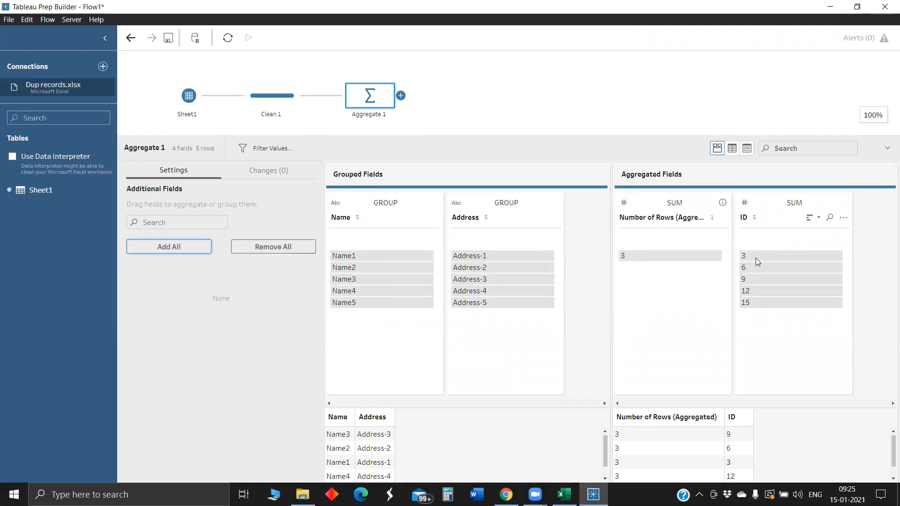
pyautogui.moveTo(743, 267)
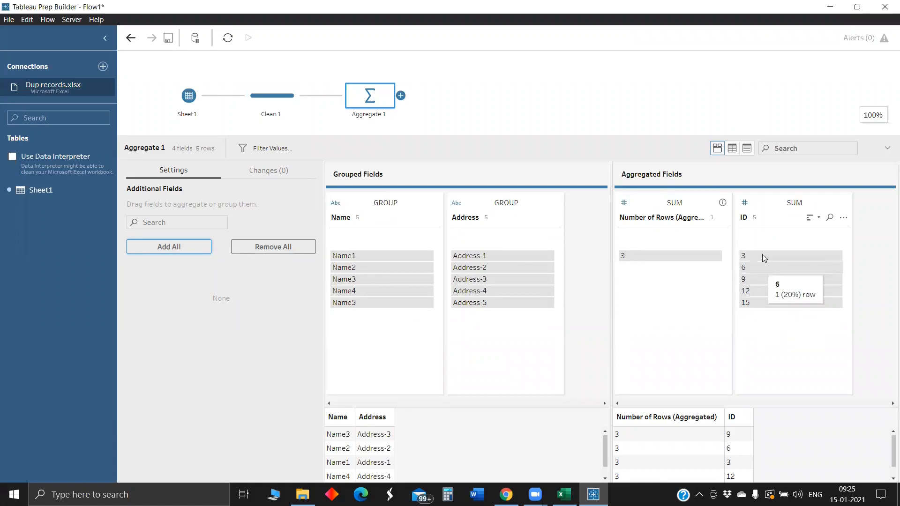
pyautogui.moveTo(512, 255)
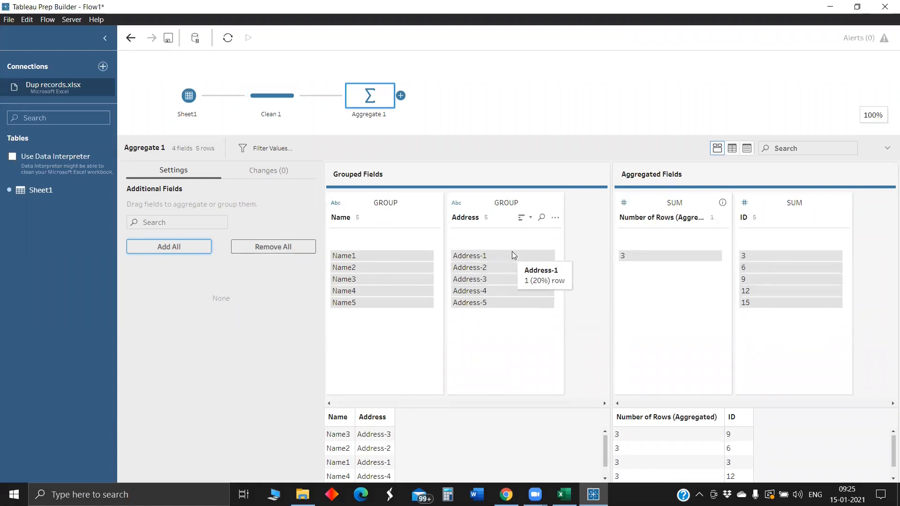
pyautogui.moveTo(765, 260)
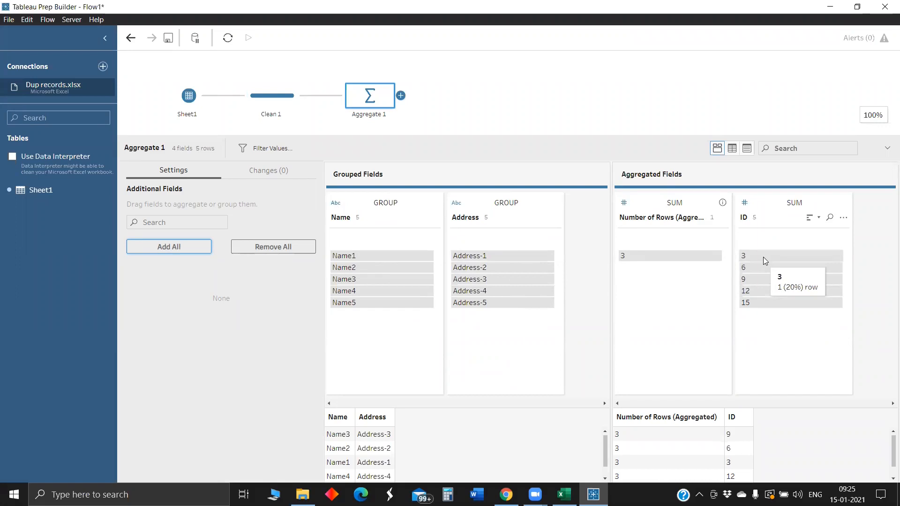
pyautogui.moveTo(758, 283)
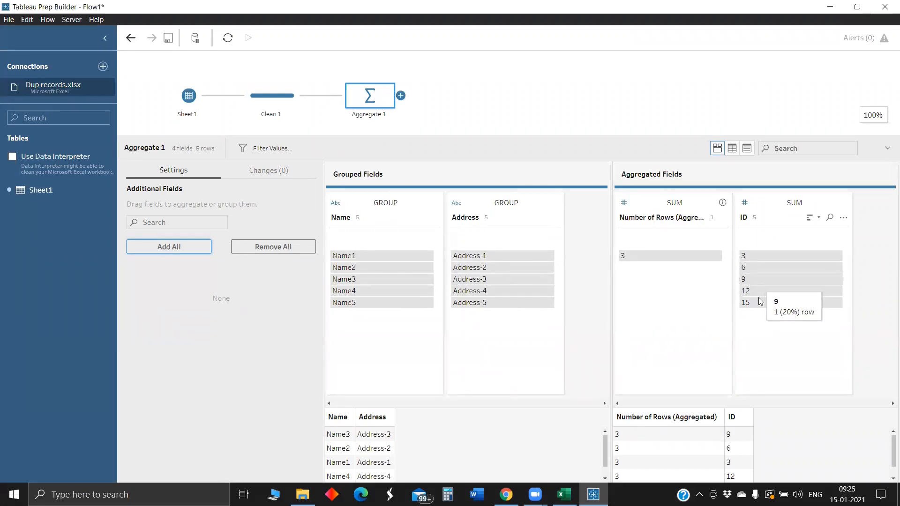
pyautogui.moveTo(763, 279)
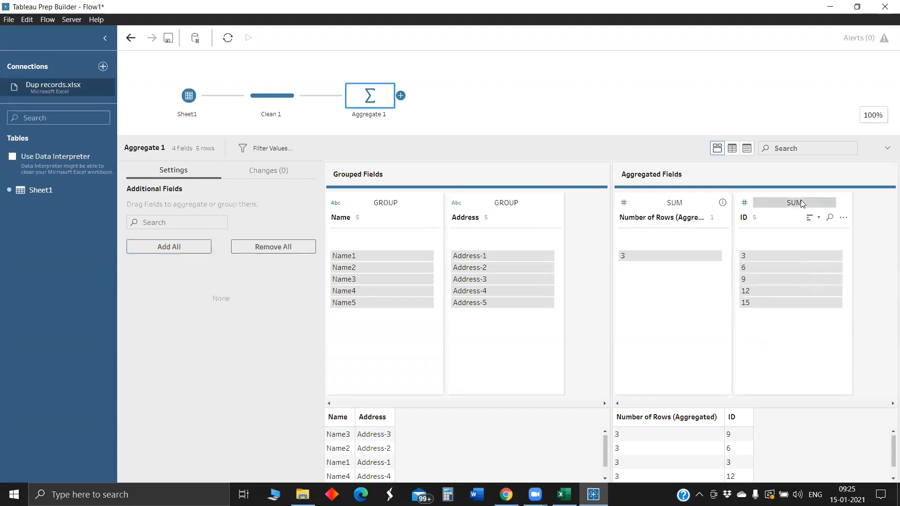
# Change the ID aggregation from SUM to AVG.
pyautogui.click(794, 202)
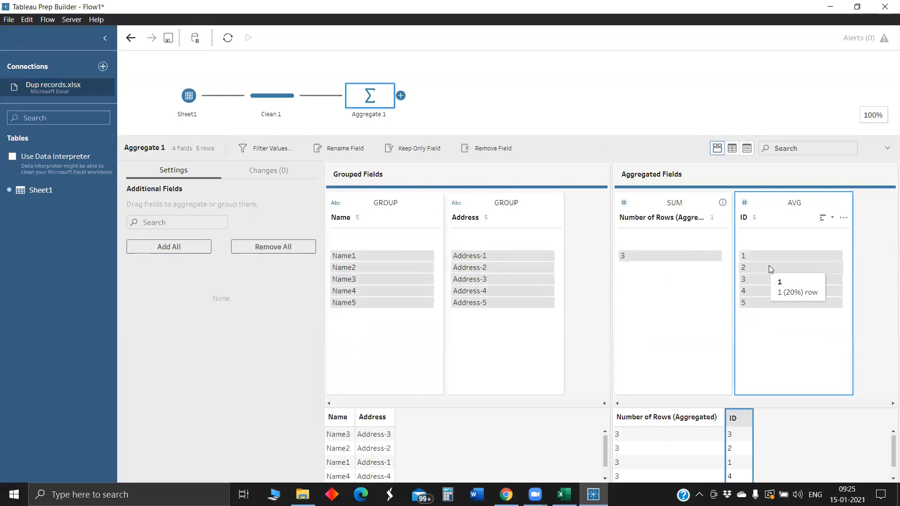
pyautogui.moveTo(711, 290)
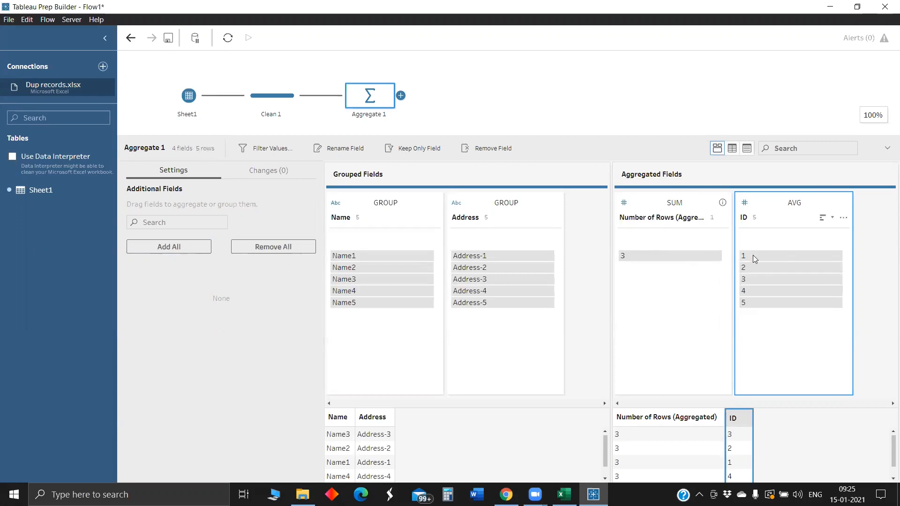
pyautogui.moveTo(786, 116)
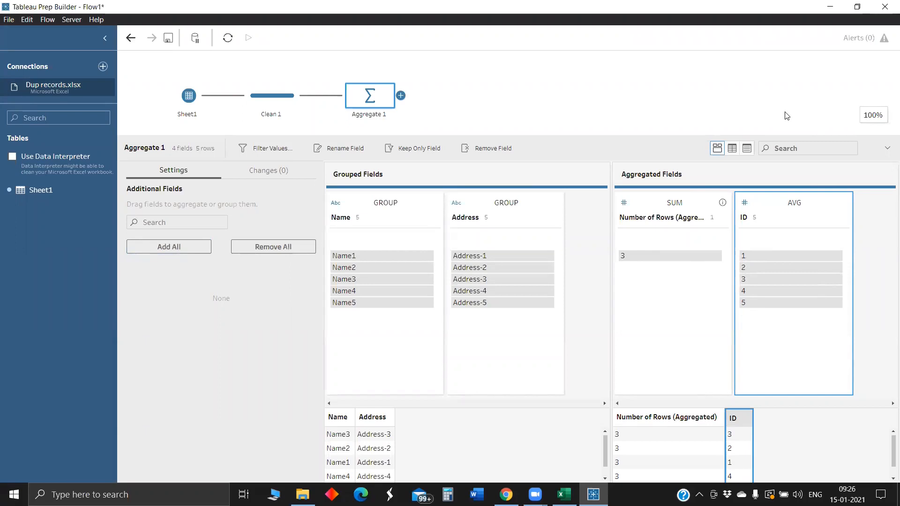
# In Clean 1, change the ID field's data type to String.
pyautogui.click(270, 96)
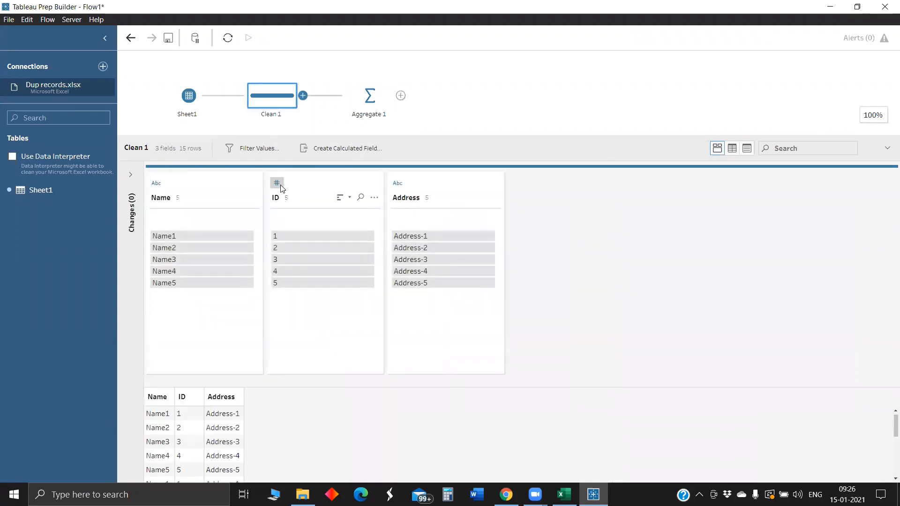
pyautogui.moveTo(155, 183)
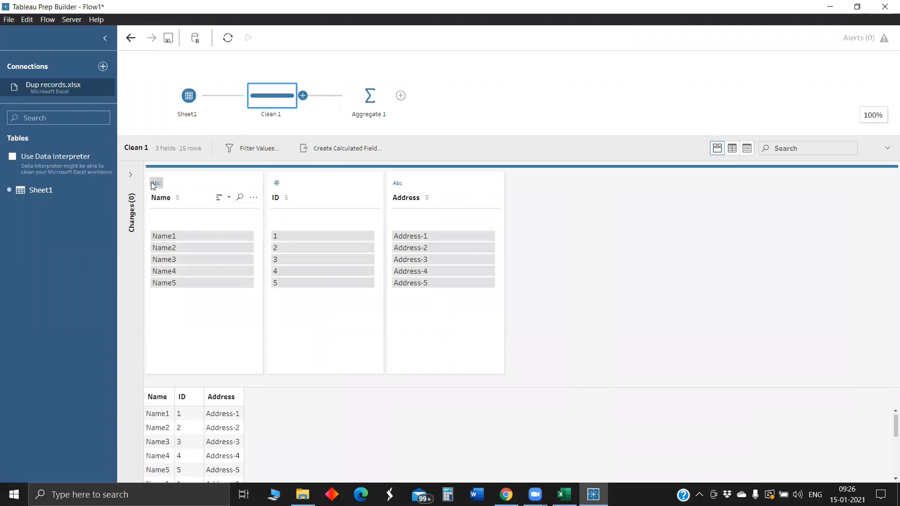
pyautogui.moveTo(276, 182)
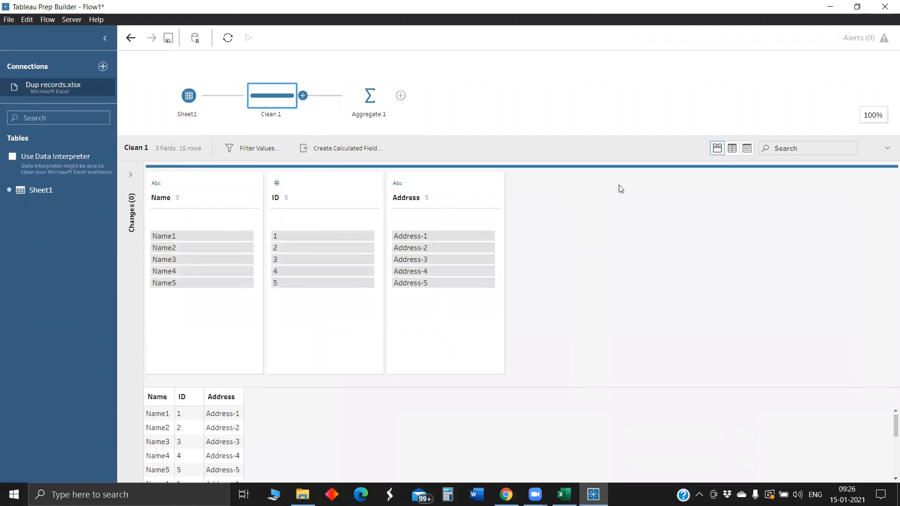
pyautogui.moveTo(300, 283)
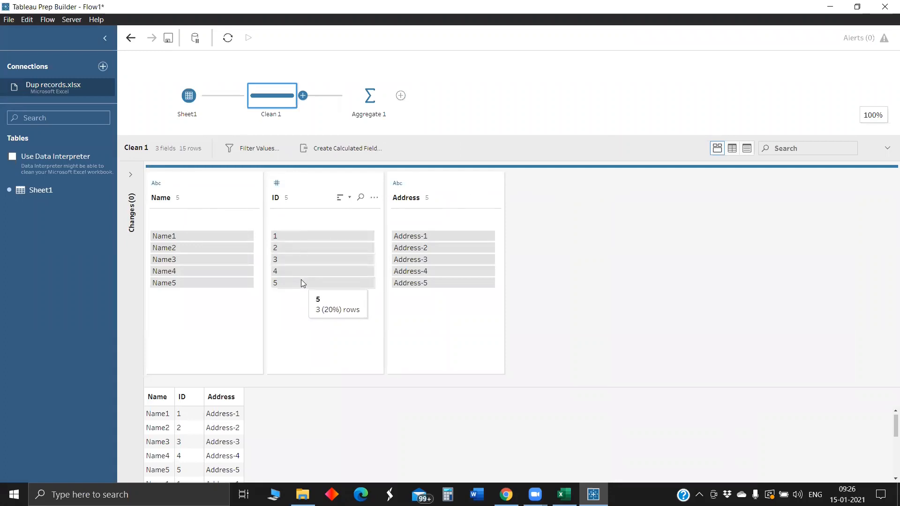
pyautogui.moveTo(275, 183)
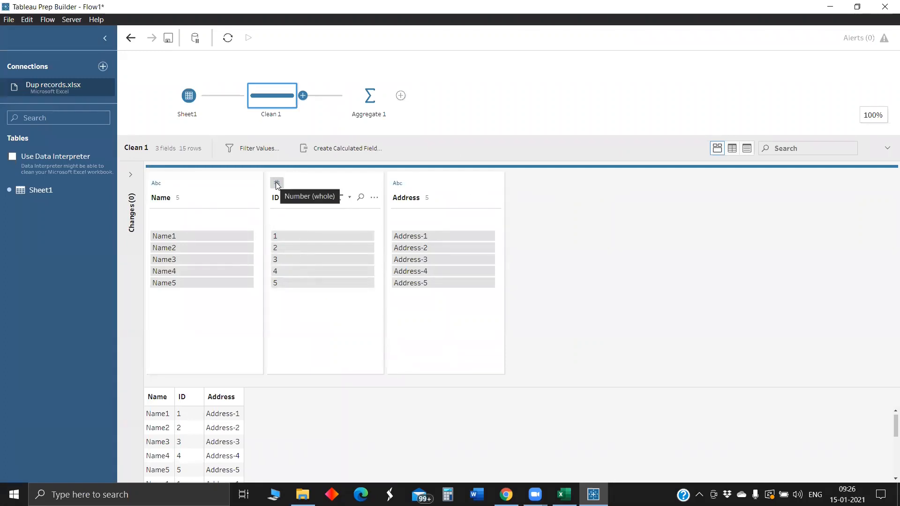
pyautogui.click(277, 183)
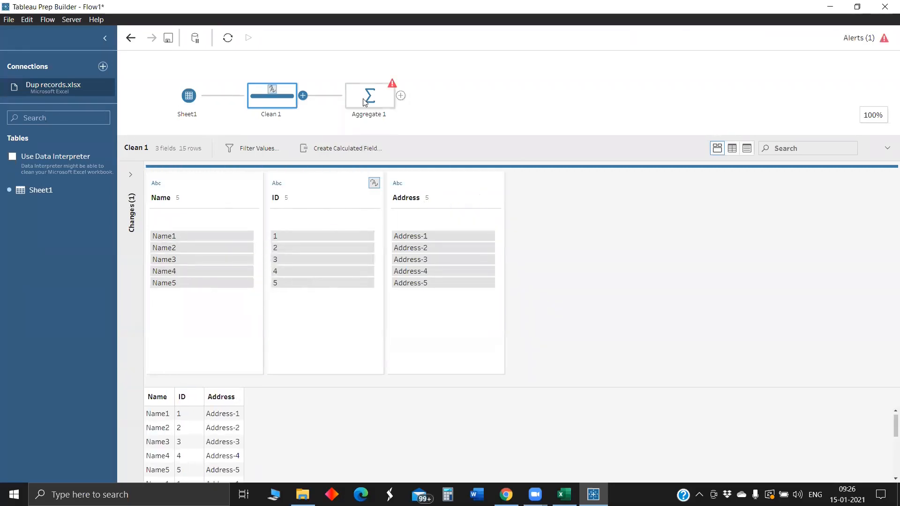
# In Aggregate 1, remove all fields and add them all back so Name, ID, Address are grouped.
pyautogui.click(369, 96)
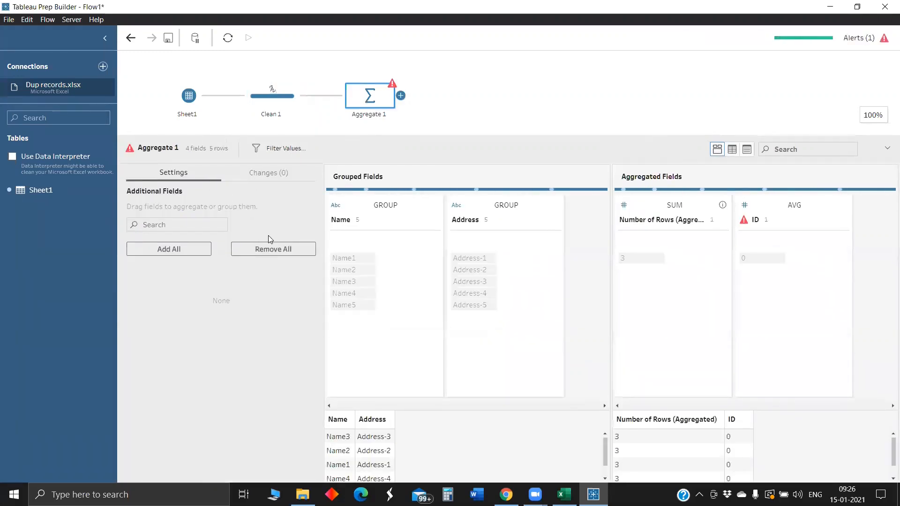
pyautogui.click(273, 247)
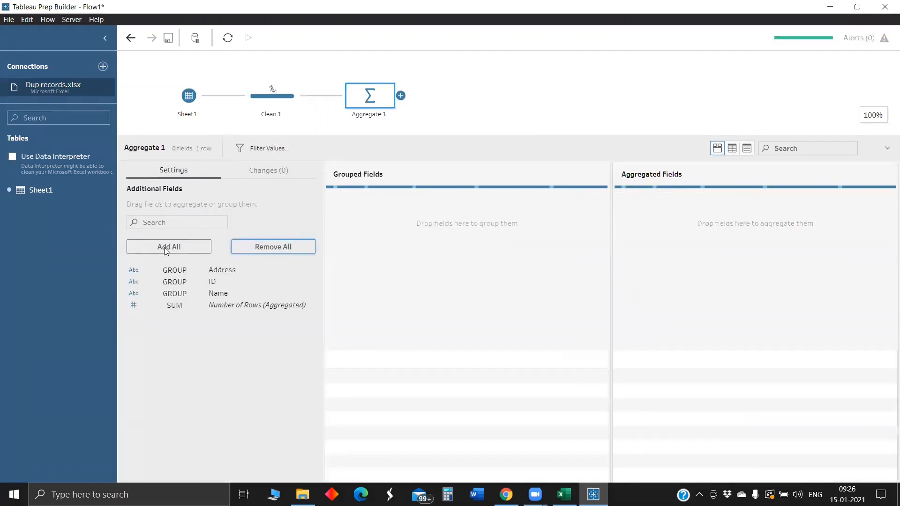
pyautogui.click(168, 246)
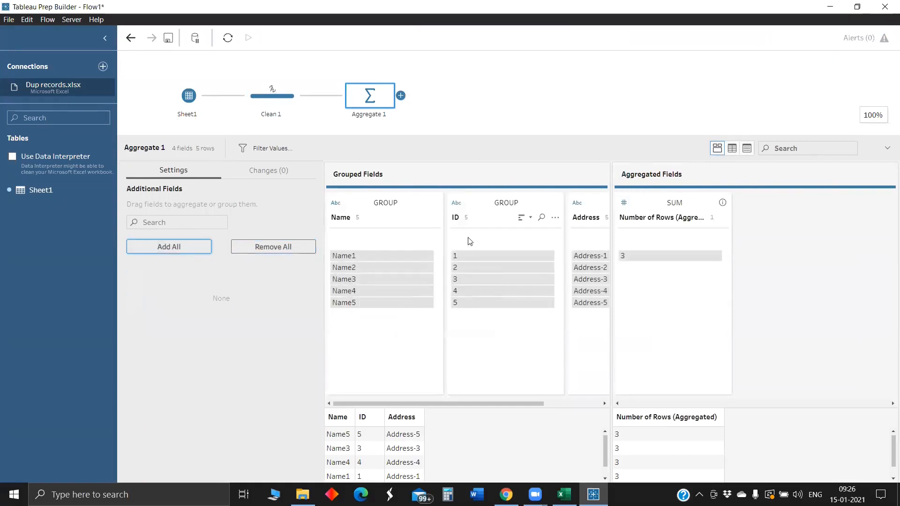
pyautogui.moveTo(475, 259)
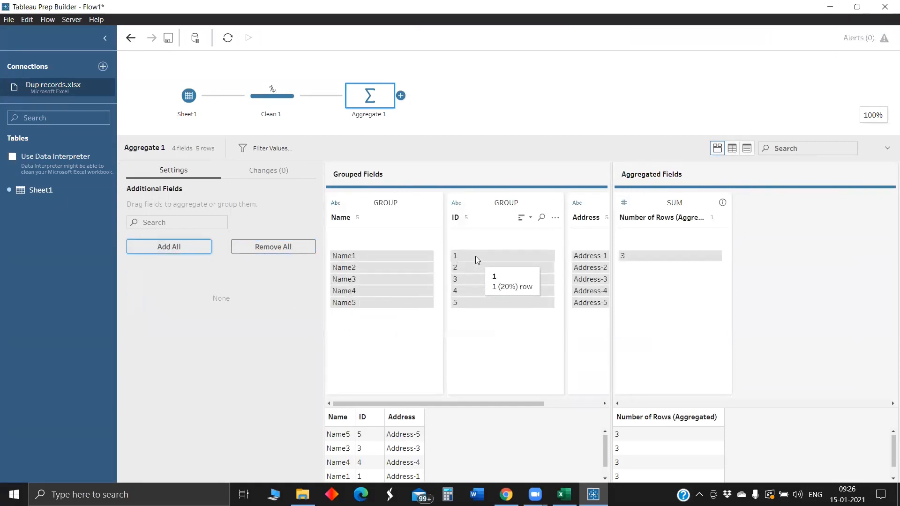
pyautogui.moveTo(408, 262)
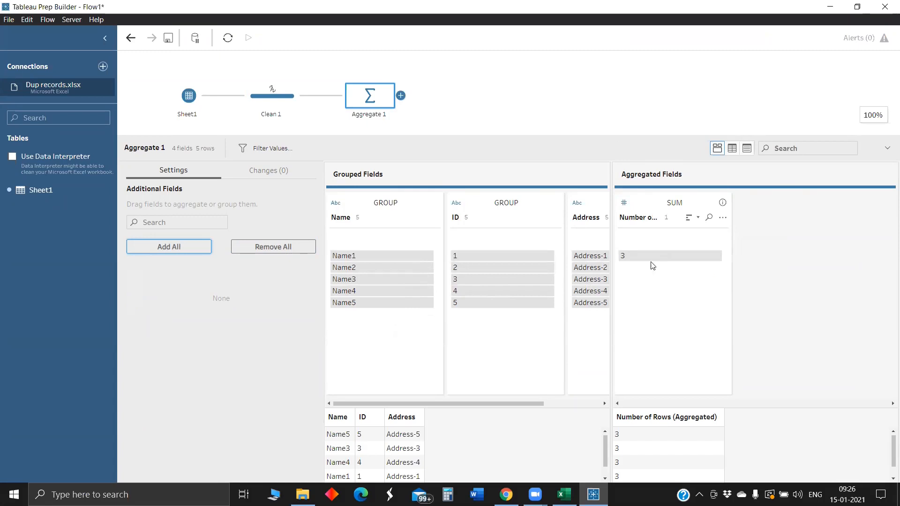
pyautogui.moveTo(647, 261)
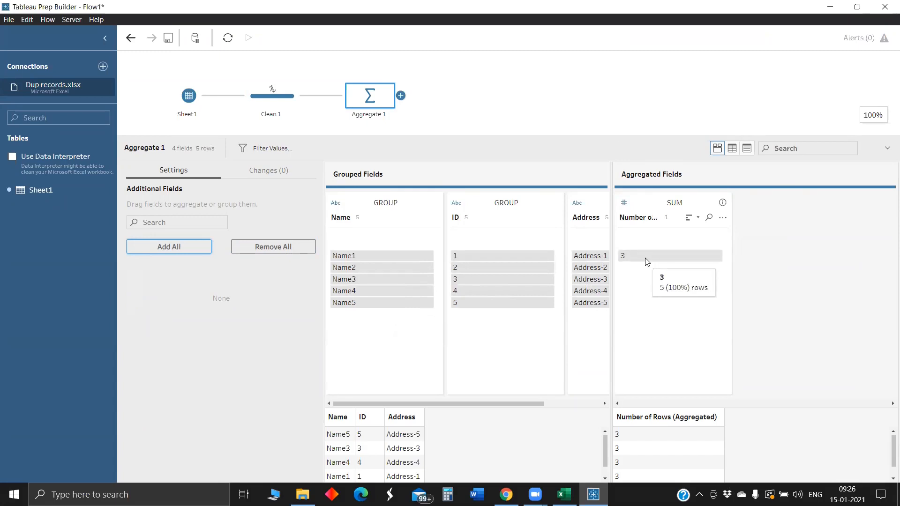
pyautogui.moveTo(590, 256)
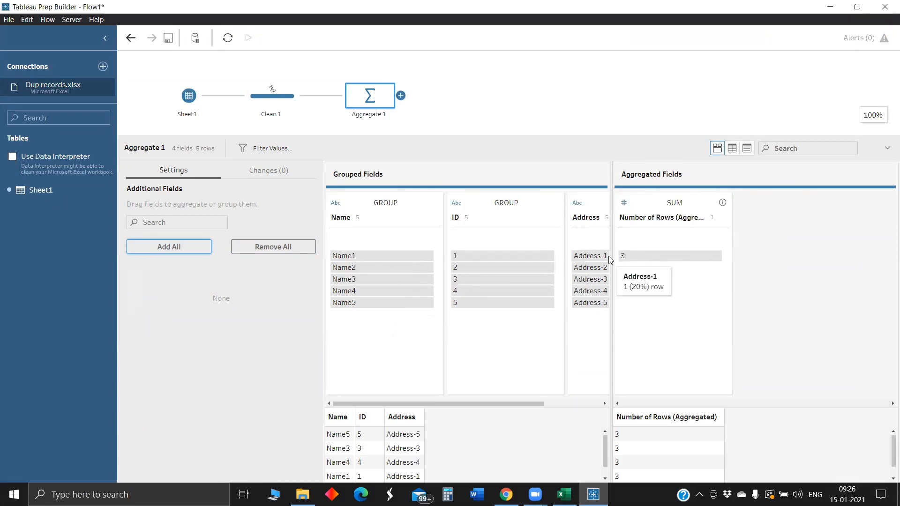
# Add Clean 2 after Aggregate 1, remove Number of Rows and make ID Number (whole).
pyautogui.click(400, 96)
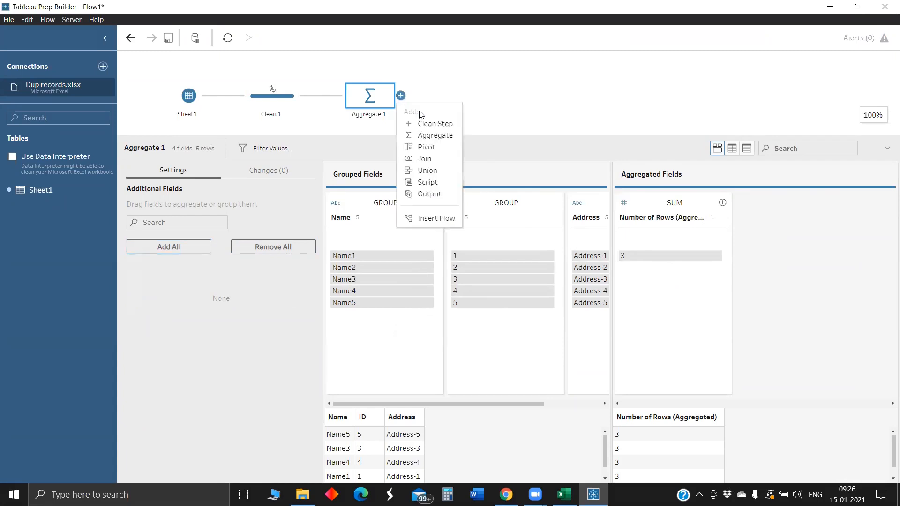
pyautogui.moveTo(436, 123)
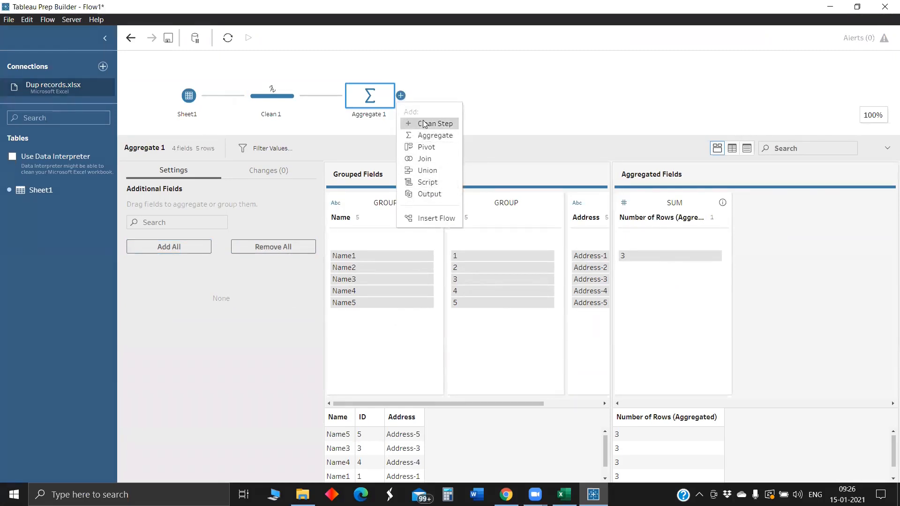
pyautogui.click(436, 123)
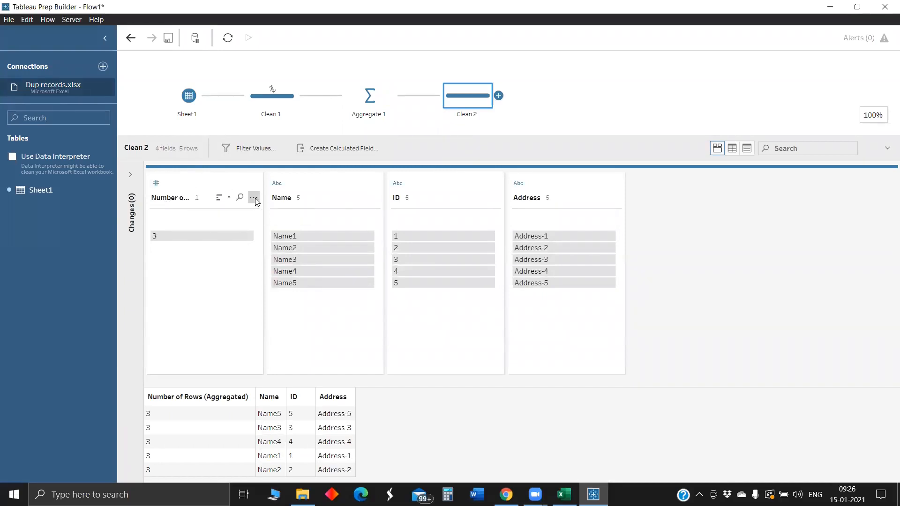
pyautogui.click(254, 197)
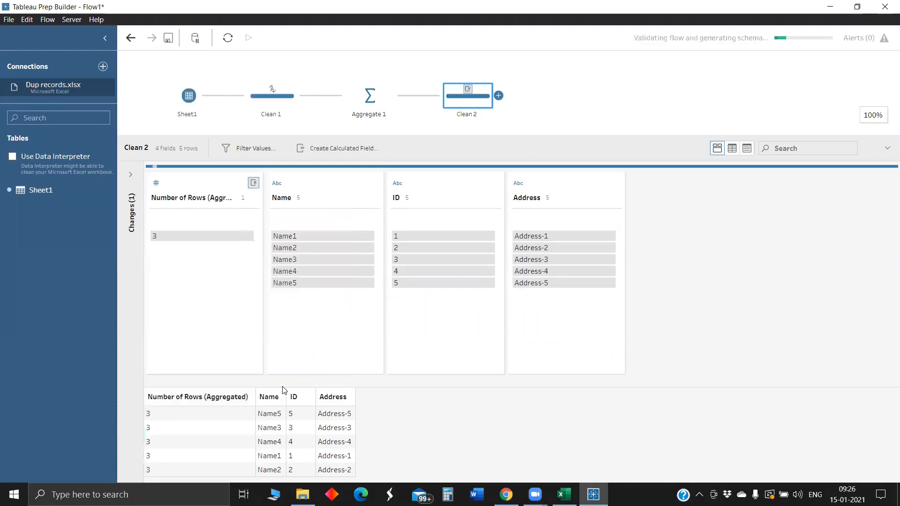
pyautogui.click(276, 182)
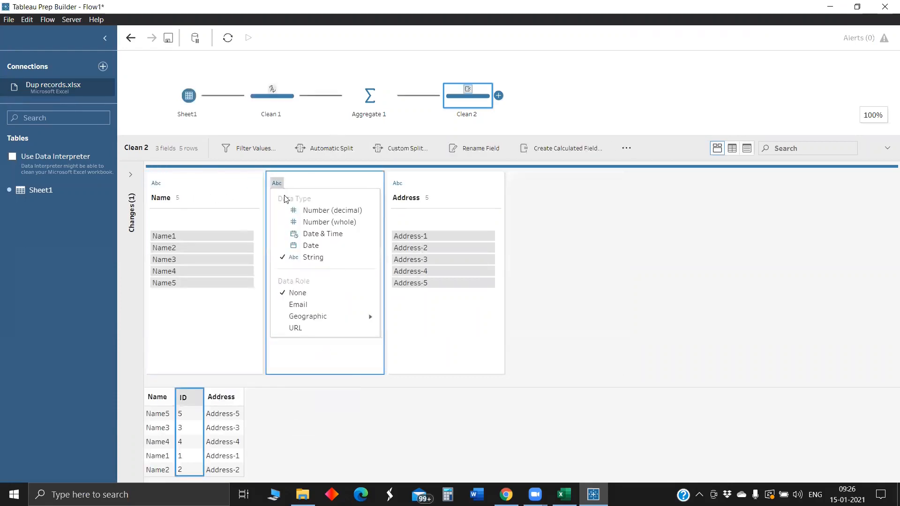
pyautogui.moveTo(330, 223)
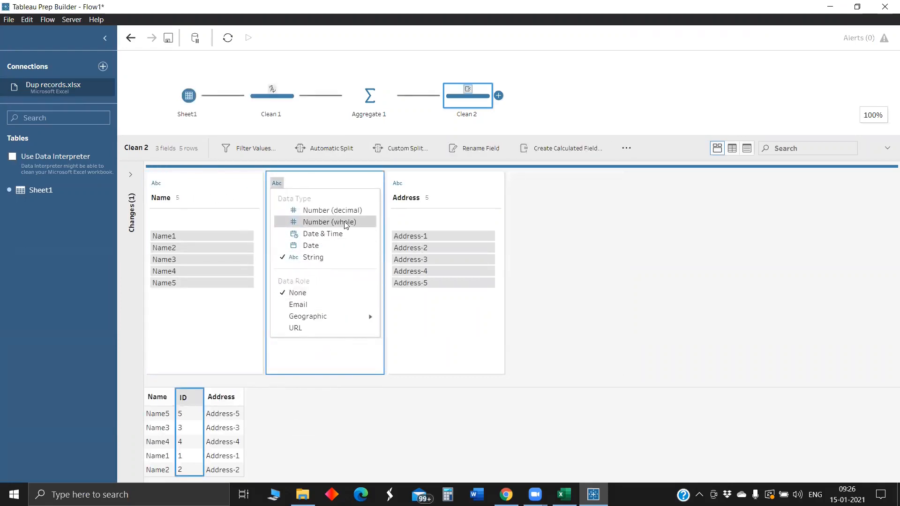
pyautogui.click(330, 222)
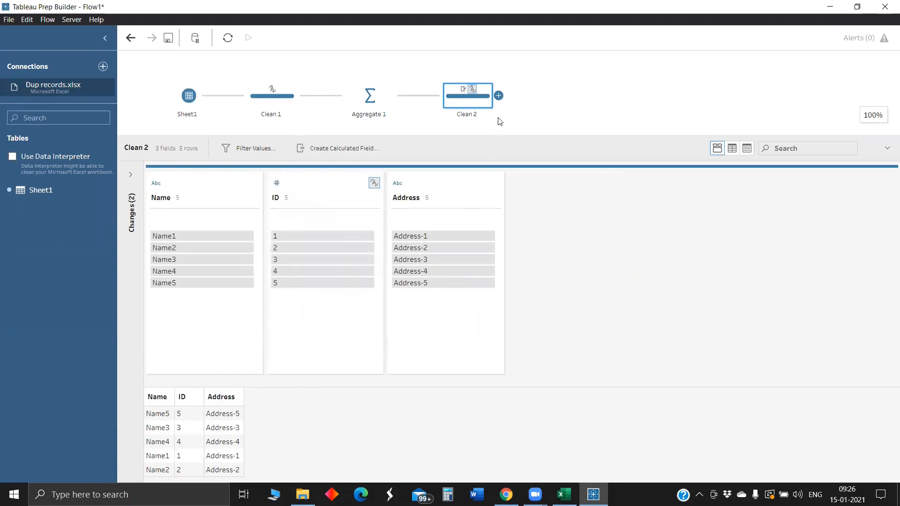
# Add an Output step after Clean 2 saving Name, ID and Address to Output.hyper.
pyautogui.click(497, 95)
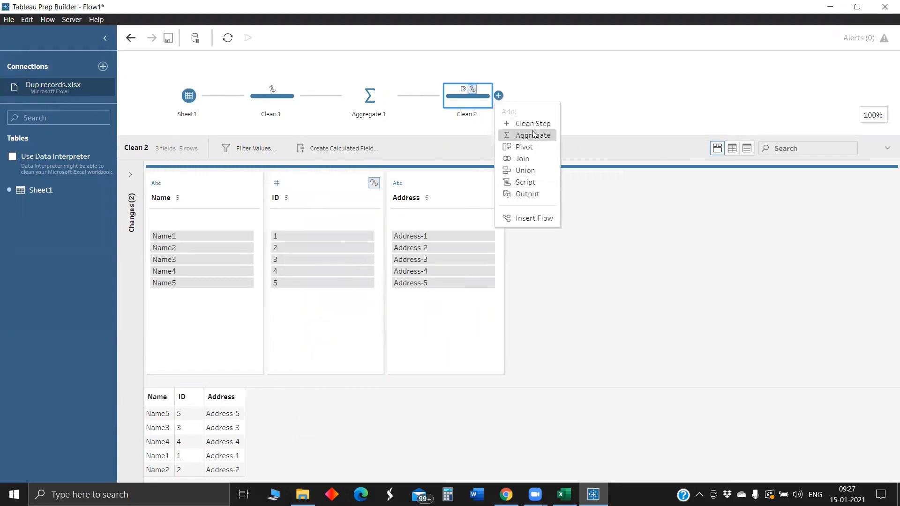
pyautogui.moveTo(527, 182)
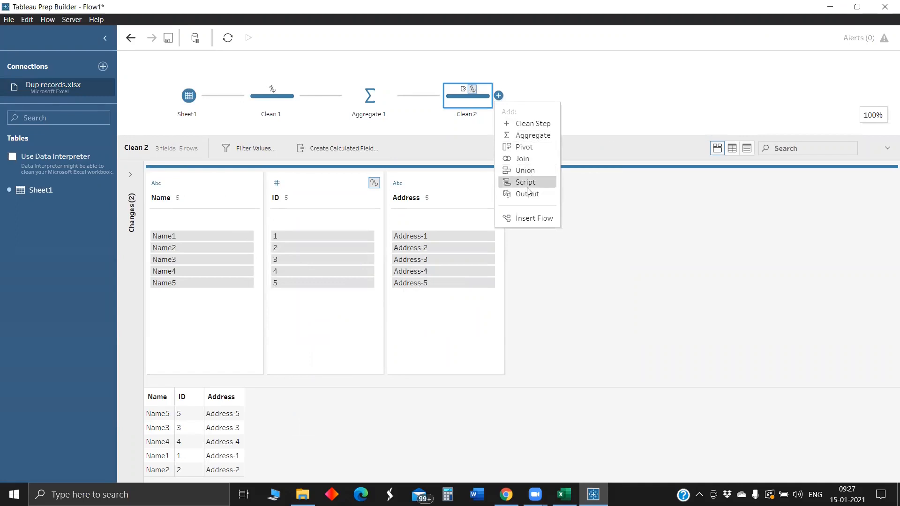
pyautogui.click(525, 193)
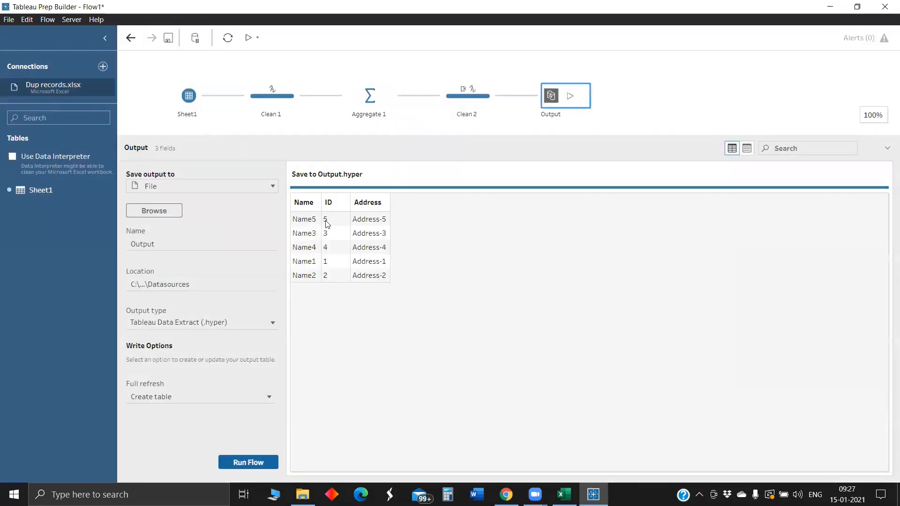
pyautogui.moveTo(395, 261)
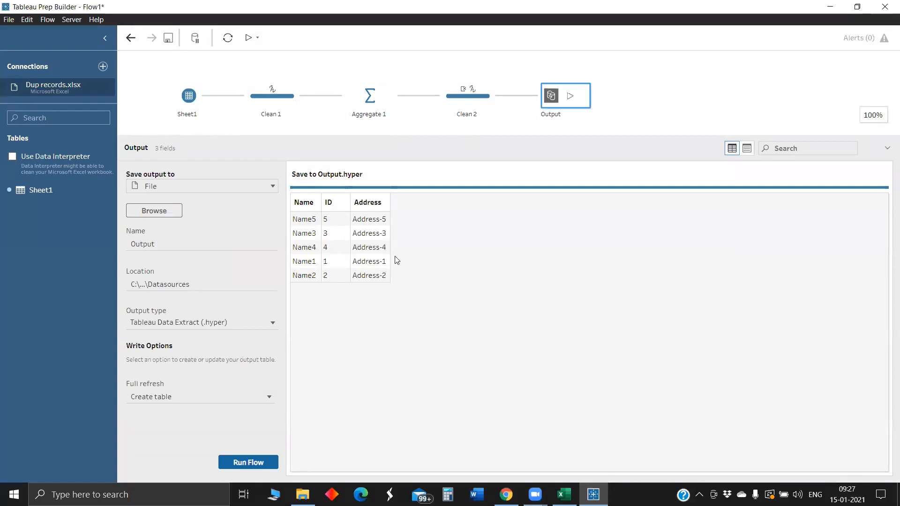
pyautogui.moveTo(387, 209)
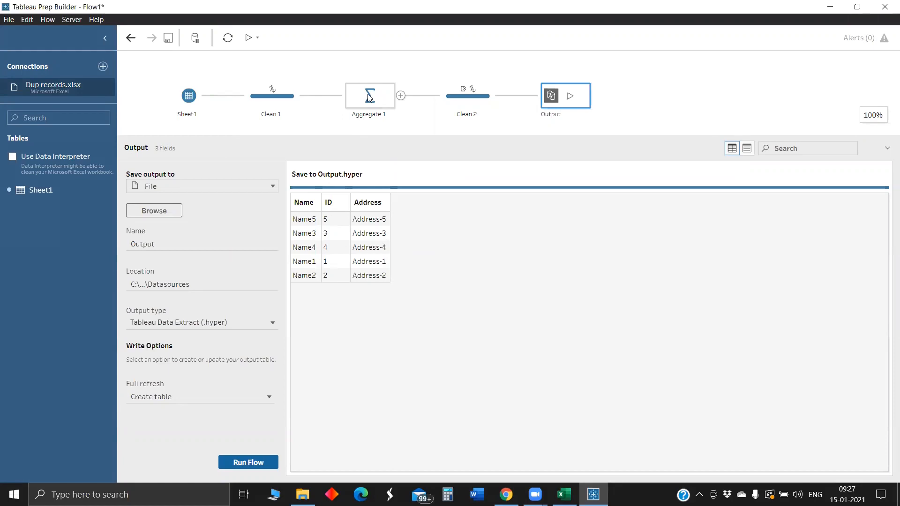
# Revisit Clean 1, then Aggregate 1 grouping Name, ID and Address with row counts of 3.
pyautogui.click(271, 95)
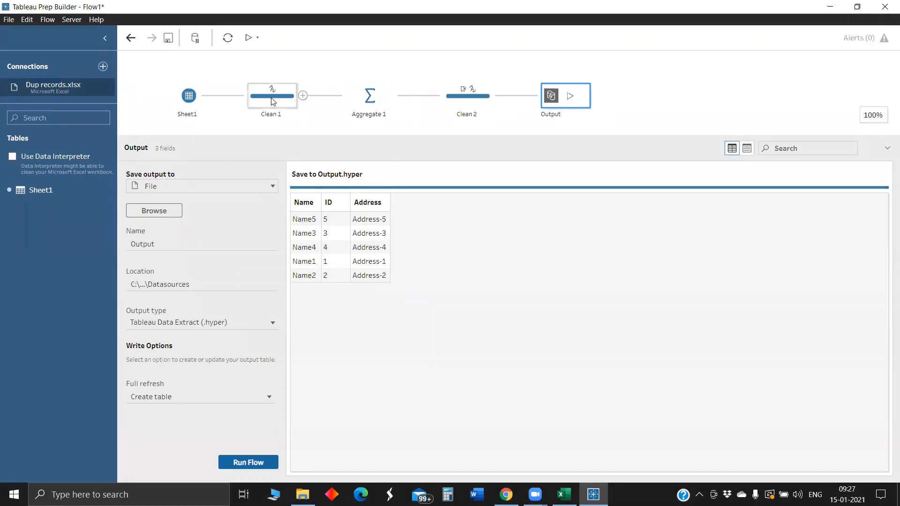
pyautogui.click(271, 95)
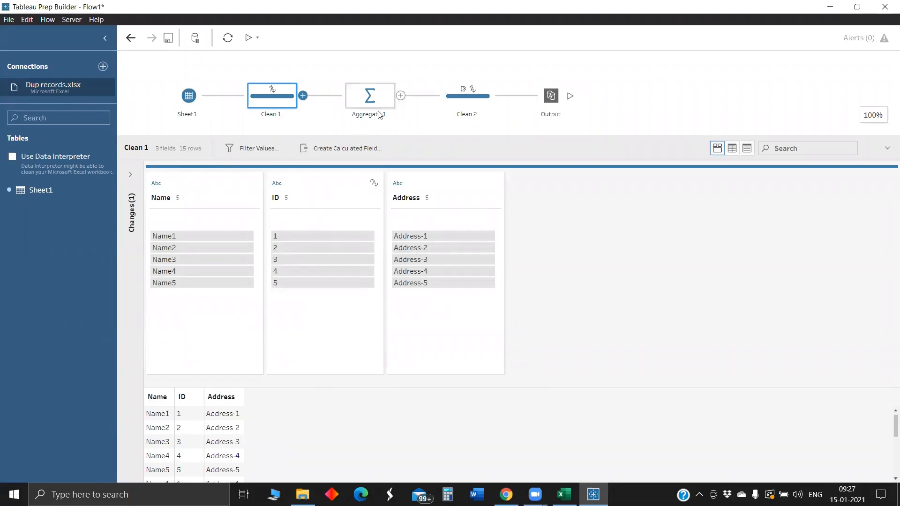
pyautogui.click(370, 95)
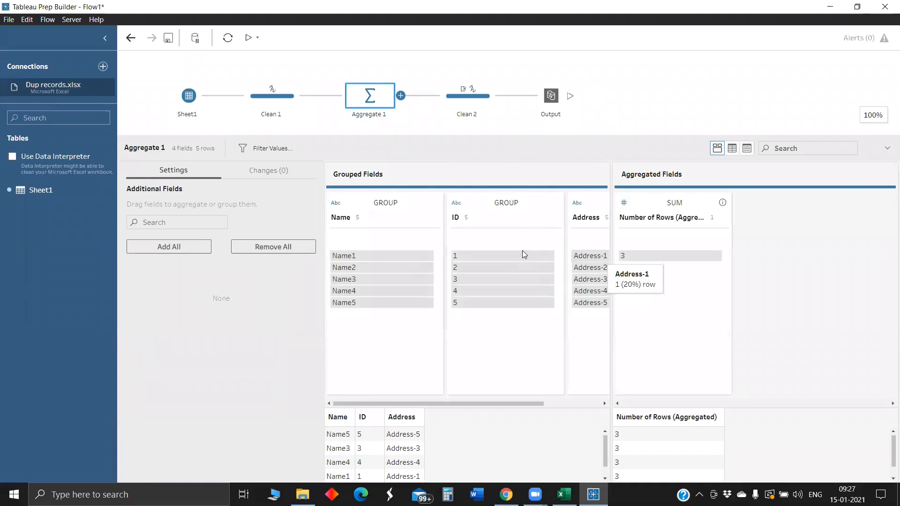
pyautogui.moveTo(780, 236)
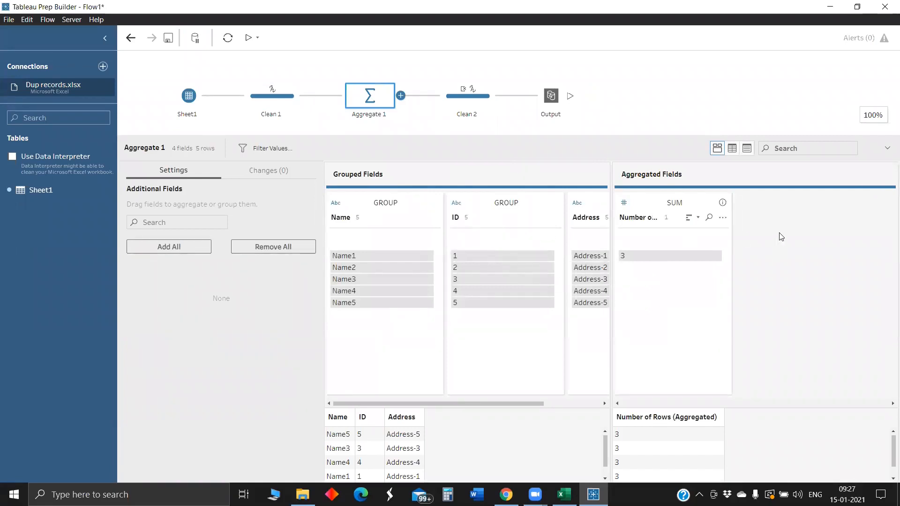
pyautogui.moveTo(474, 216)
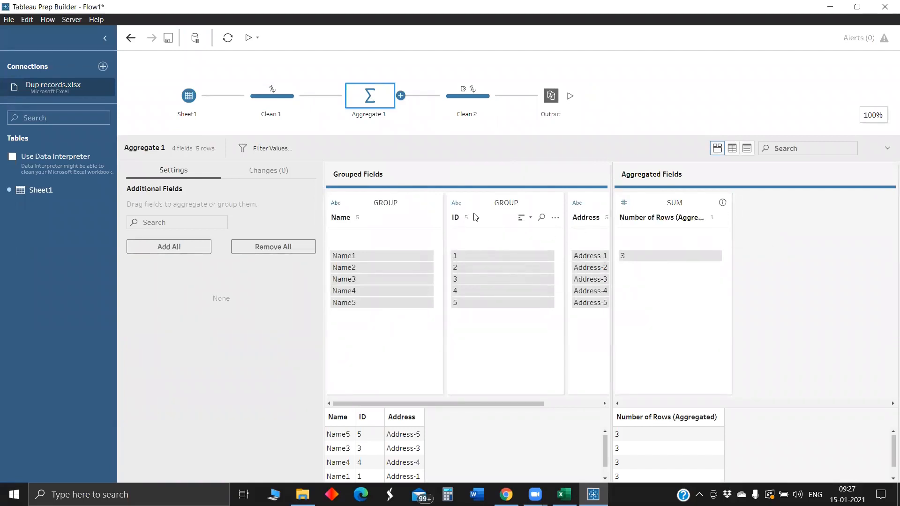
pyautogui.moveTo(606, 246)
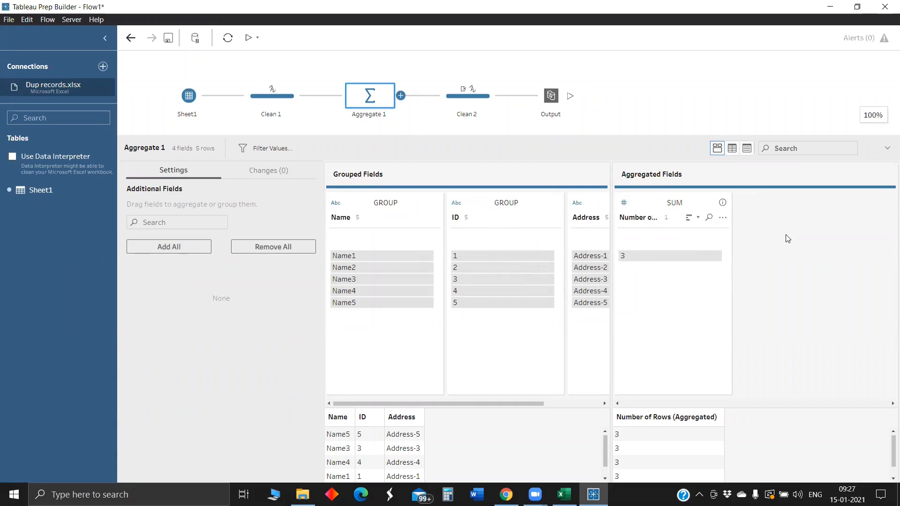
pyautogui.moveTo(813, 233)
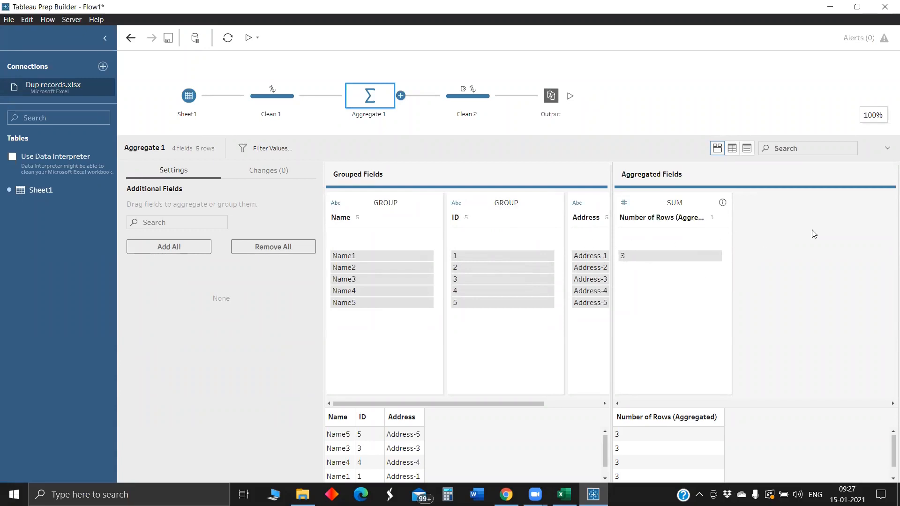
pyautogui.moveTo(571, 231)
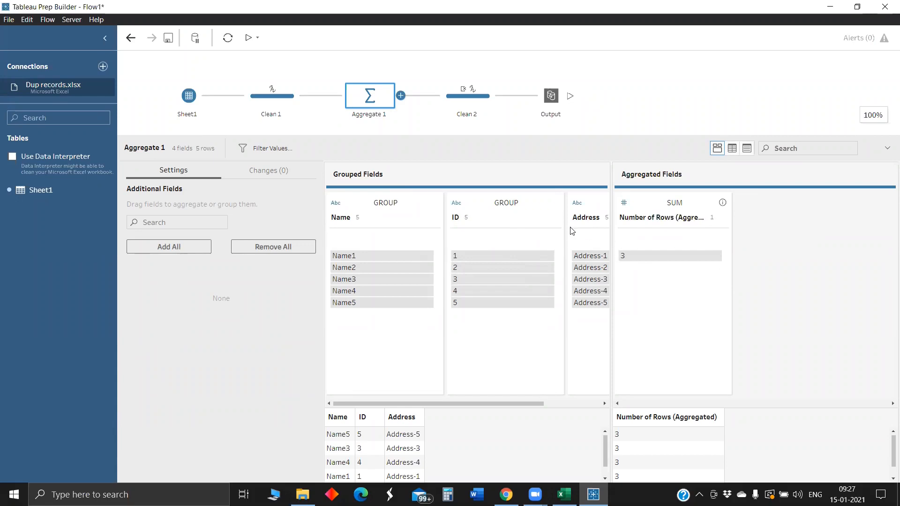
pyautogui.moveTo(488, 156)
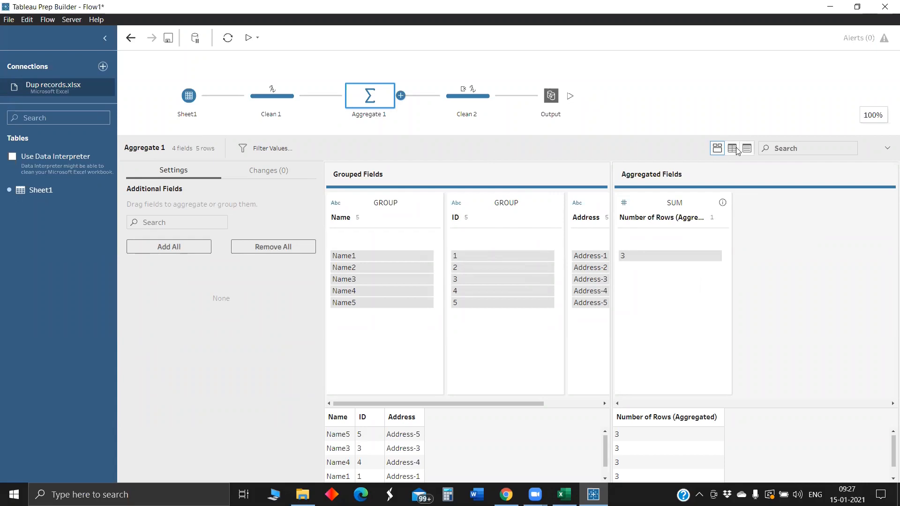
pyautogui.moveTo(745, 148)
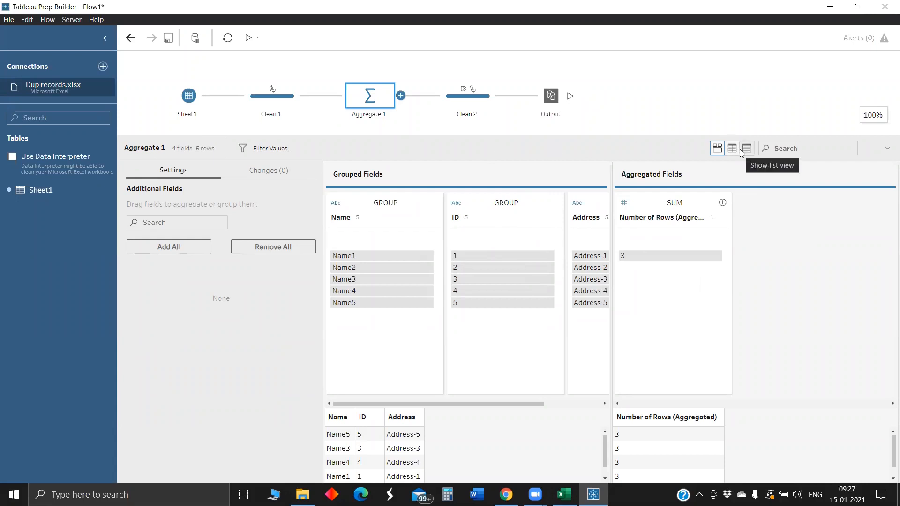
pyautogui.moveTo(755, 148)
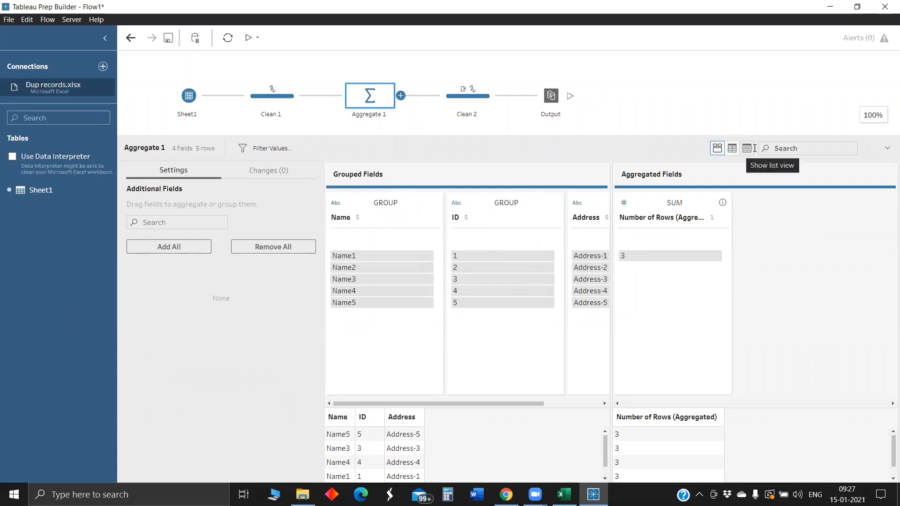
pyautogui.moveTo(103, 68)
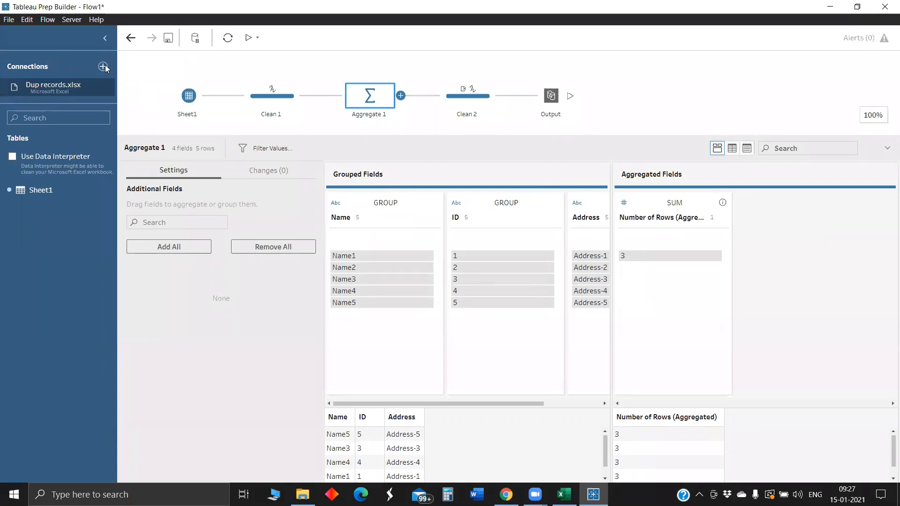
pyautogui.moveTo(97, 108)
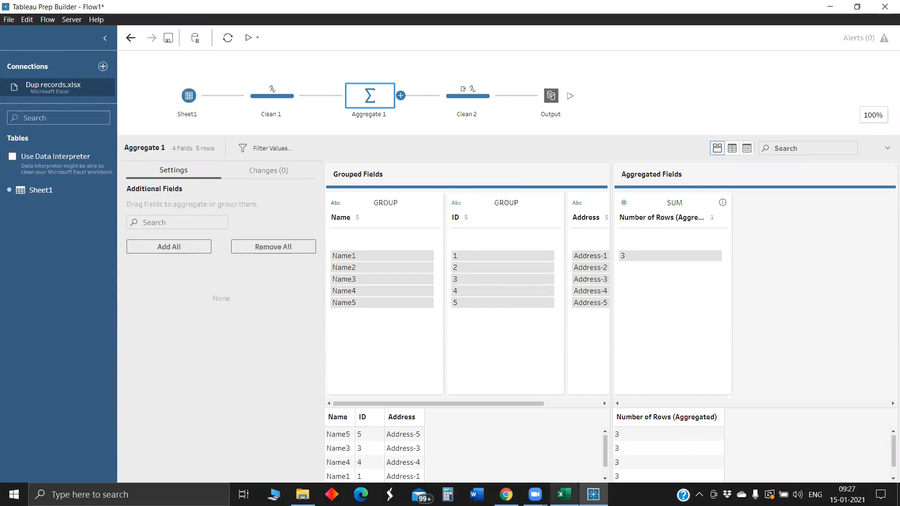
# Connect the Dup Records MD Excel workbook and add its Sheet1 as a new input.
pyautogui.click(563, 494)
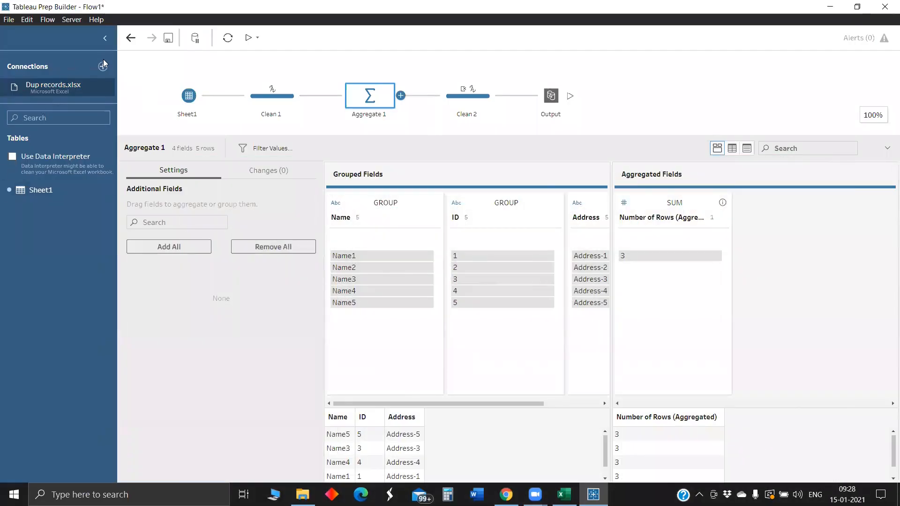
pyautogui.click(103, 67)
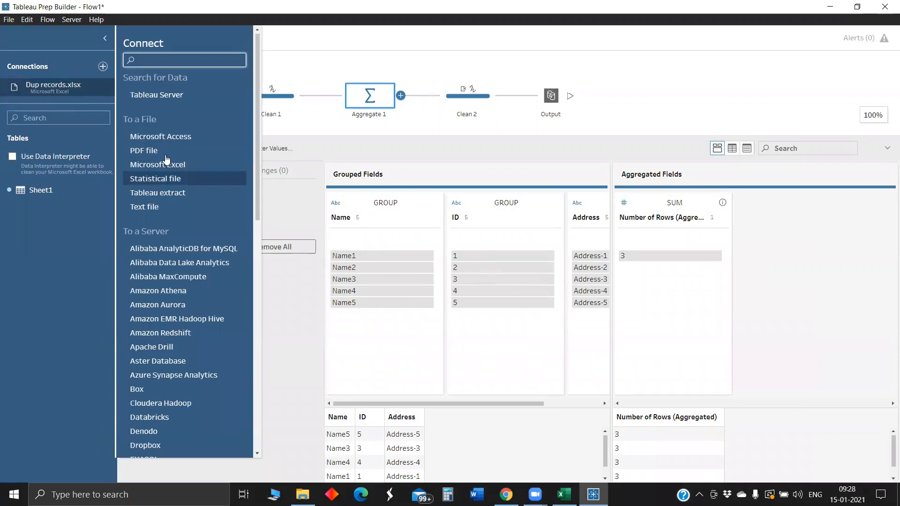
pyautogui.click(158, 165)
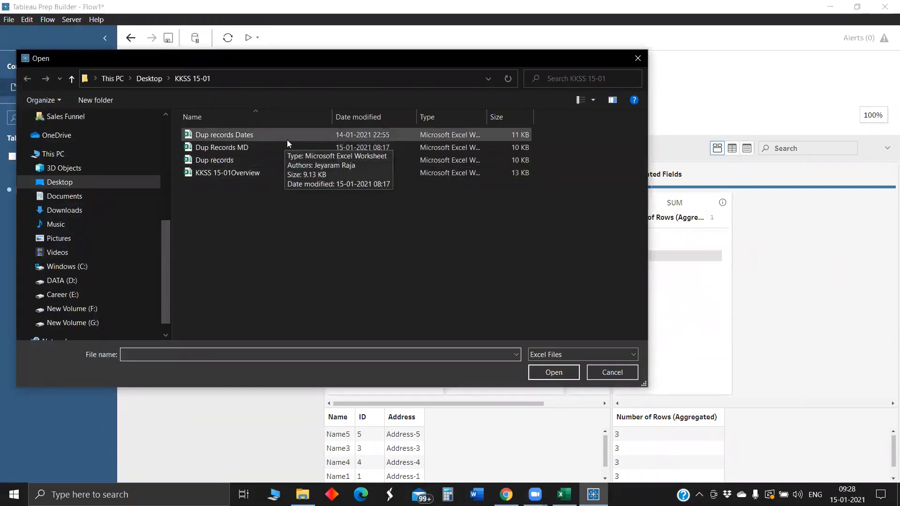
pyautogui.click(224, 147)
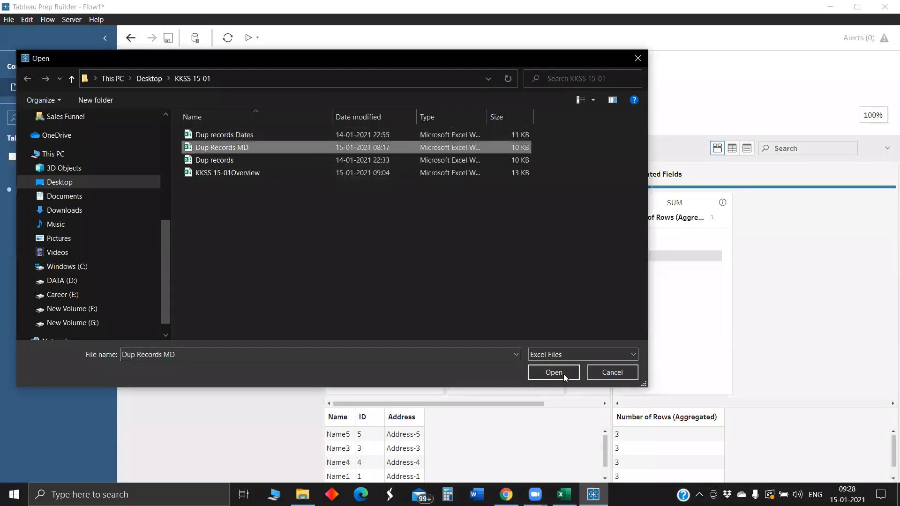
pyautogui.click(553, 373)
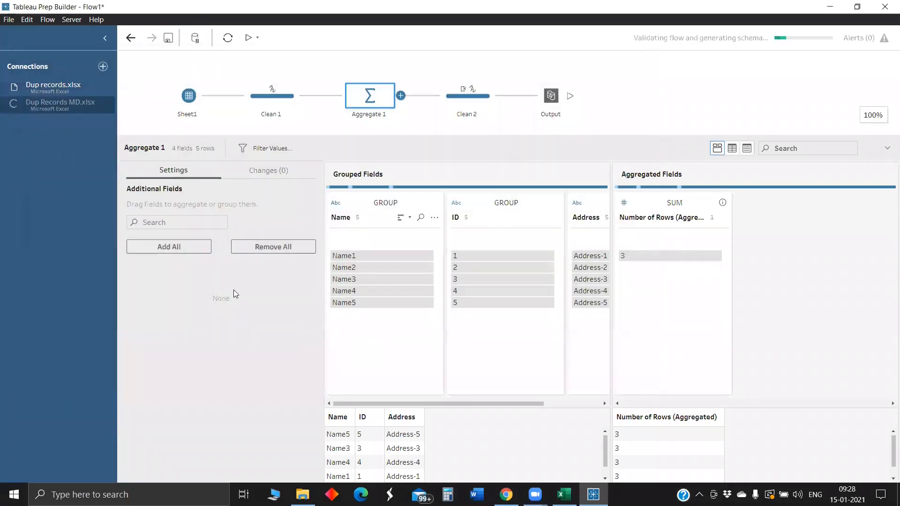
pyautogui.click(181, 113)
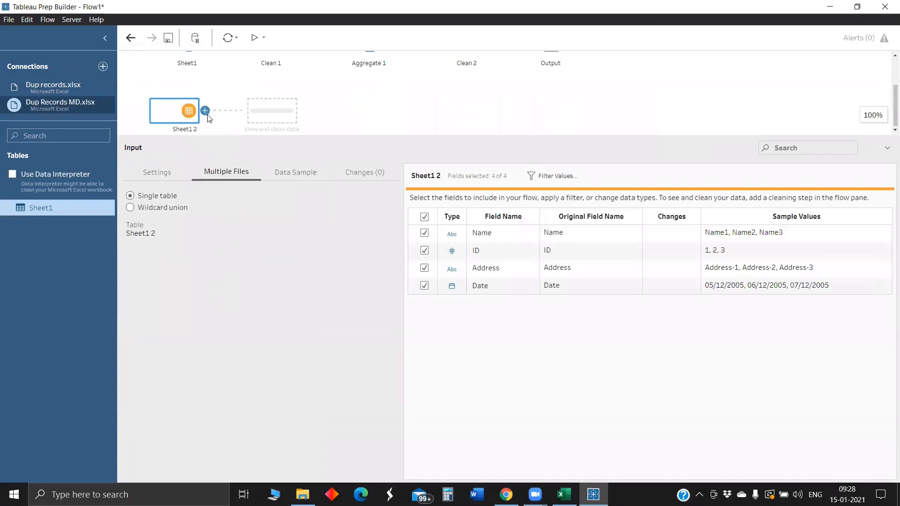
# Add Clean 3 after Sheet1 2, briefly starting and cancelling a calculated field.
pyautogui.click(204, 111)
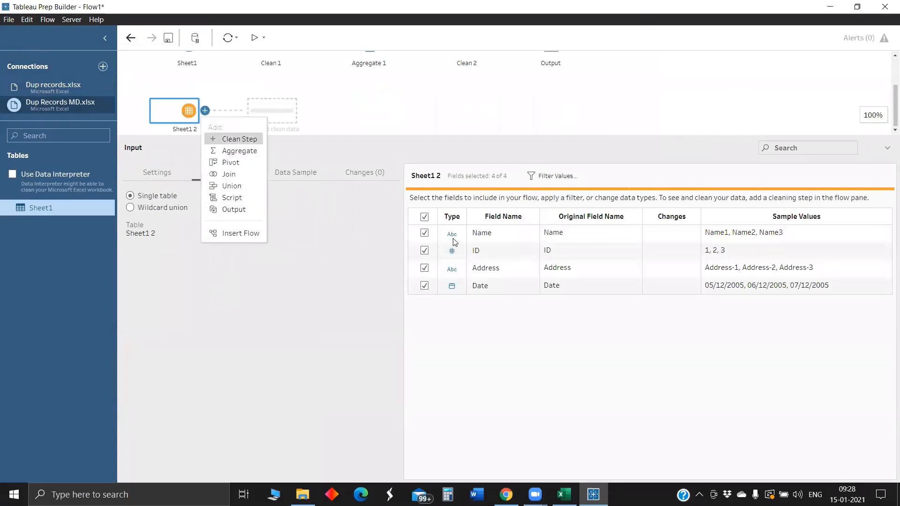
pyautogui.click(239, 139)
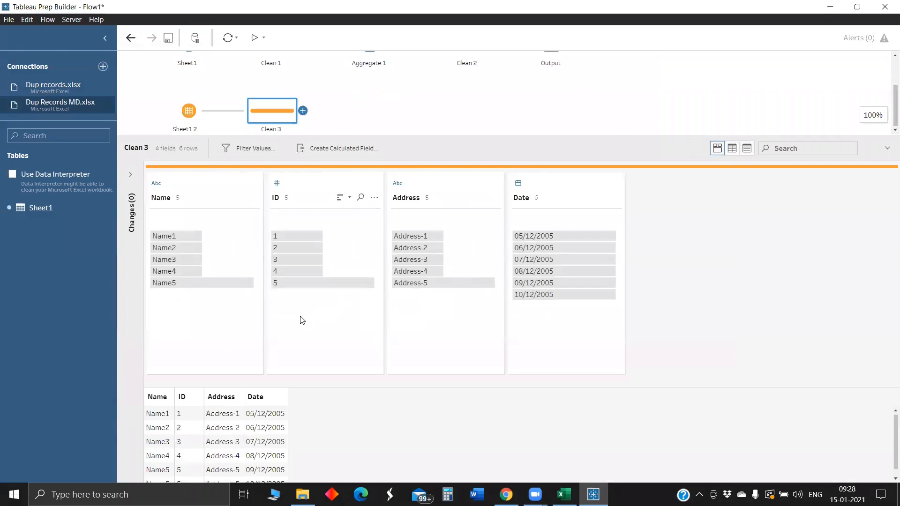
pyautogui.moveTo(308, 223)
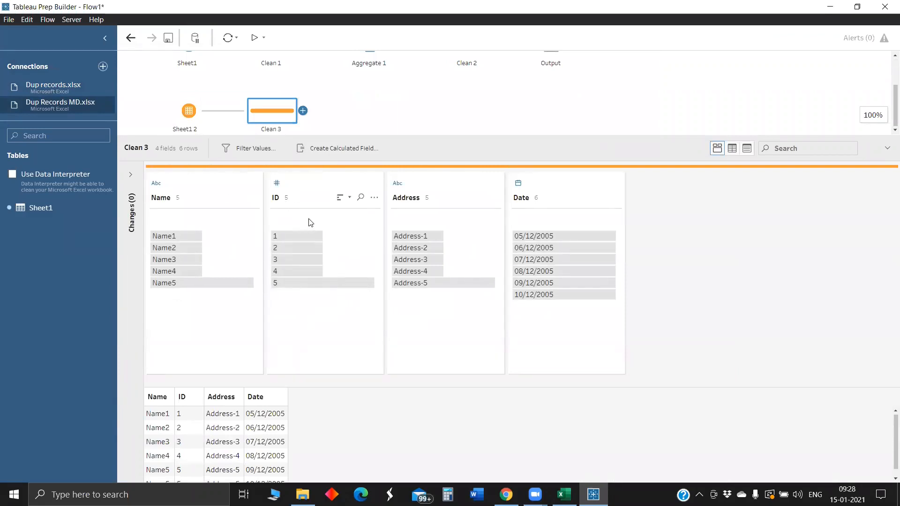
pyautogui.moveTo(233, 208)
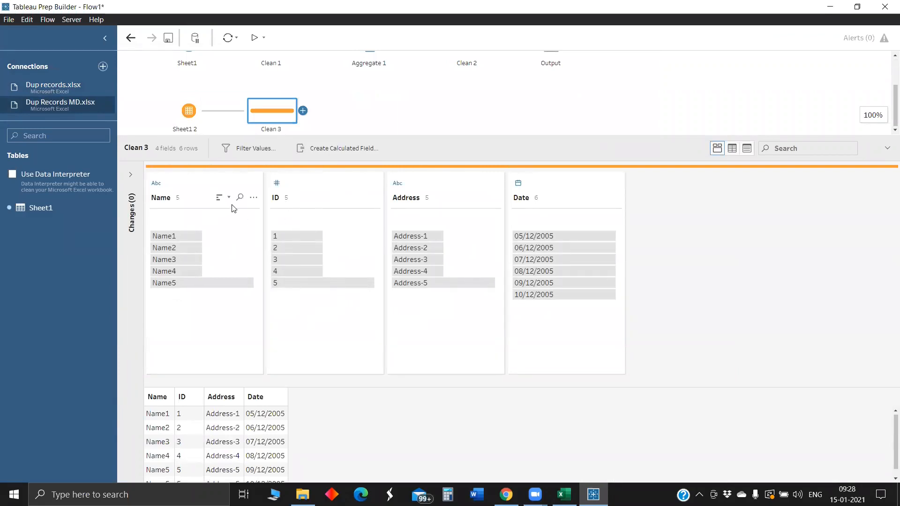
pyautogui.moveTo(131, 180)
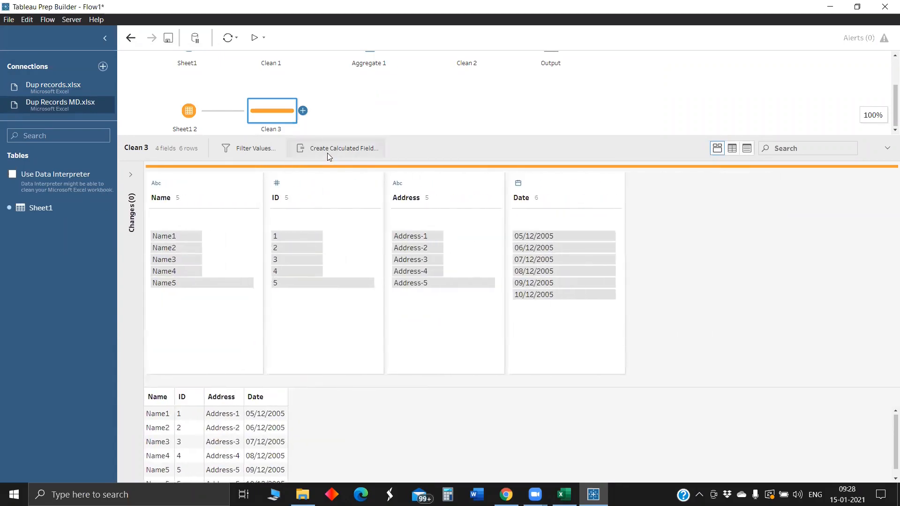
pyautogui.click(343, 148)
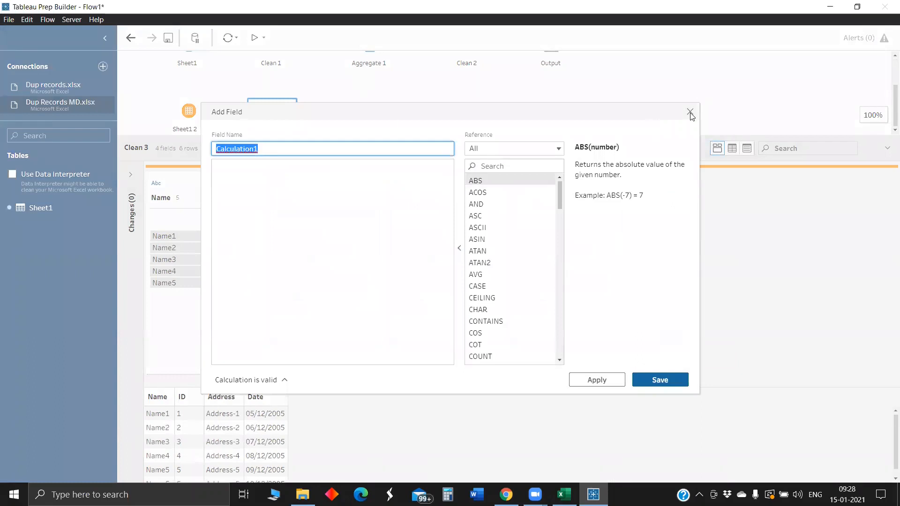
pyautogui.click(690, 111)
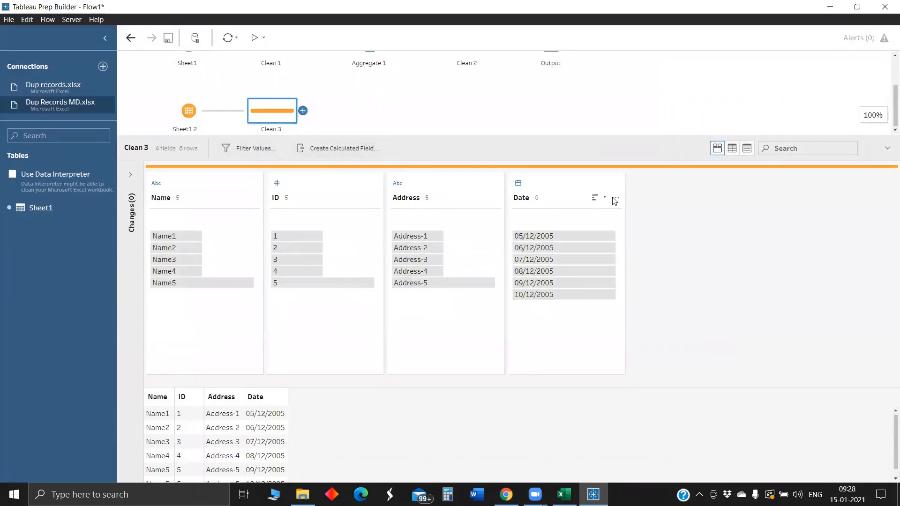
# Create a Fixed LOD field from Date computing MIN of Date grouped by ID.
pyautogui.click(614, 198)
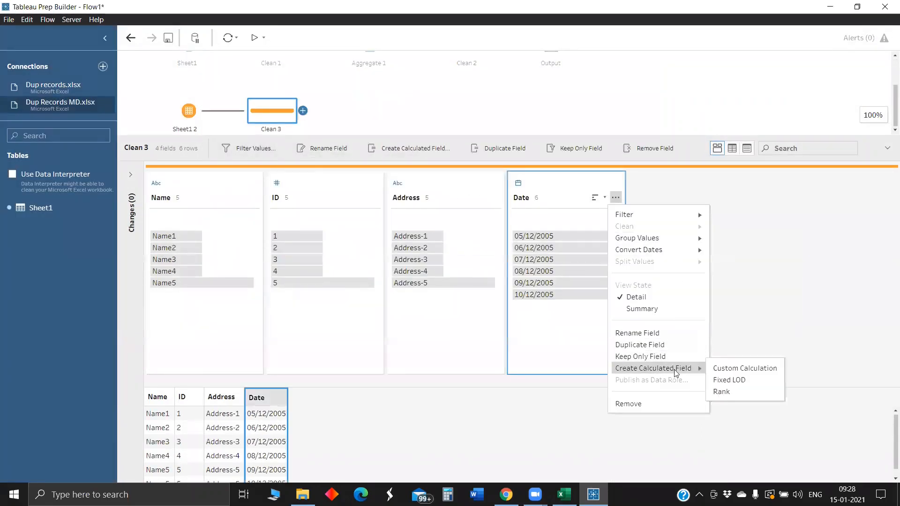
pyautogui.moveTo(729, 379)
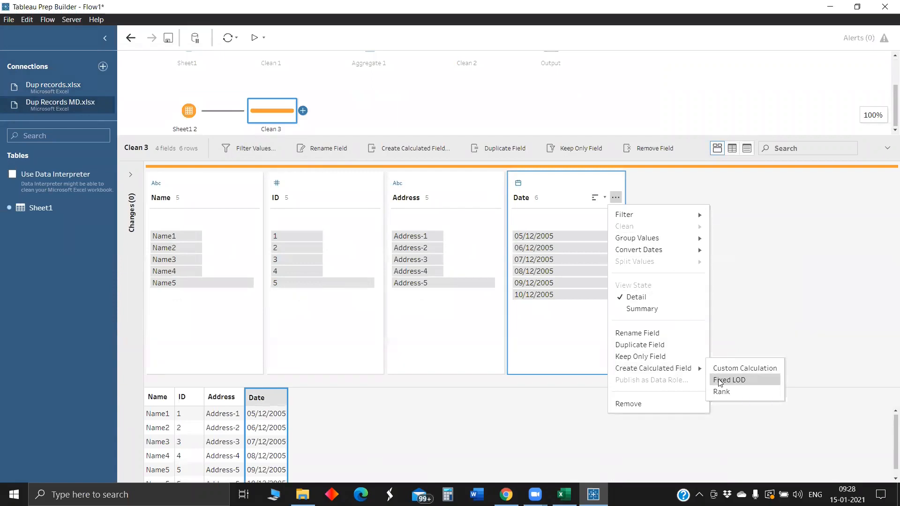
pyautogui.click(727, 380)
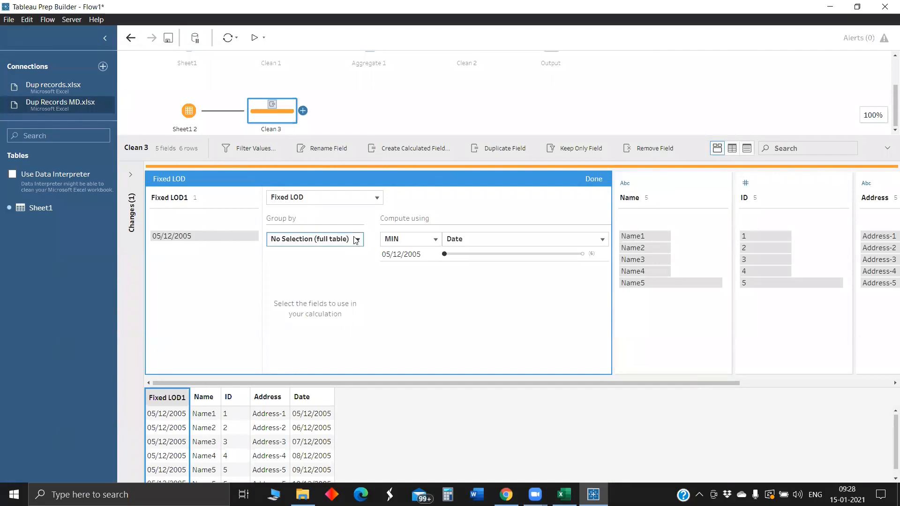
pyautogui.click(314, 239)
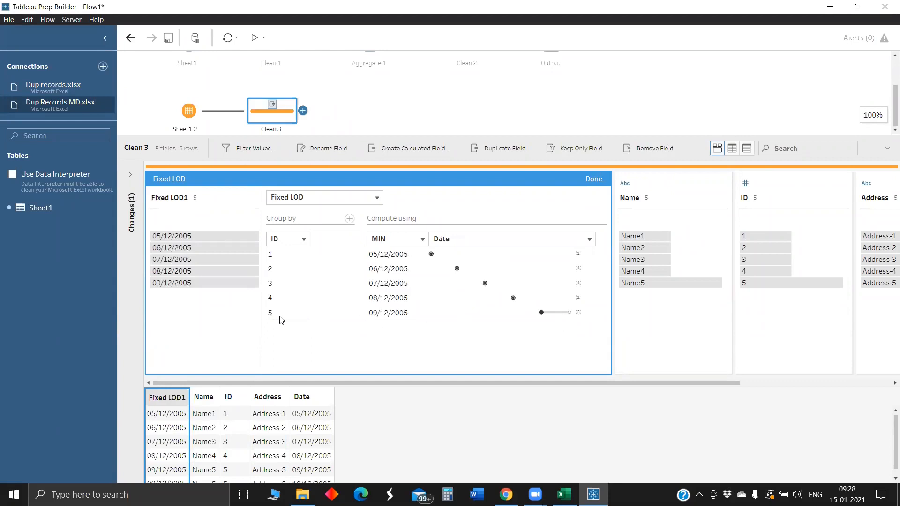
pyautogui.moveTo(425, 321)
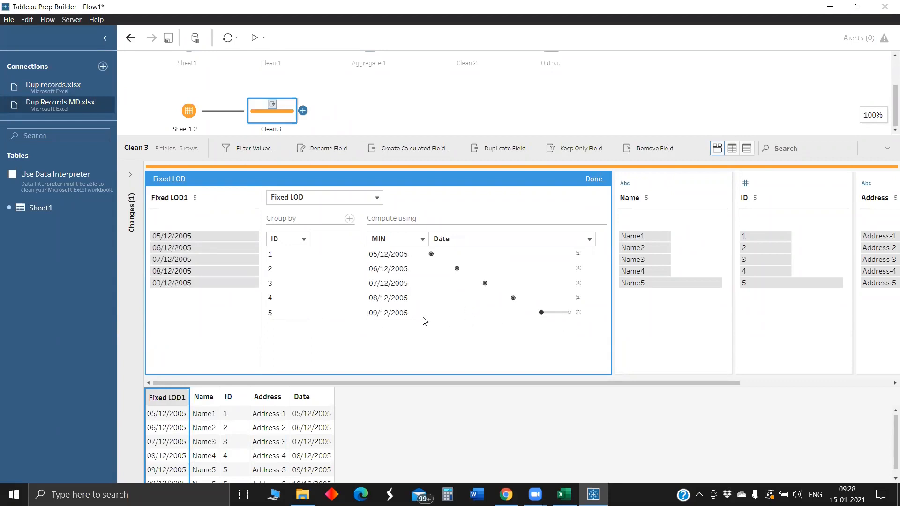
pyautogui.moveTo(389, 317)
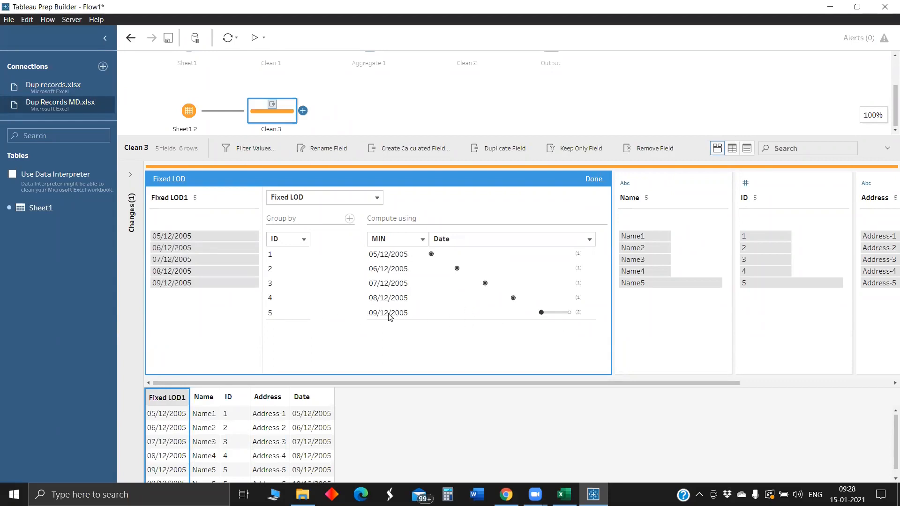
pyautogui.moveTo(571, 227)
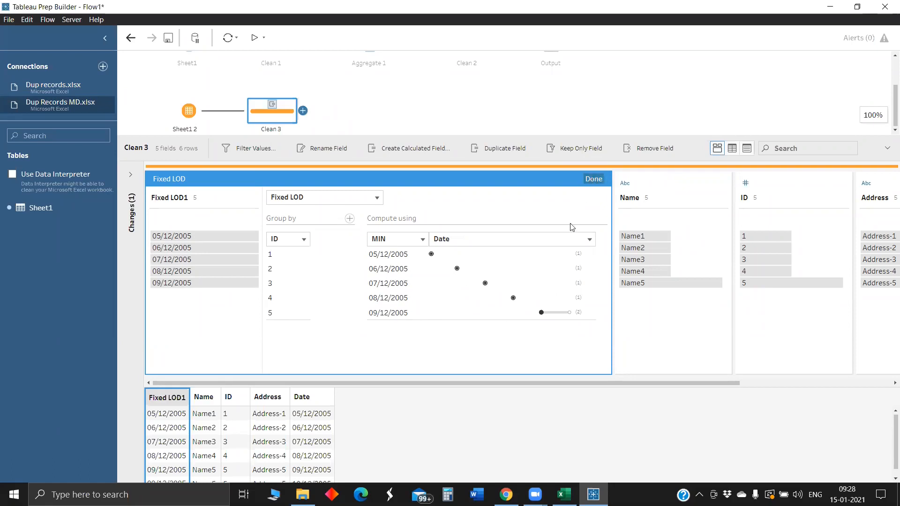
pyautogui.click(592, 178)
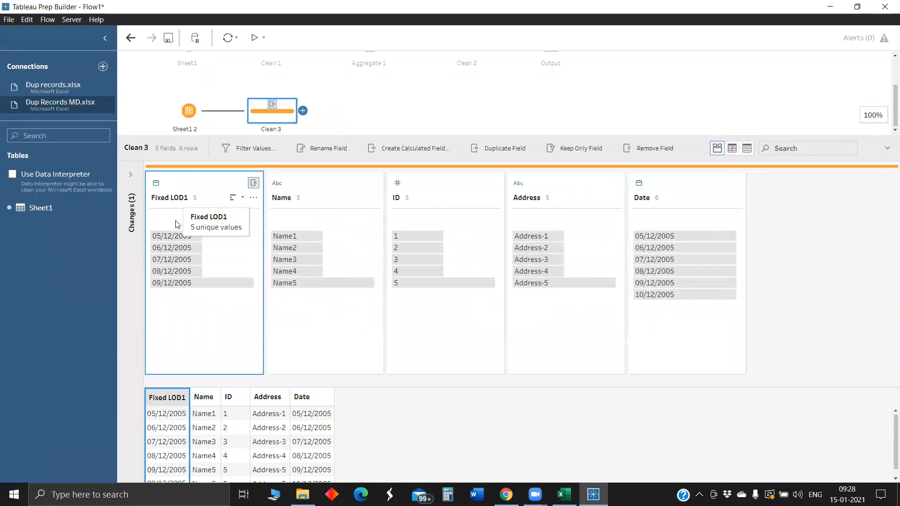
# Rename the Fixed LOD1 field to 'Min Date'.
pyautogui.doubleClick(169, 197)
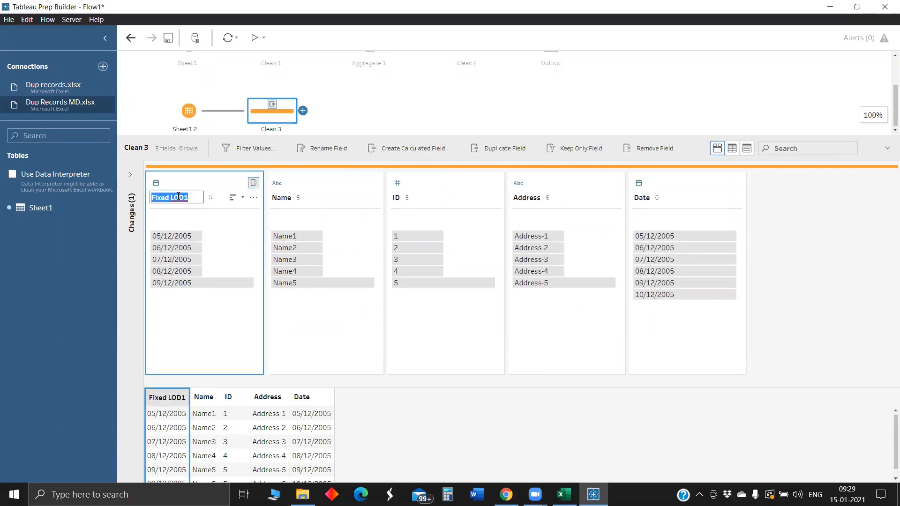
pyautogui.write('Min')
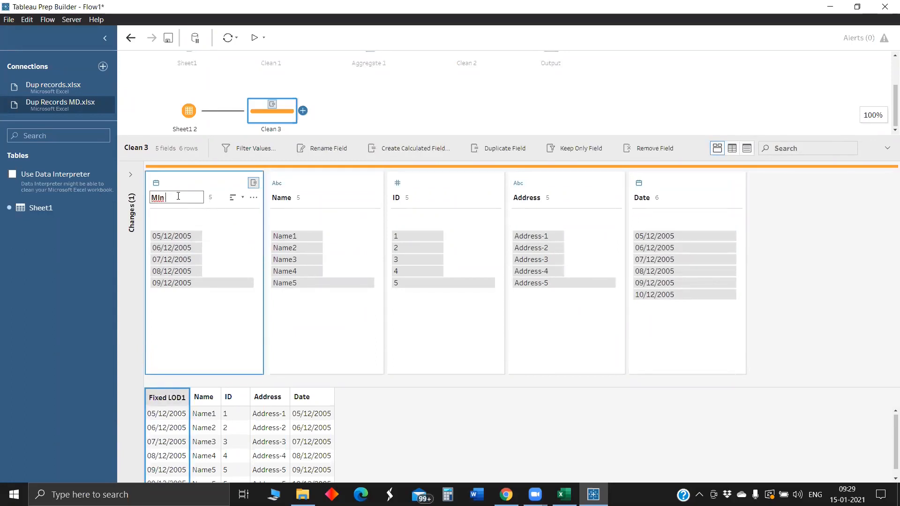
pyautogui.write('Dat')
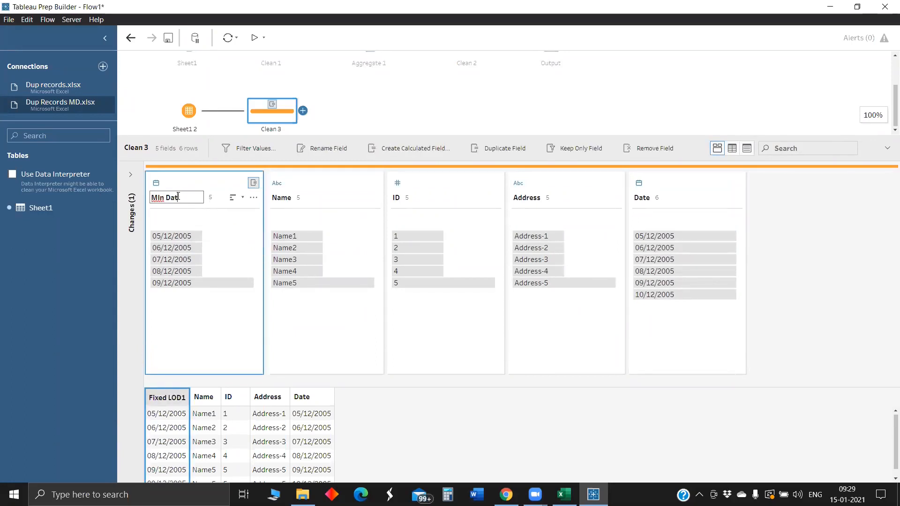
pyautogui.press('Backspace')
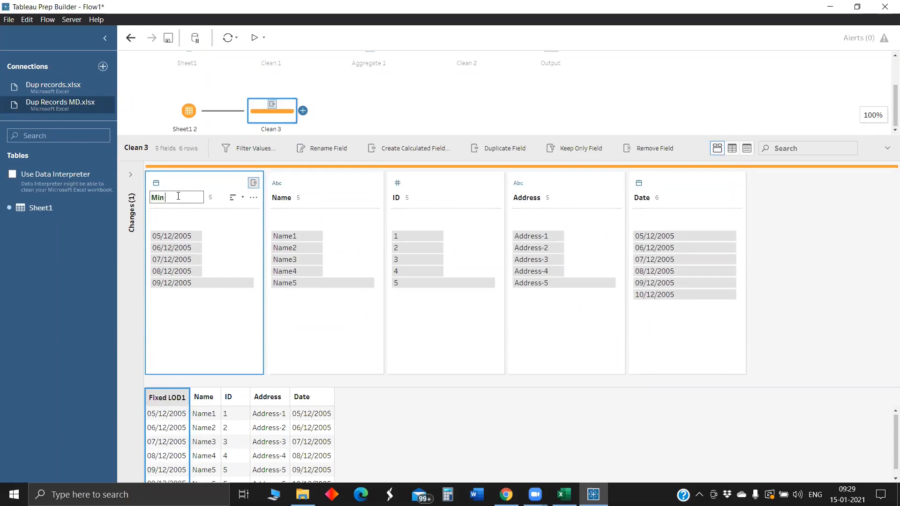
pyautogui.write('Date')
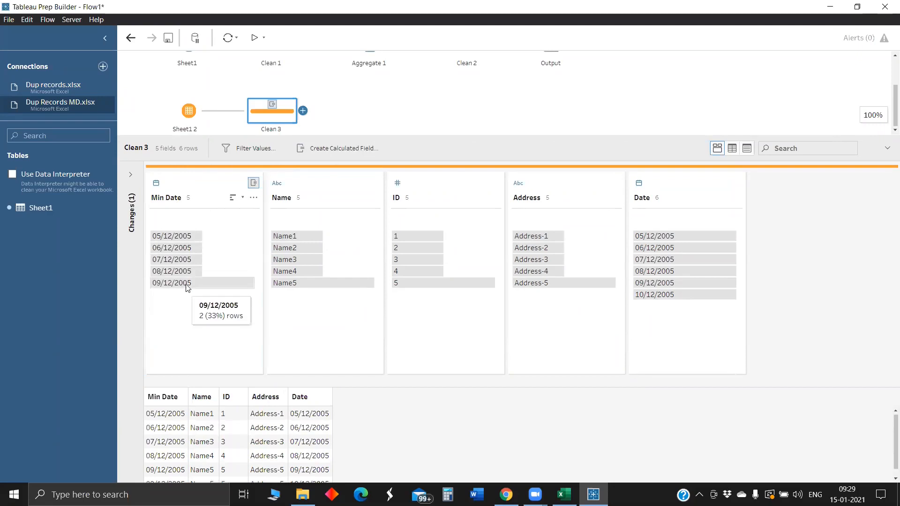
pyautogui.moveTo(689, 284)
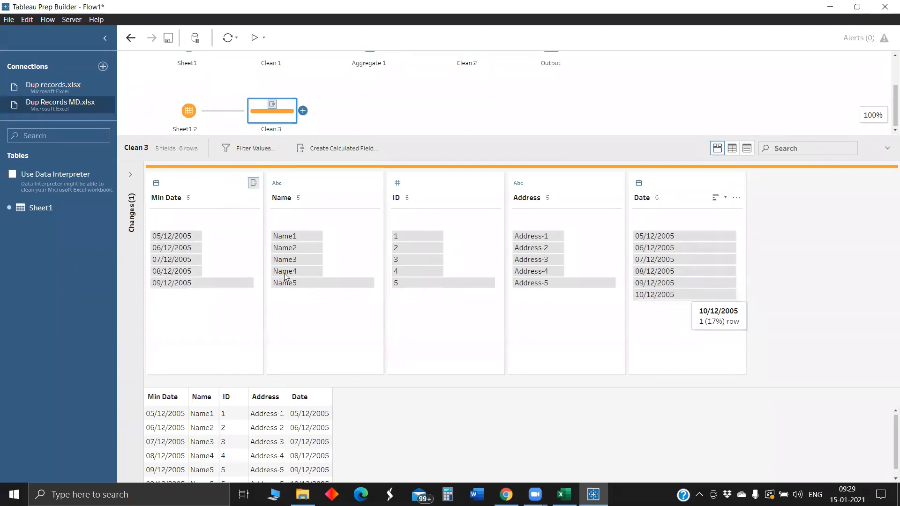
pyautogui.moveTo(177, 210)
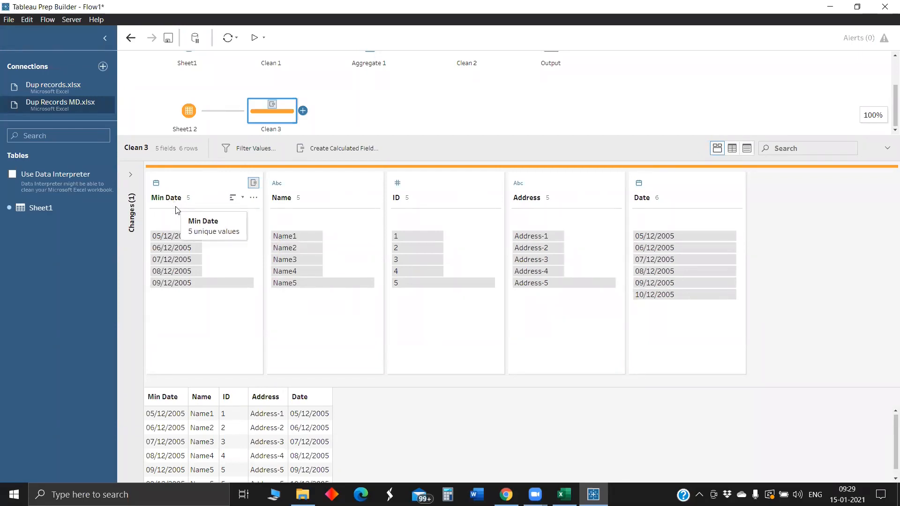
pyautogui.moveTo(551, 291)
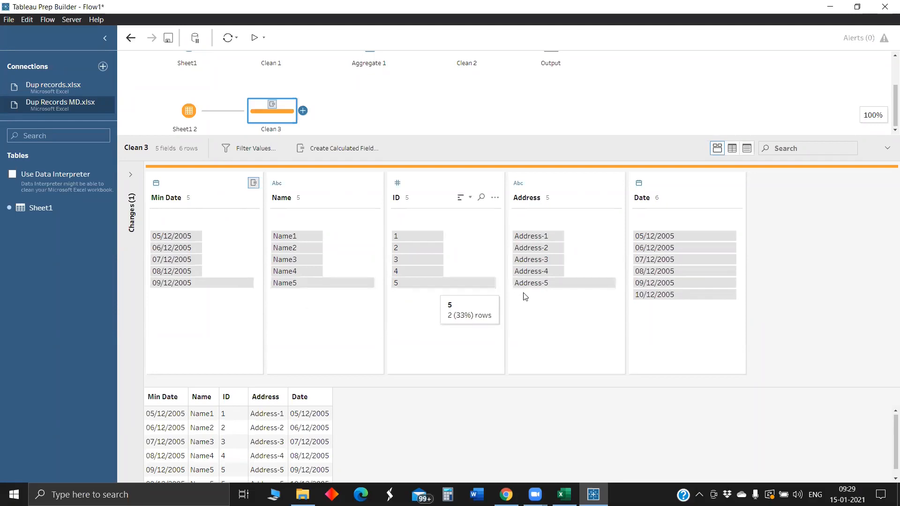
pyautogui.moveTo(649, 295)
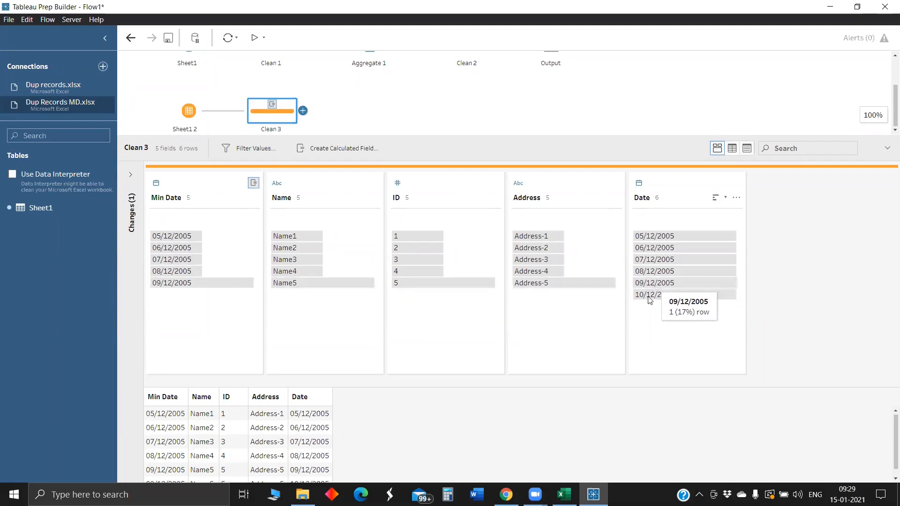
pyautogui.moveTo(177, 288)
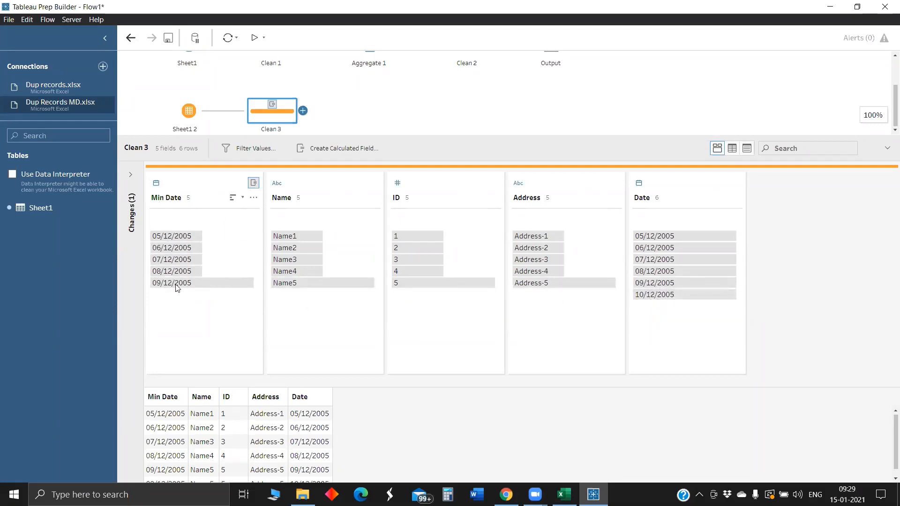
pyautogui.moveTo(470, 284)
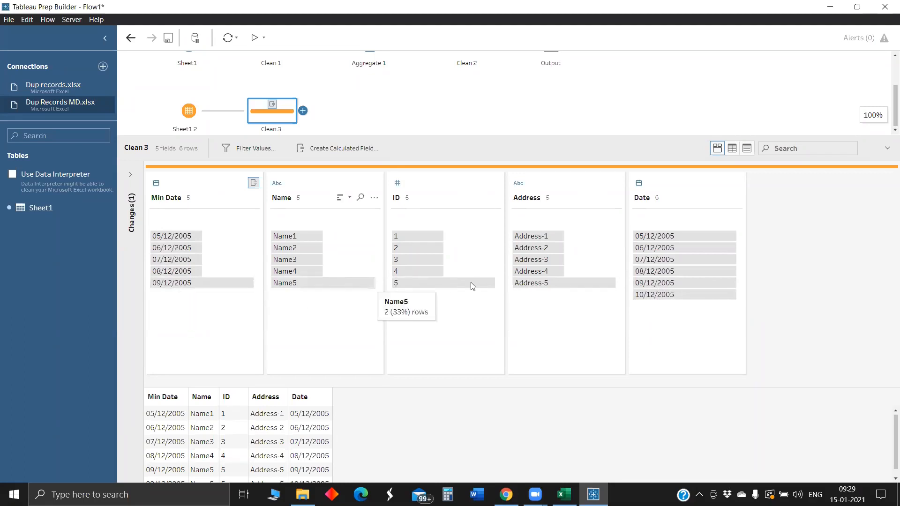
pyautogui.moveTo(321, 300)
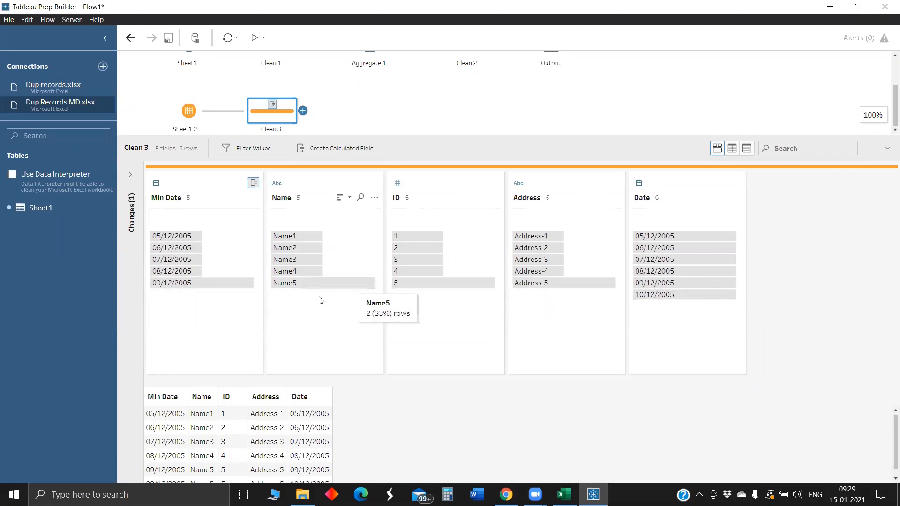
pyautogui.moveTo(314, 319)
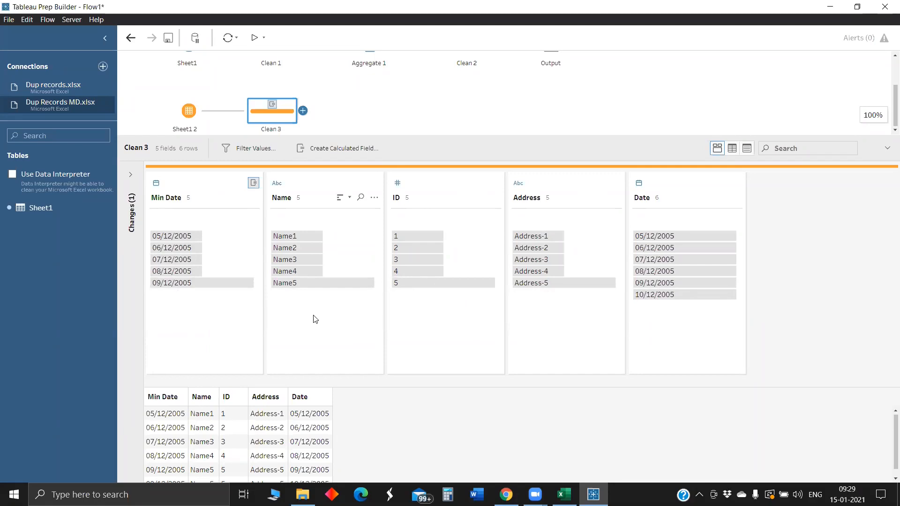
pyautogui.moveTo(309, 318)
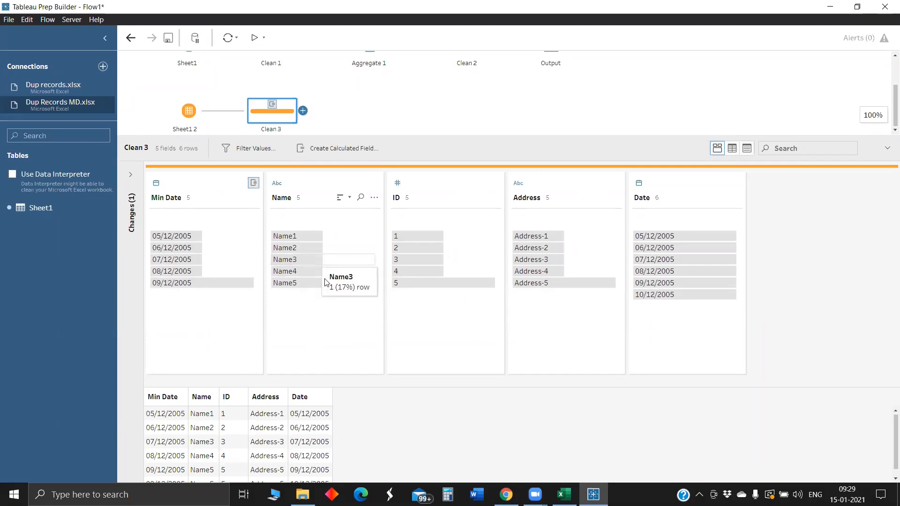
pyautogui.moveTo(362, 254)
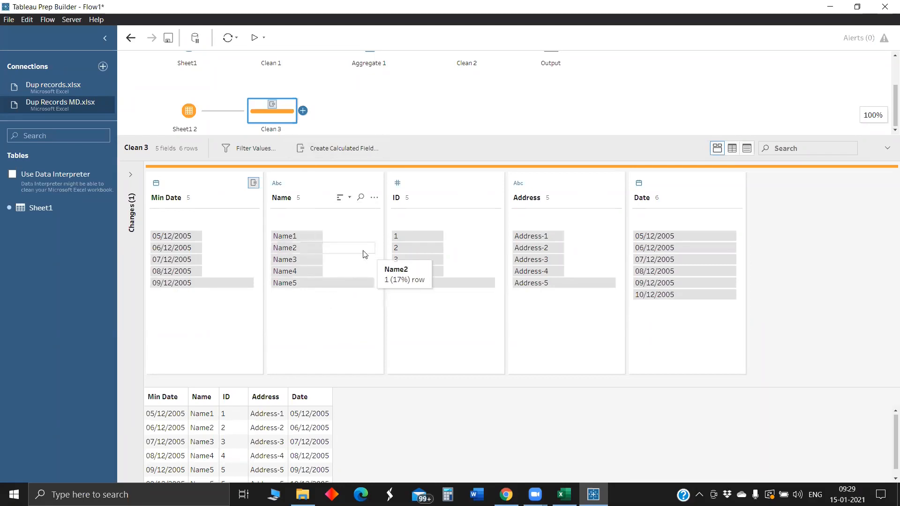
pyautogui.moveTo(643, 212)
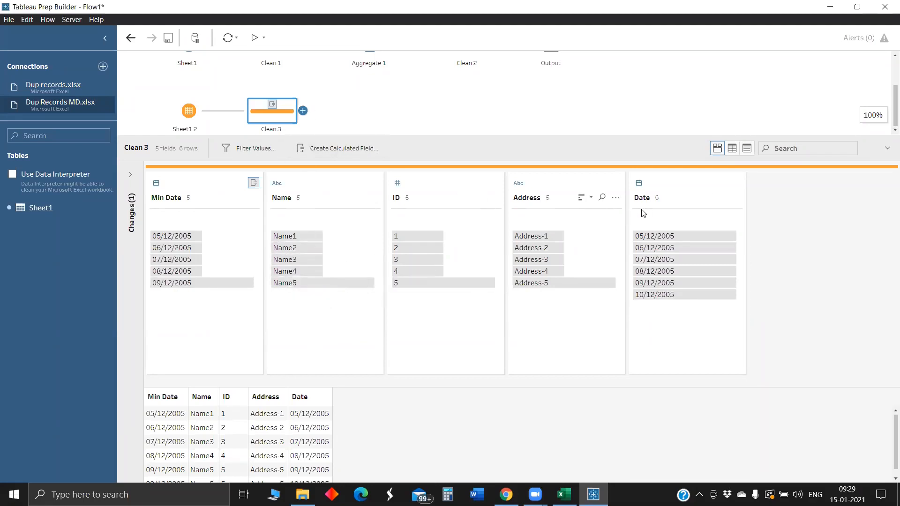
pyautogui.moveTo(737, 198)
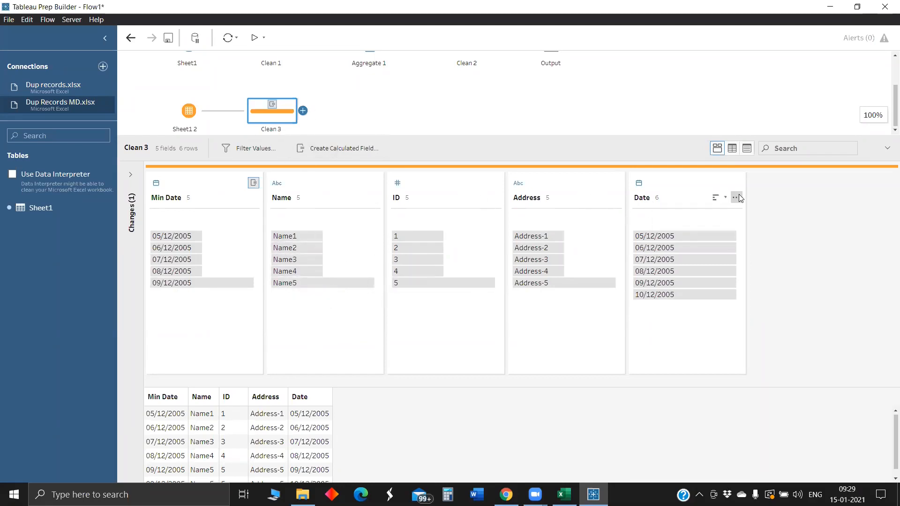
# Remove the original Date field and change Min Date's type to String.
pyautogui.click(736, 197)
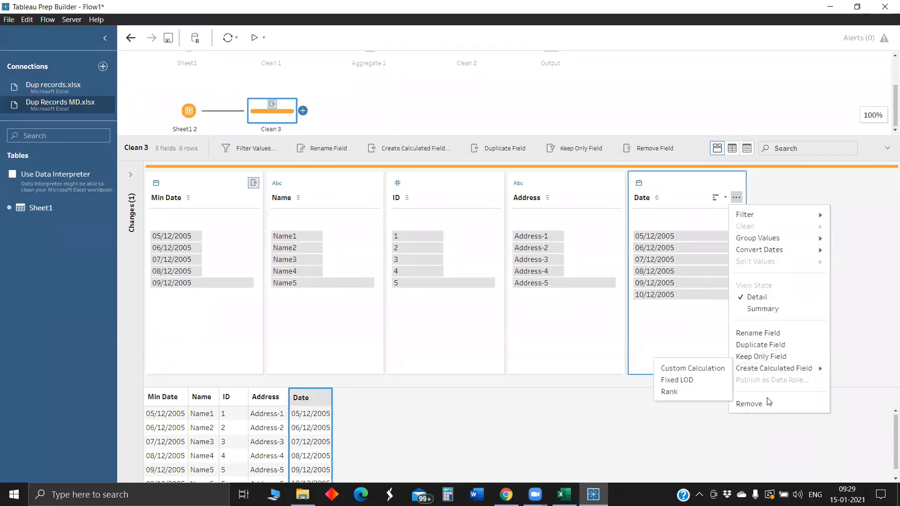
pyautogui.click(748, 403)
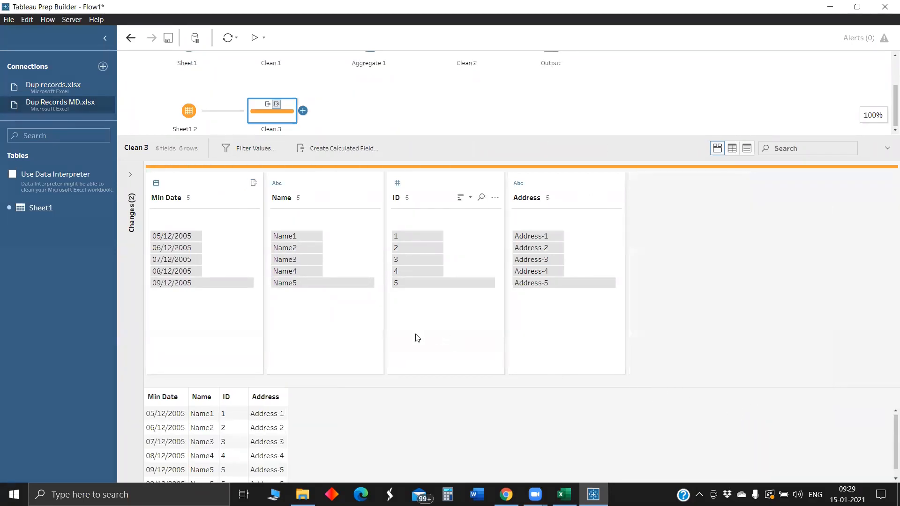
pyautogui.moveTo(418, 285)
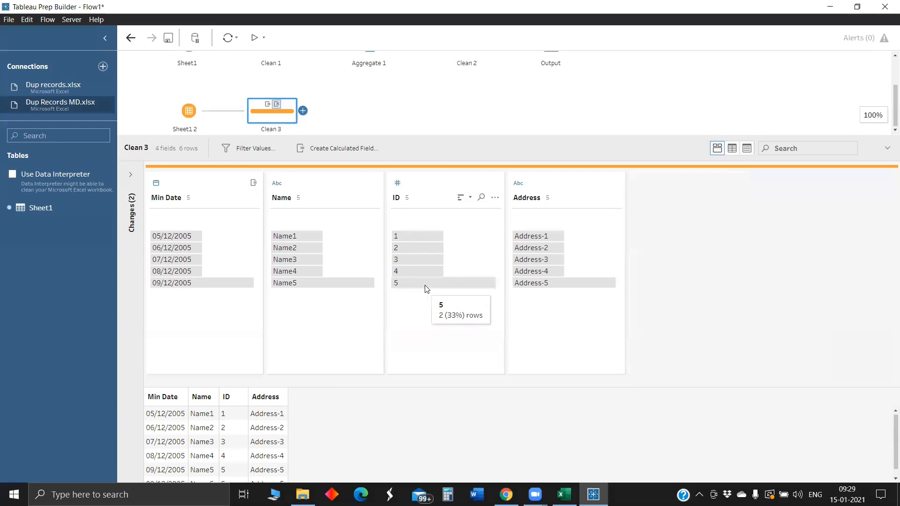
pyautogui.moveTo(359, 259)
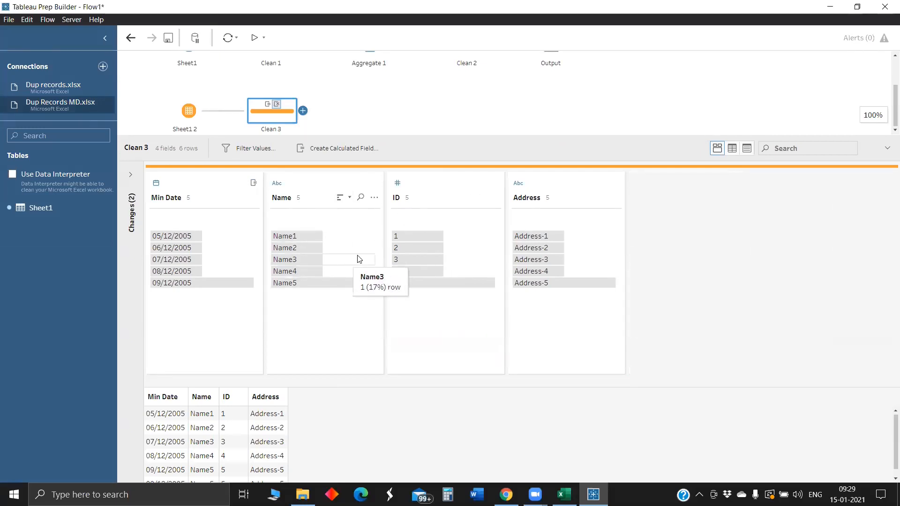
pyautogui.moveTo(373, 282)
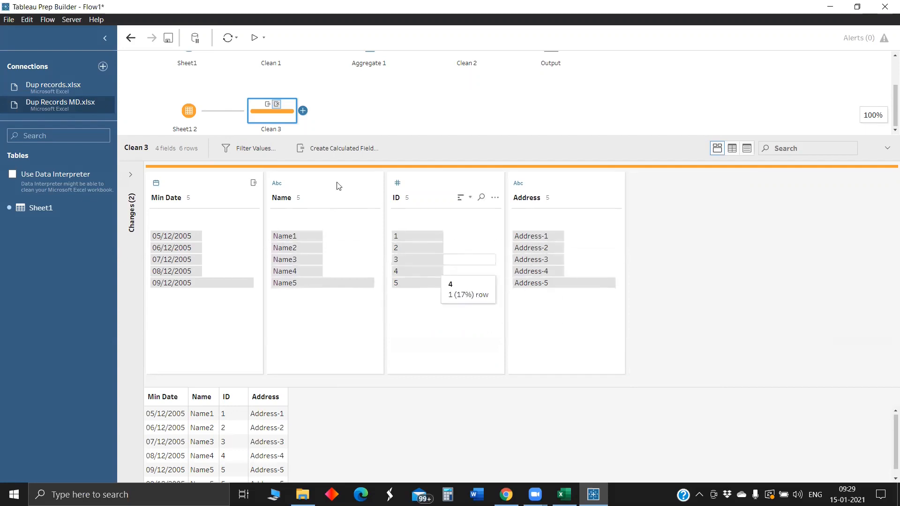
pyautogui.moveTo(337, 144)
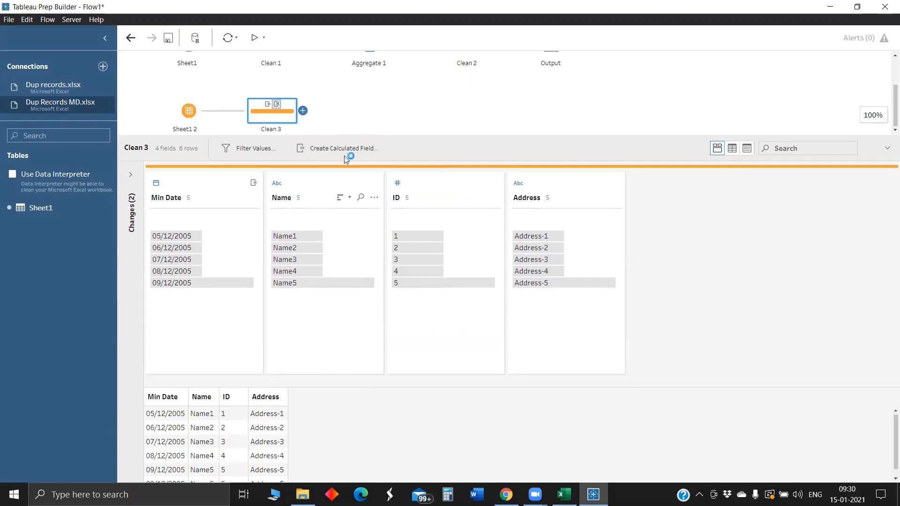
pyautogui.moveTo(302, 111)
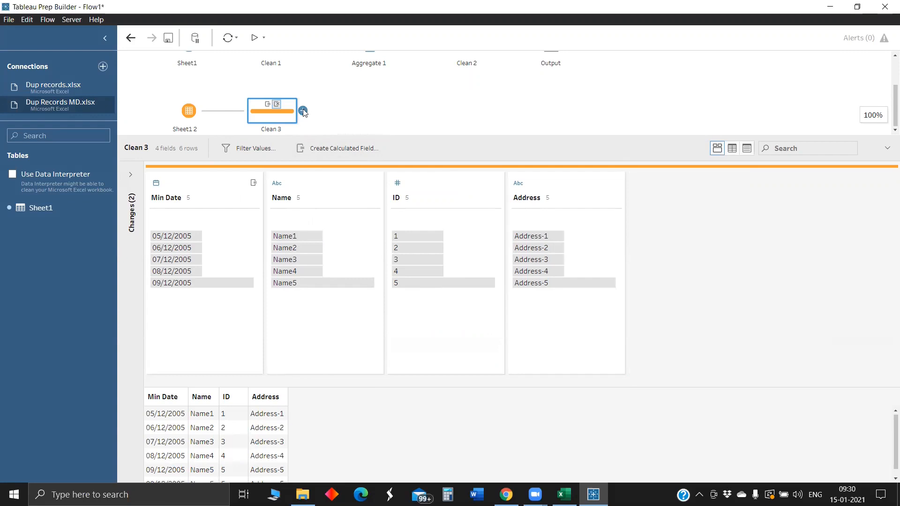
pyautogui.moveTo(321, 130)
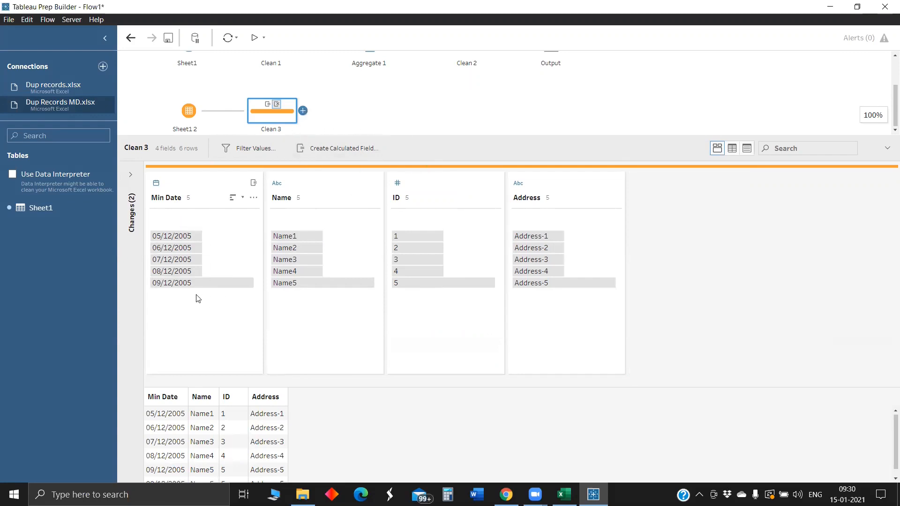
pyautogui.click(156, 183)
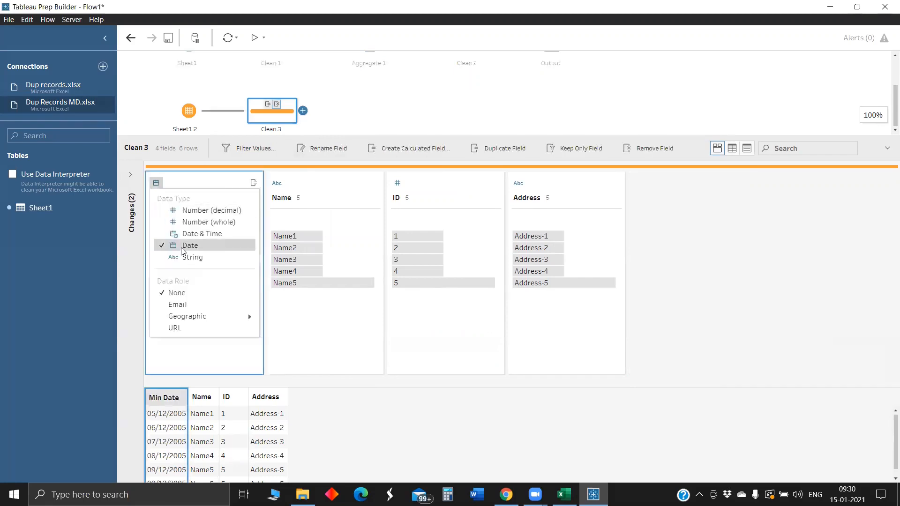
pyautogui.click(190, 245)
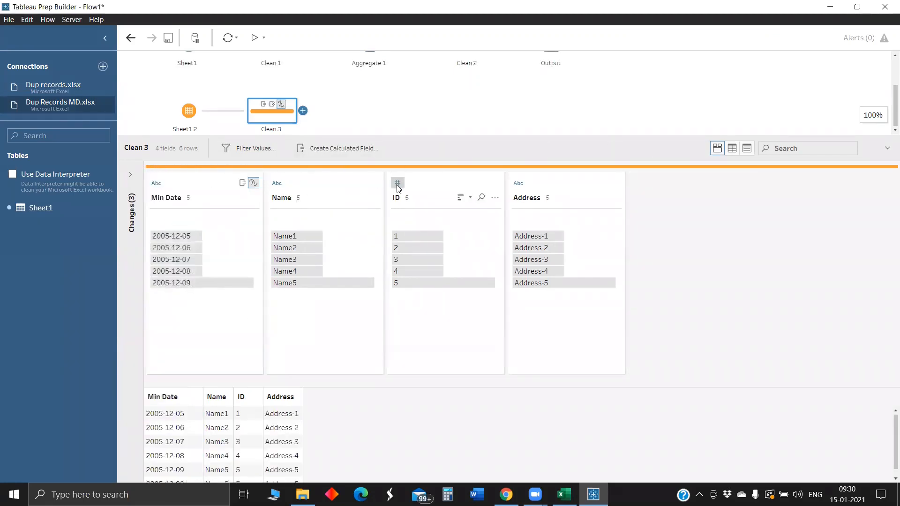
# Make ID a string, add Aggregate 2 with all fields, then a Clean 4 step after it.
pyautogui.click(397, 183)
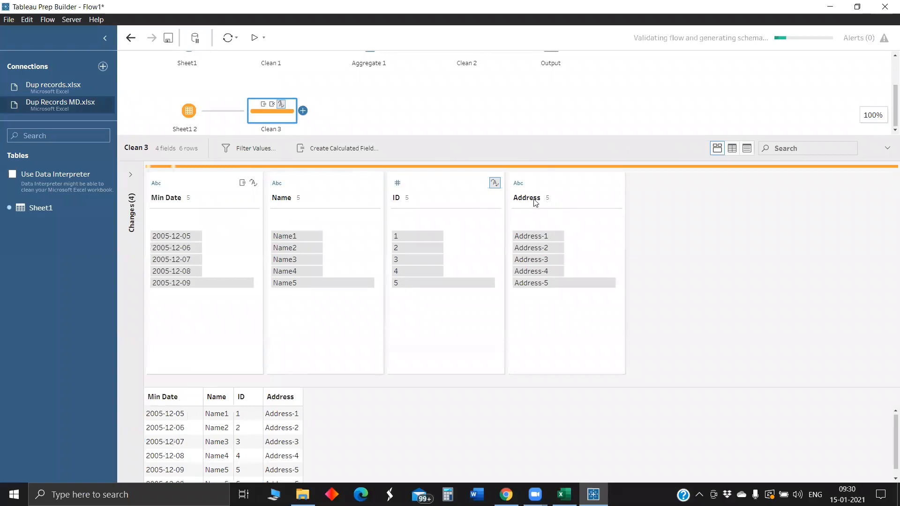
pyautogui.click(303, 110)
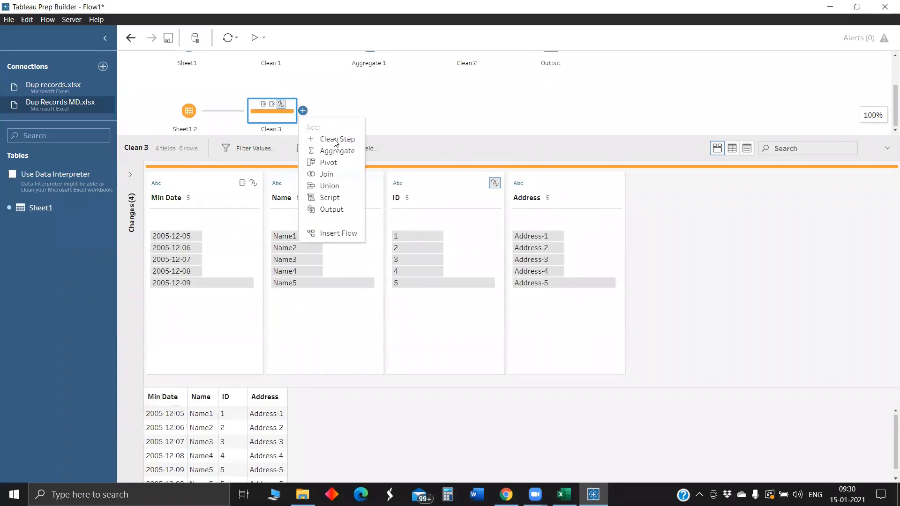
pyautogui.click(337, 150)
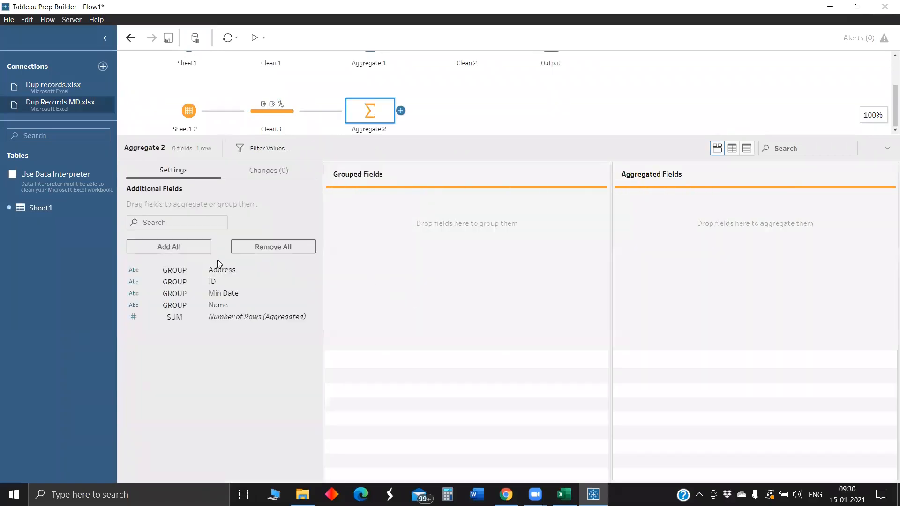
pyautogui.click(168, 246)
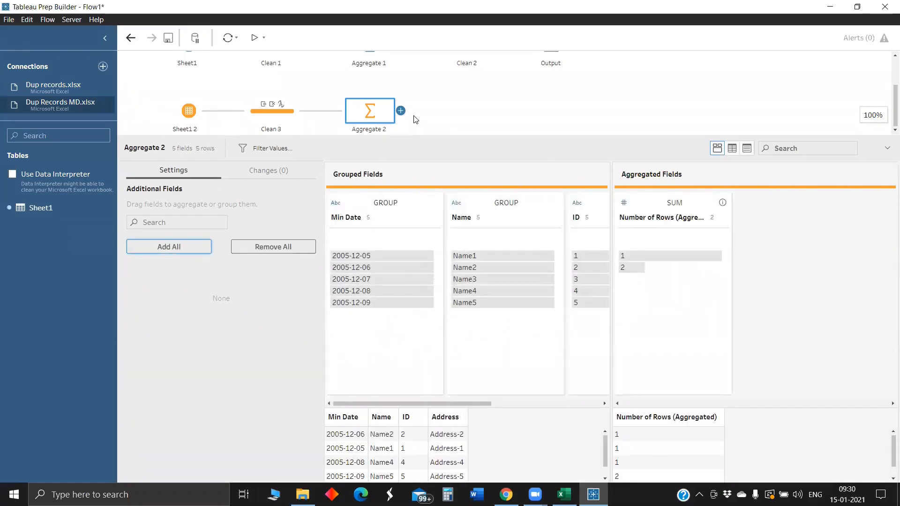
pyautogui.click(400, 111)
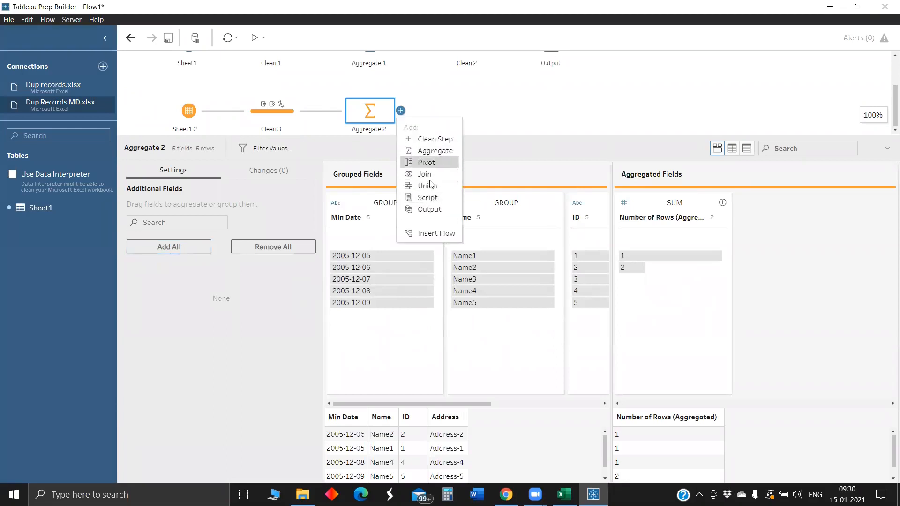
pyautogui.click(434, 139)
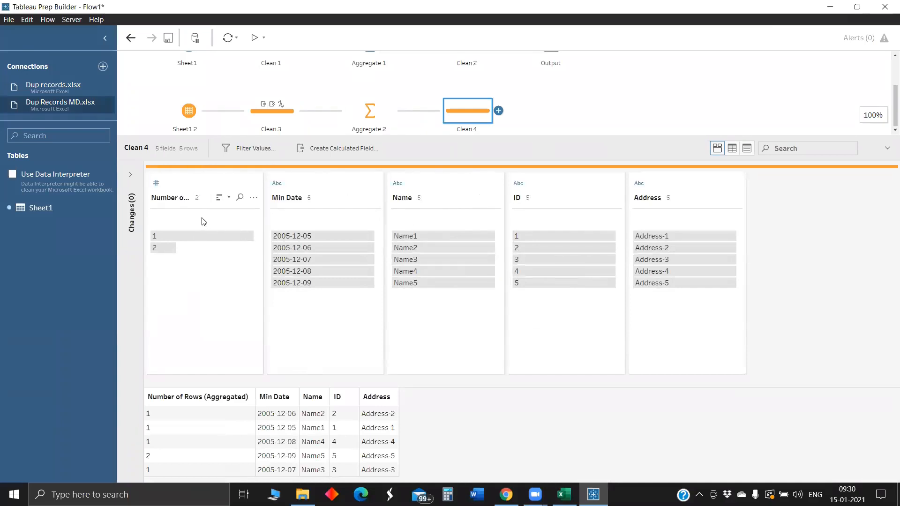
# In Clean 4 remove Number of Rows, retype Min Date to Date and ID to number, and add Output 2.
pyautogui.click(253, 198)
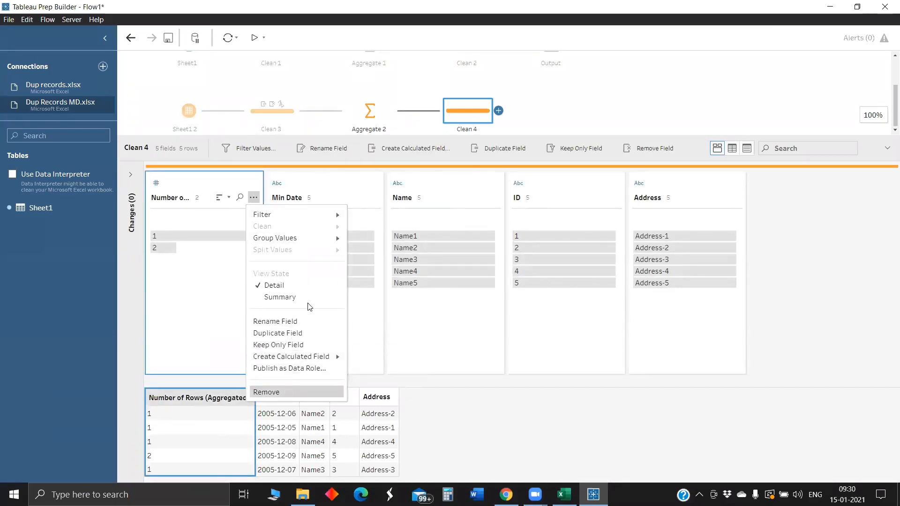
pyautogui.click(266, 392)
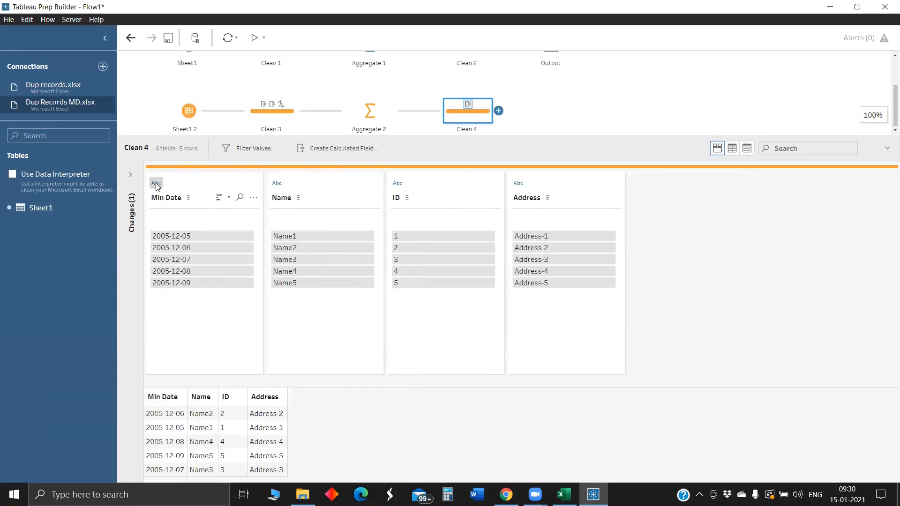
pyautogui.click(155, 183)
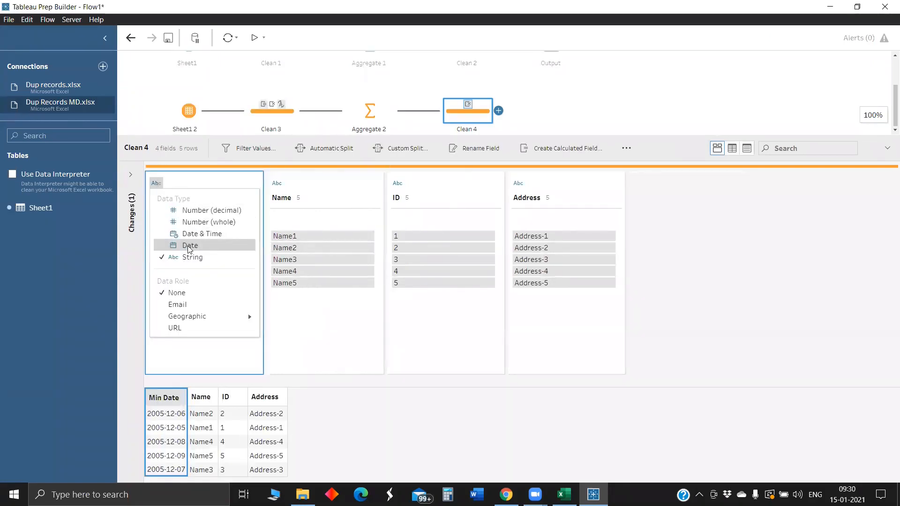
pyautogui.click(190, 245)
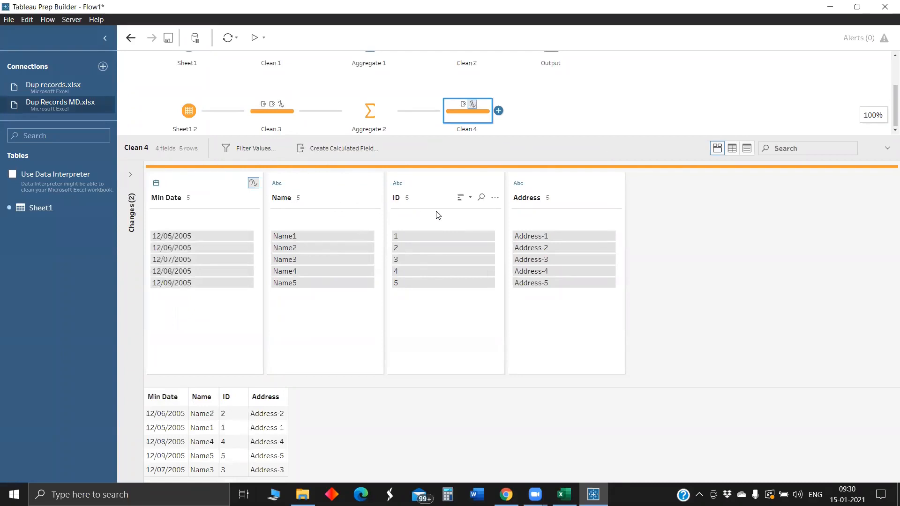
pyautogui.click(397, 183)
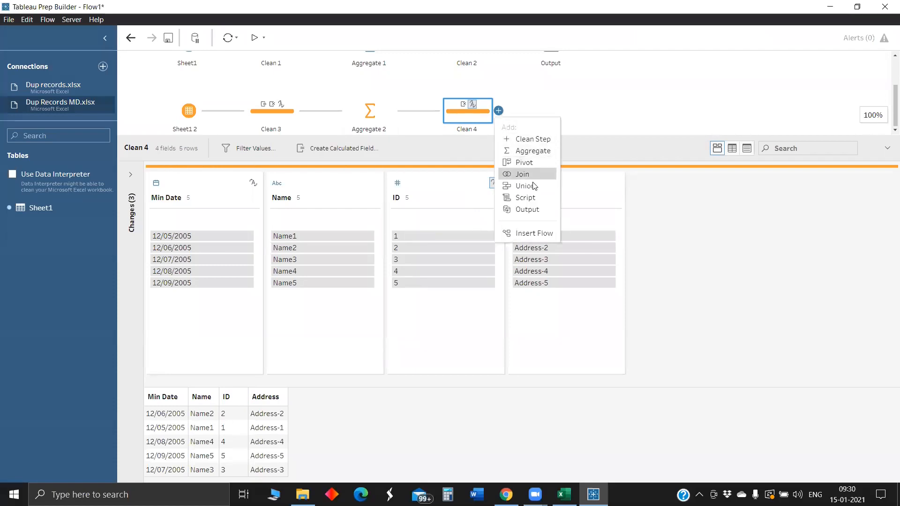
pyautogui.click(526, 209)
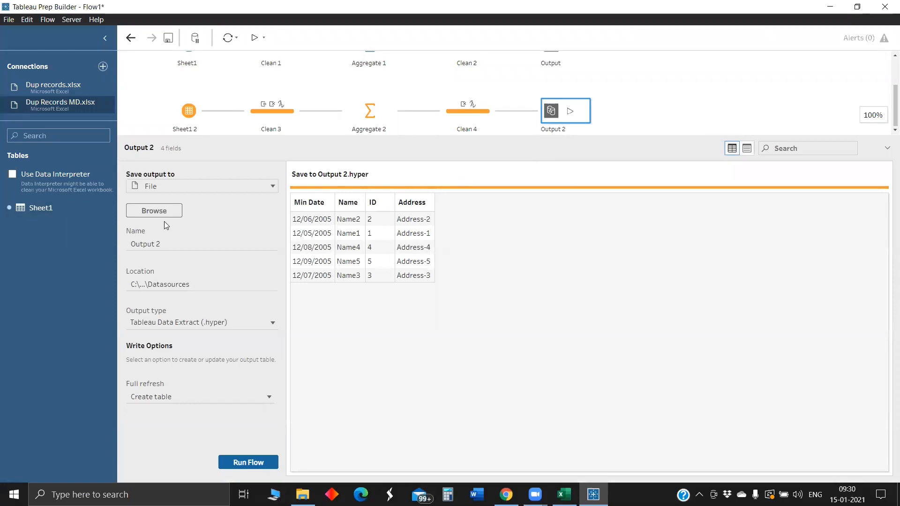
pyautogui.moveTo(351, 247)
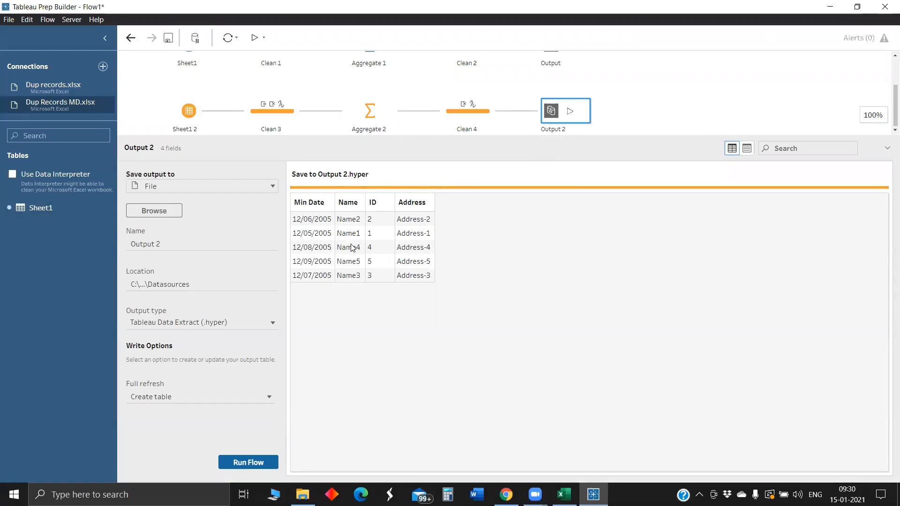
# Edit Clean 3's Fixed LOD to compute MAX of Date per ID instead of MIN.
pyautogui.click(188, 111)
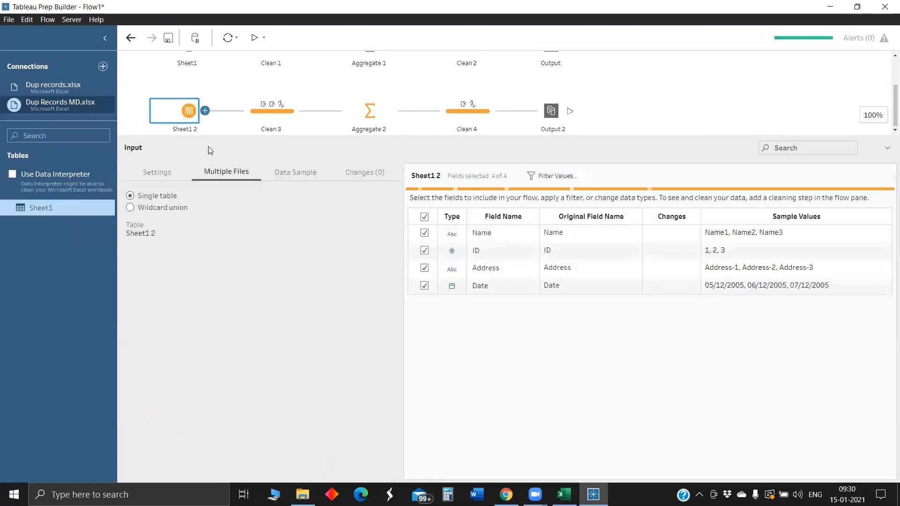
pyautogui.click(270, 111)
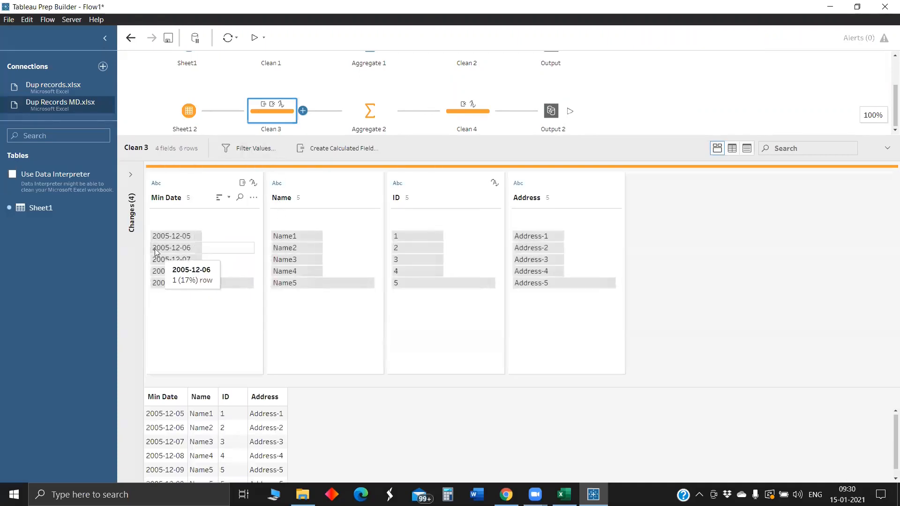
pyautogui.click(130, 174)
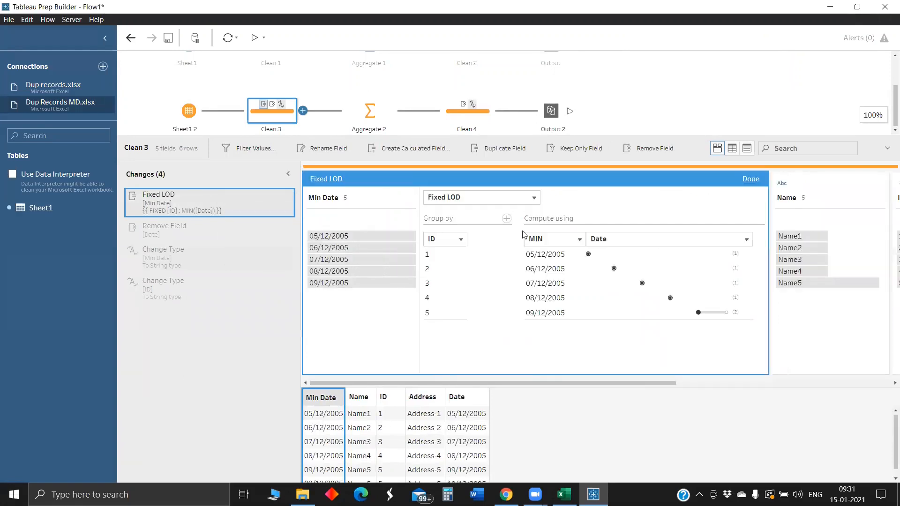
pyautogui.click(552, 239)
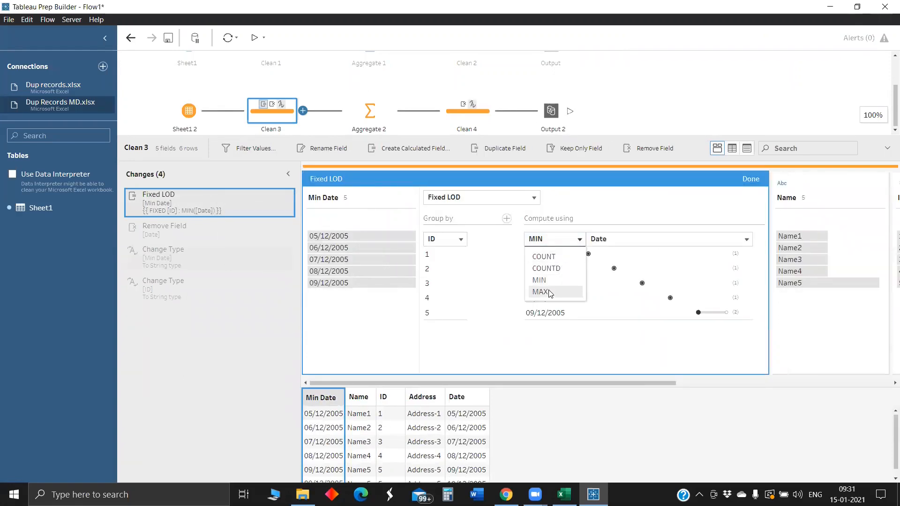
pyautogui.click(540, 292)
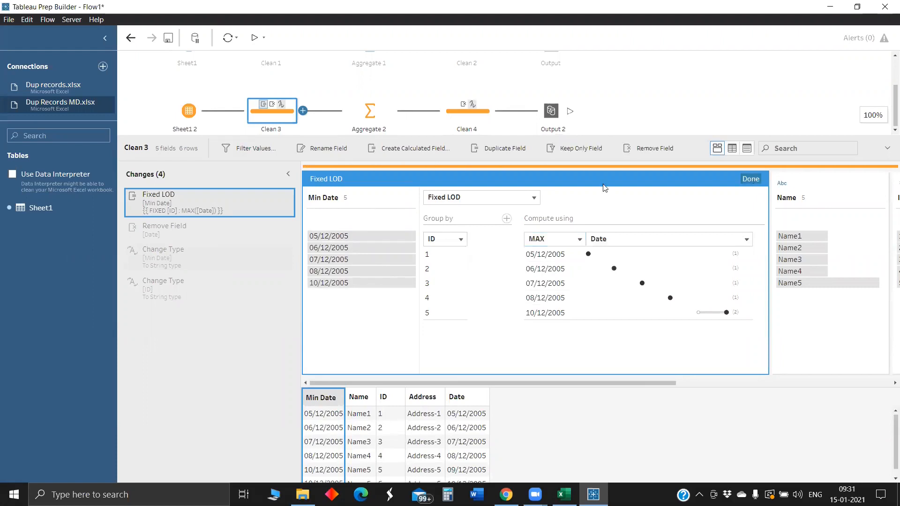
pyautogui.click(749, 178)
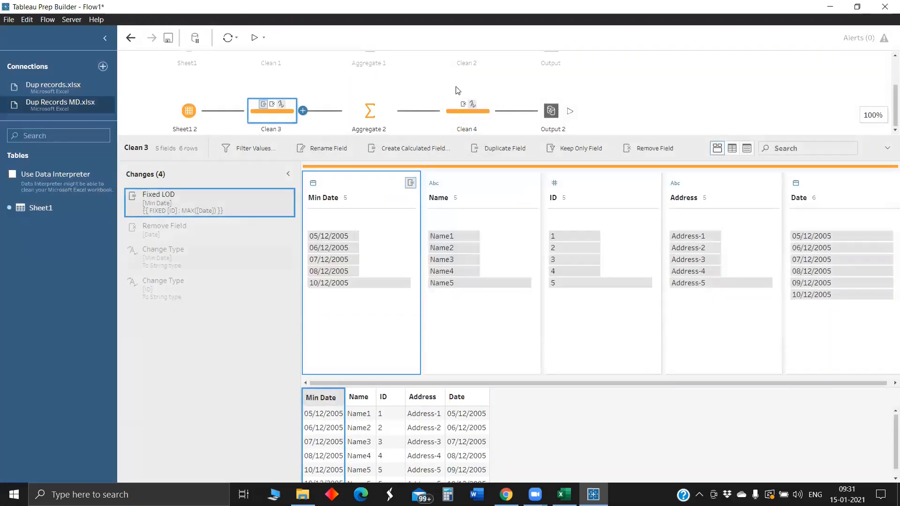
# Check the results in Clean 4, then switch over to the Excel workbook.
pyautogui.click(467, 111)
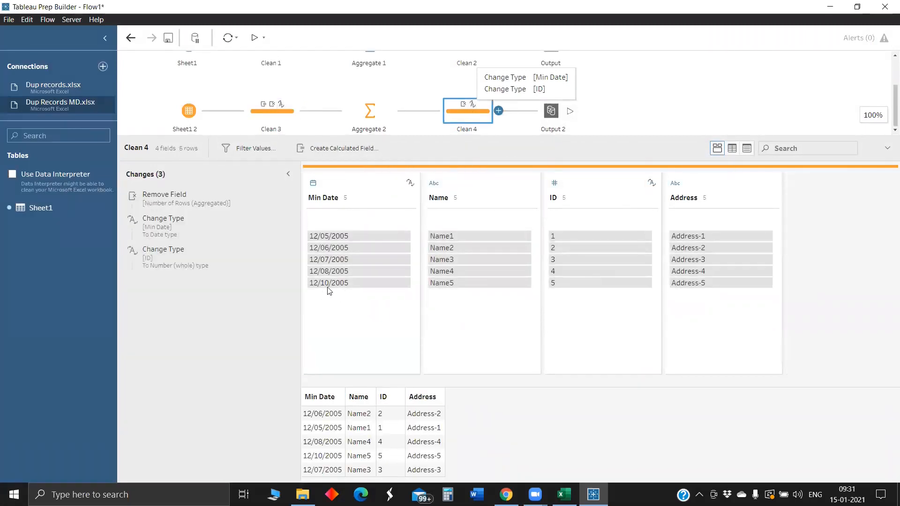
pyautogui.moveTo(382, 282)
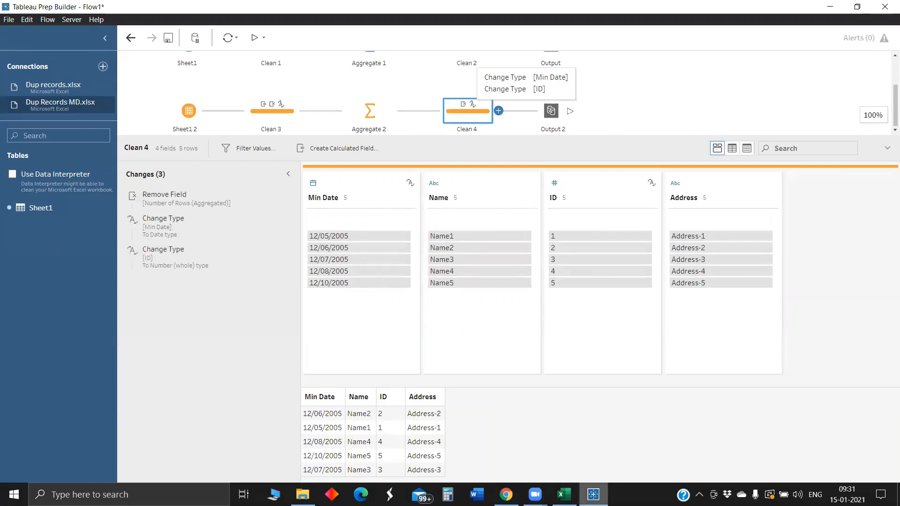
pyautogui.click(563, 493)
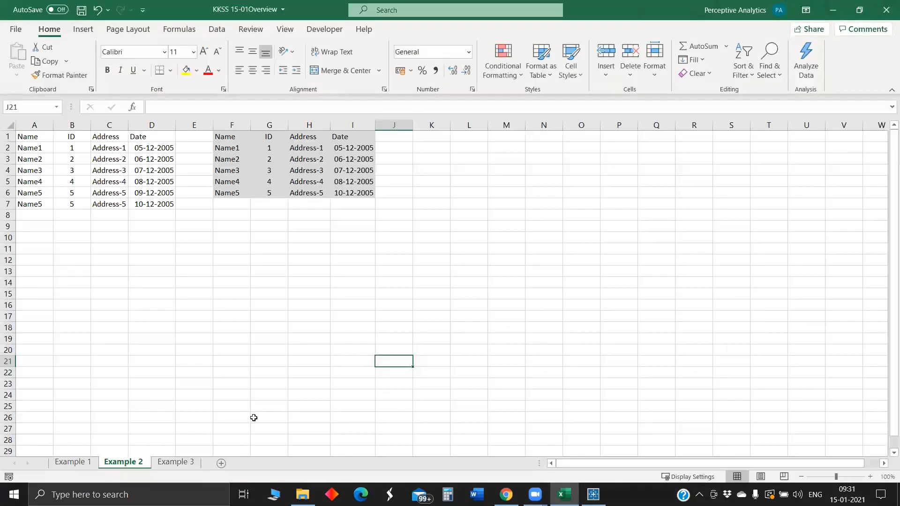
# Switch to the Example 3 sheet showing the First, Second and Third DOP layout.
pyautogui.click(175, 462)
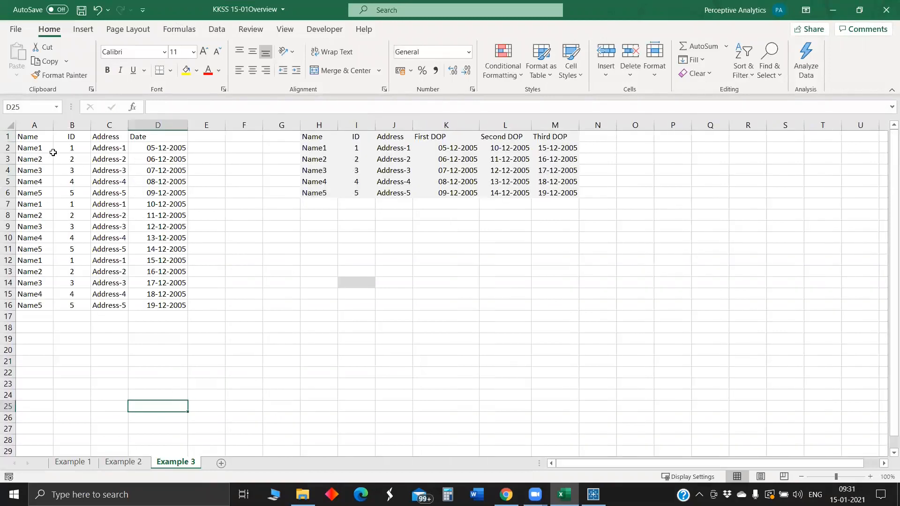
pyautogui.moveTo(142, 153)
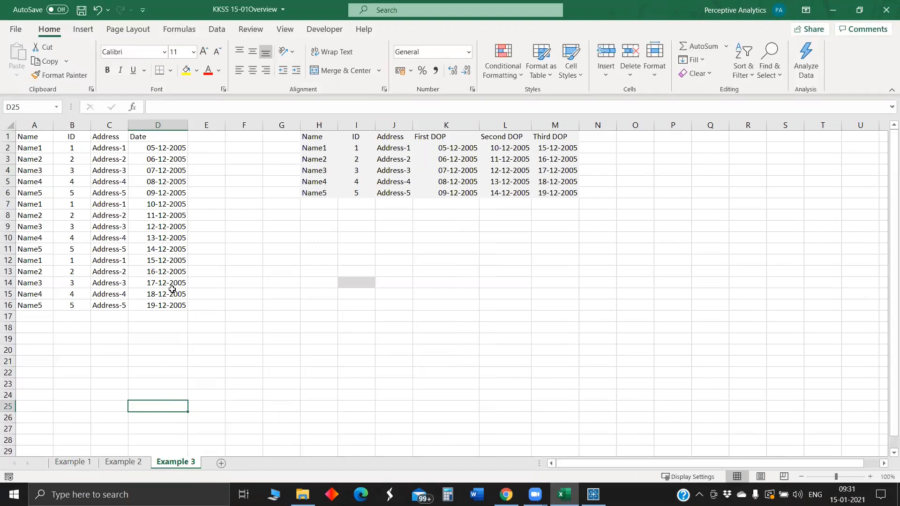
pyautogui.moveTo(297, 213)
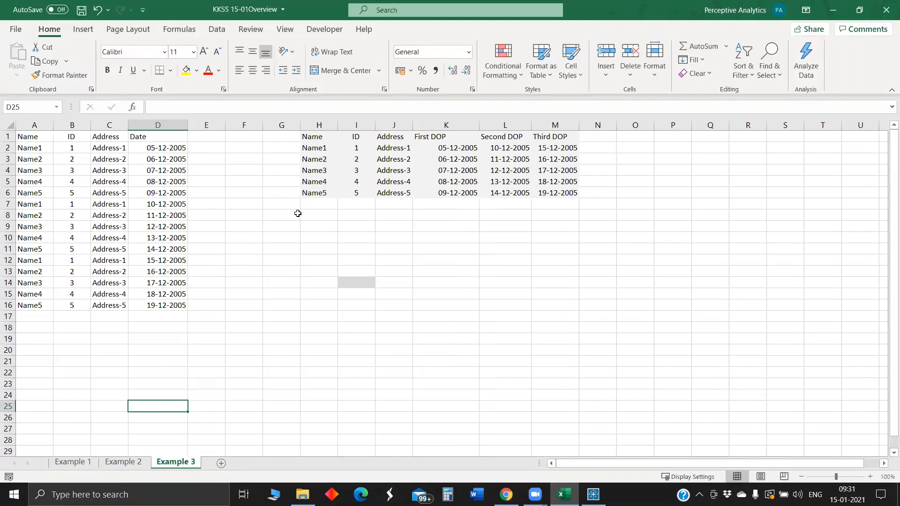
pyautogui.moveTo(306, 199)
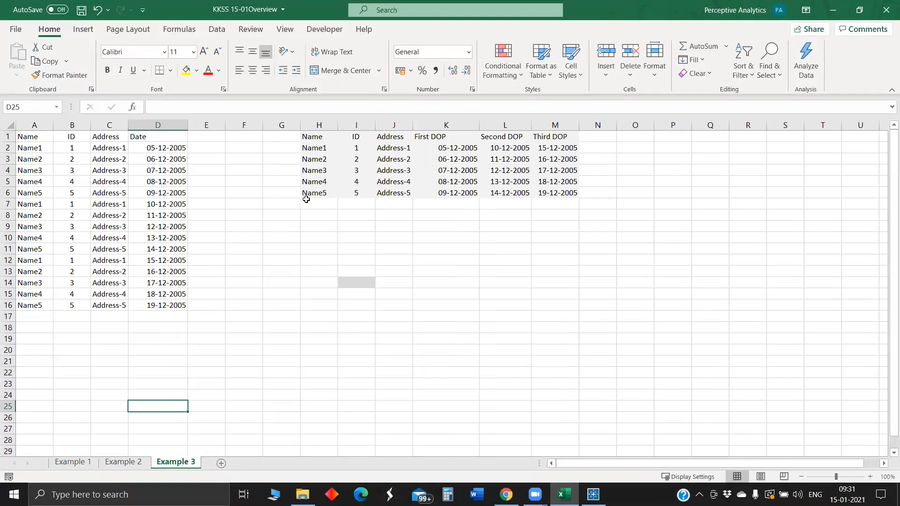
pyautogui.moveTo(504, 144)
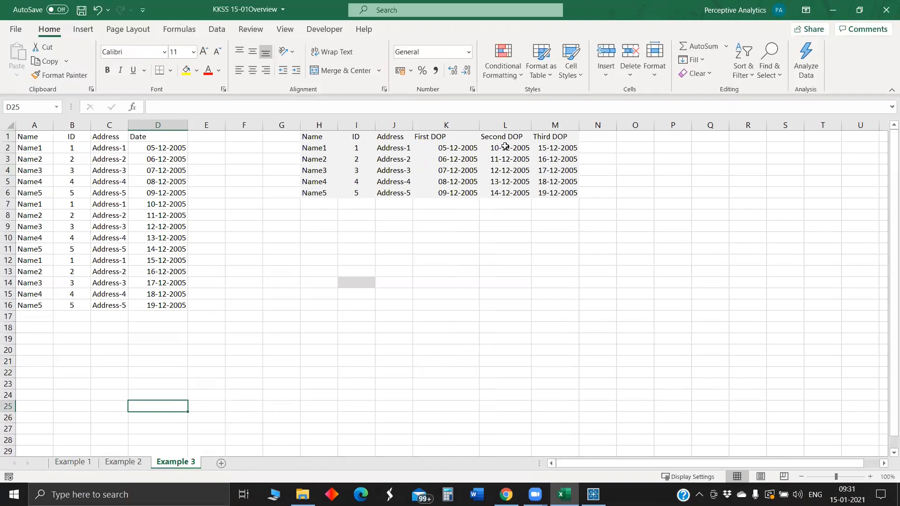
pyautogui.moveTo(407, 168)
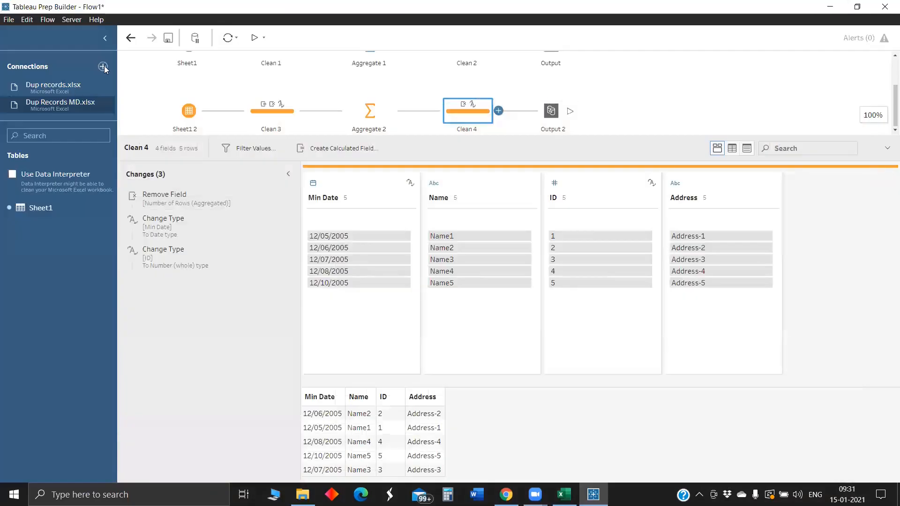
# Add a Microsoft Excel connection to the Dup records Dates workbook as a new flow input.
pyautogui.click(104, 67)
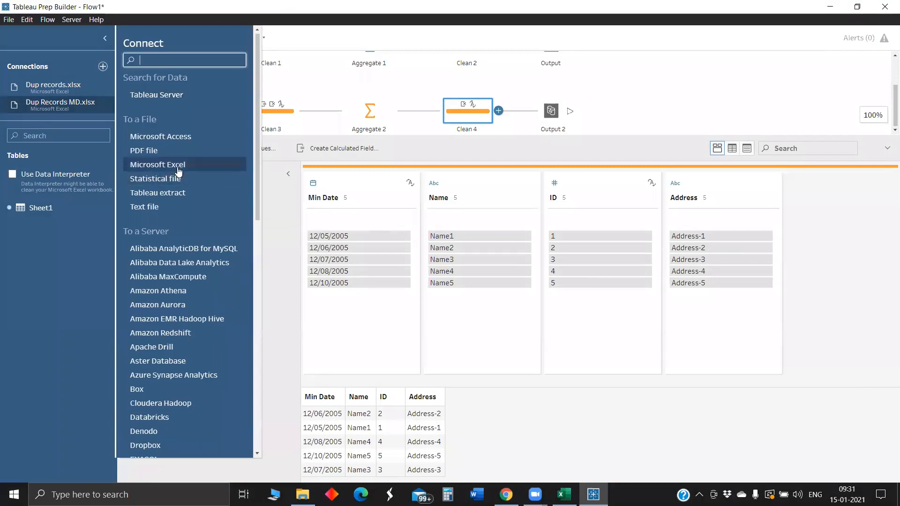
pyautogui.click(156, 165)
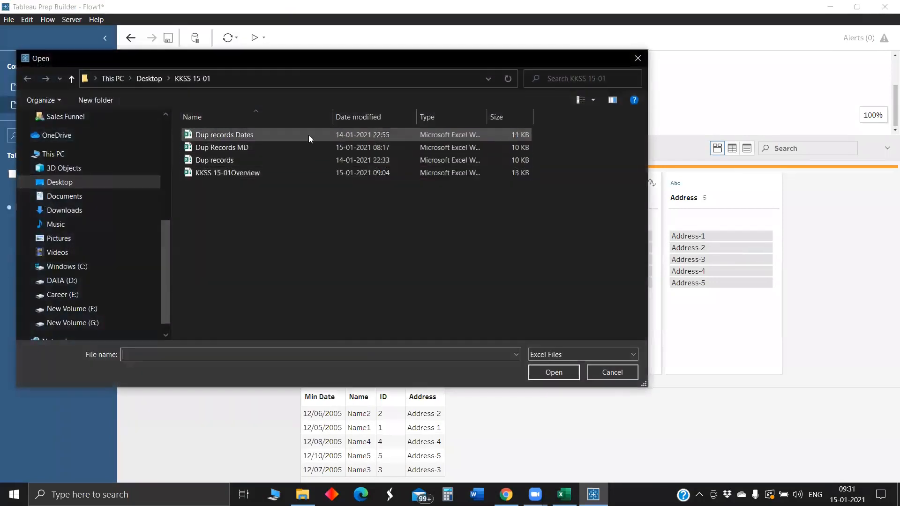
pyautogui.click(224, 134)
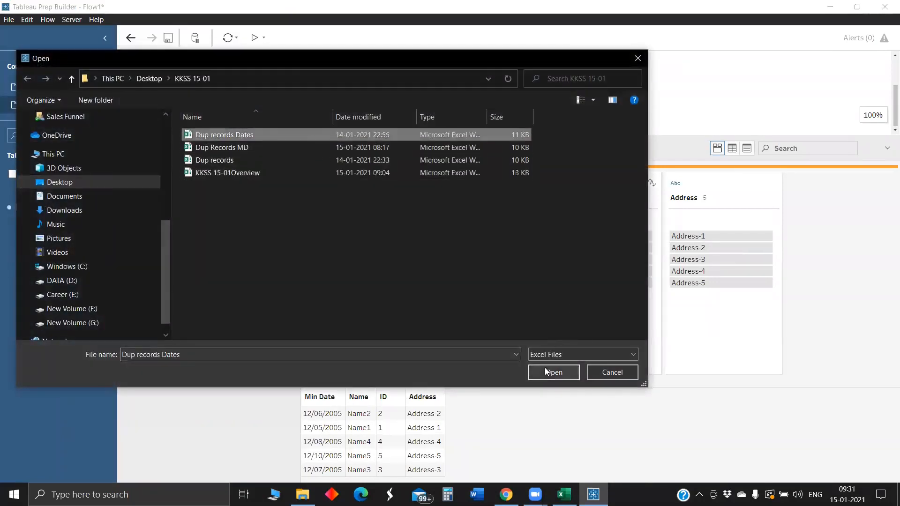
pyautogui.click(553, 373)
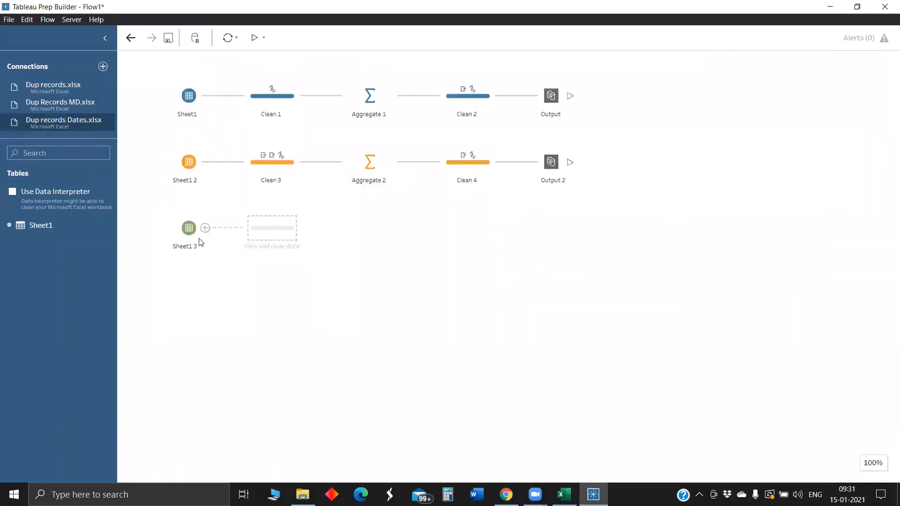
# Add a Clean Step (Clean 5) after the Sheet1 3 input.
pyautogui.click(204, 228)
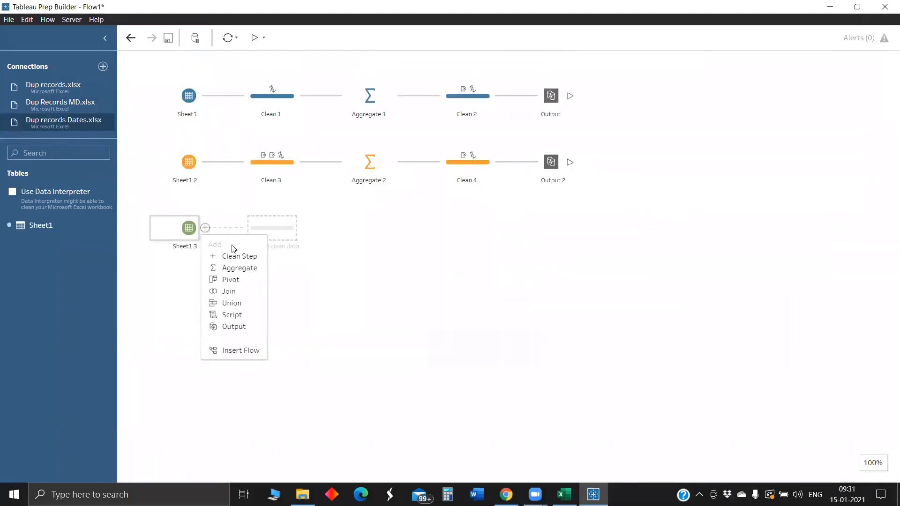
pyautogui.click(239, 256)
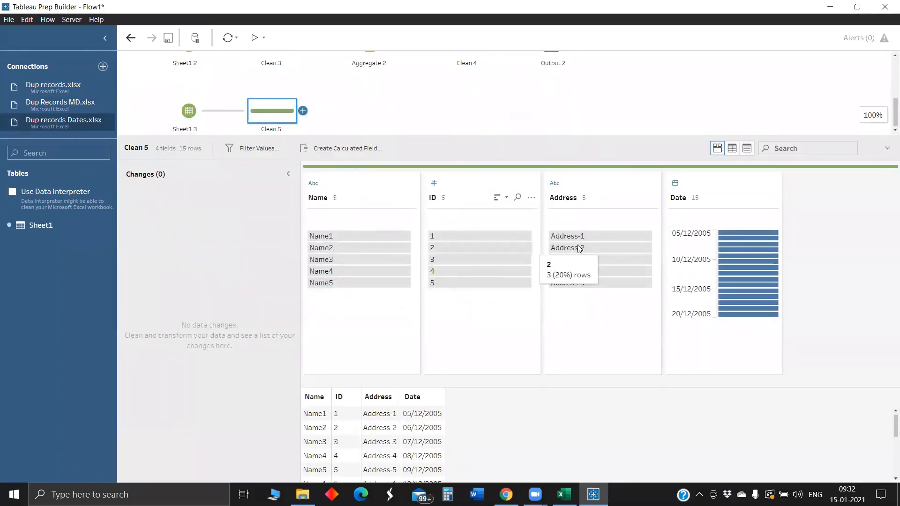
pyautogui.moveTo(479, 270)
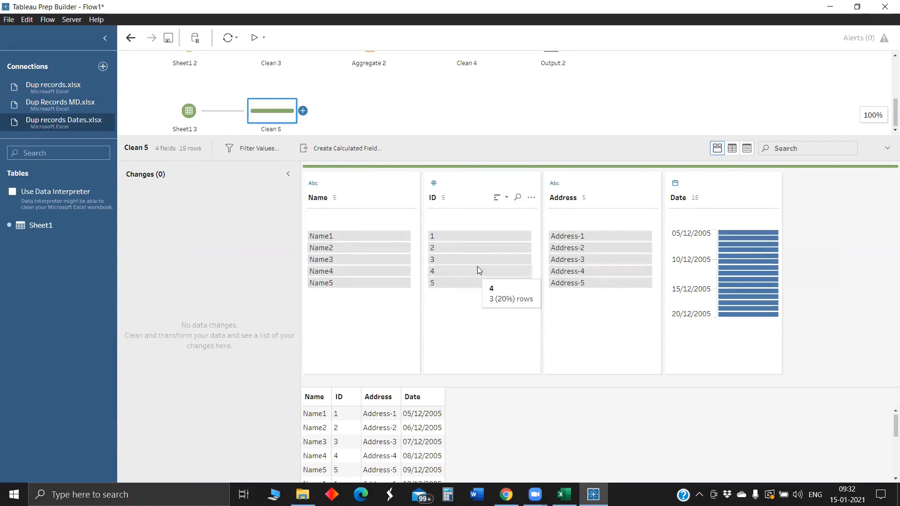
pyautogui.moveTo(283, 252)
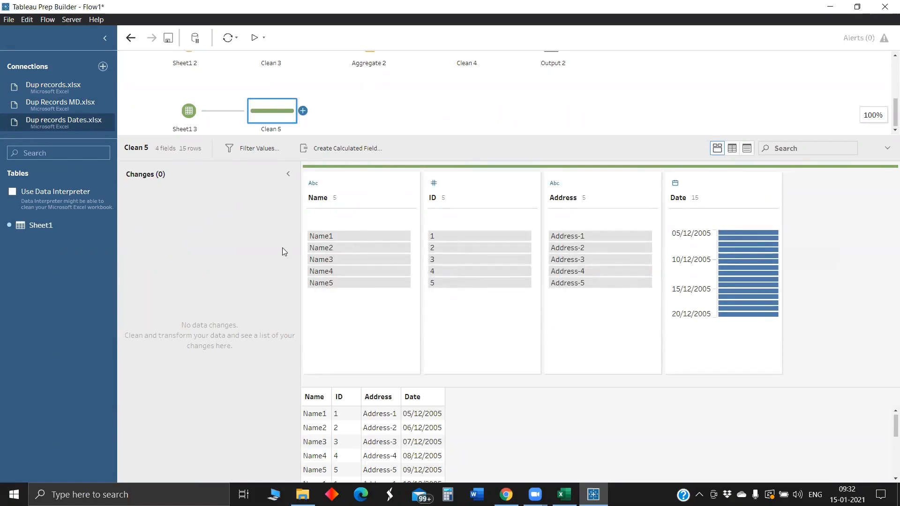
pyautogui.moveTo(366, 157)
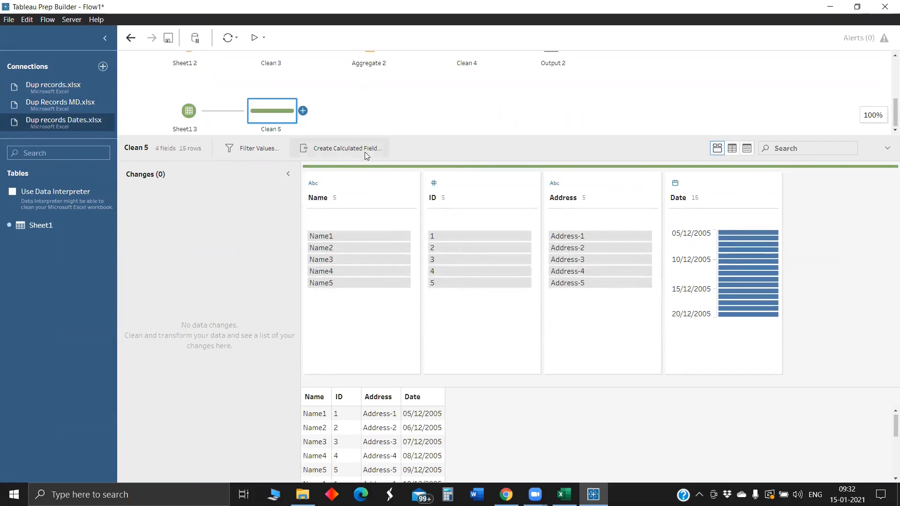
pyautogui.moveTo(767, 198)
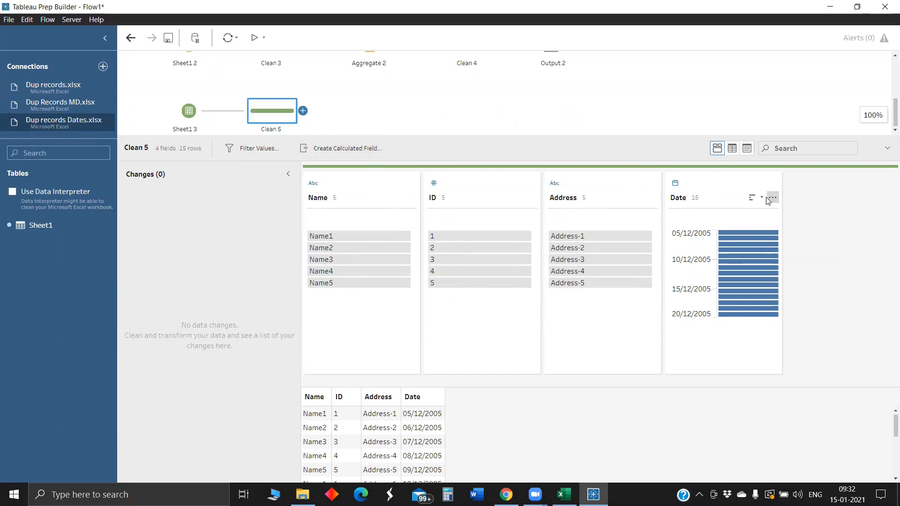
pyautogui.click(771, 198)
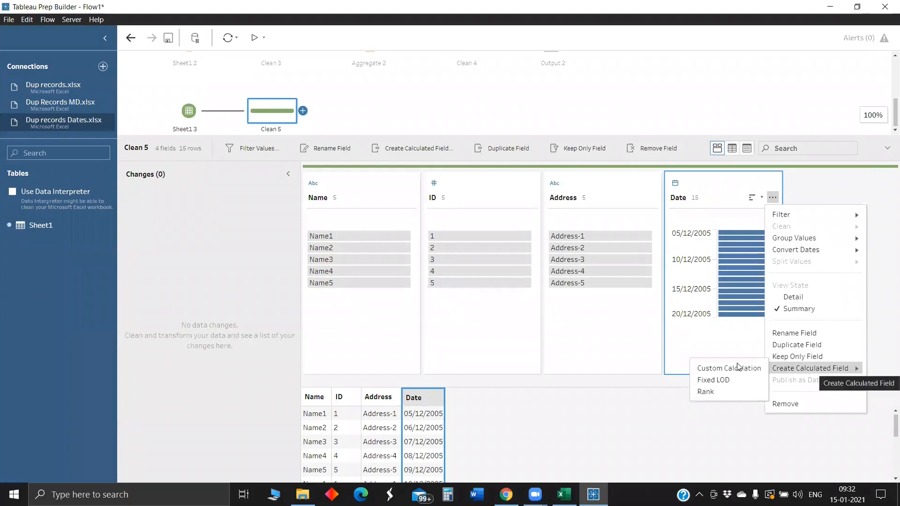
pyautogui.click(713, 380)
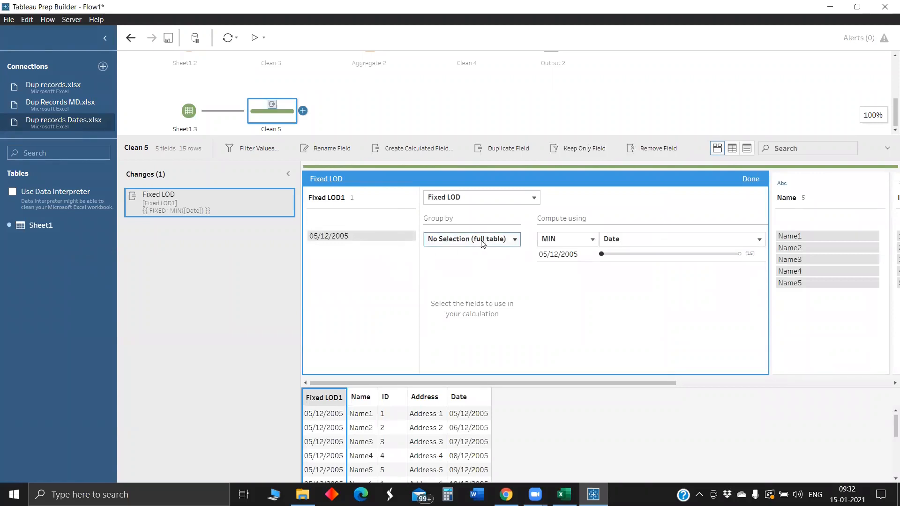
pyautogui.click(470, 239)
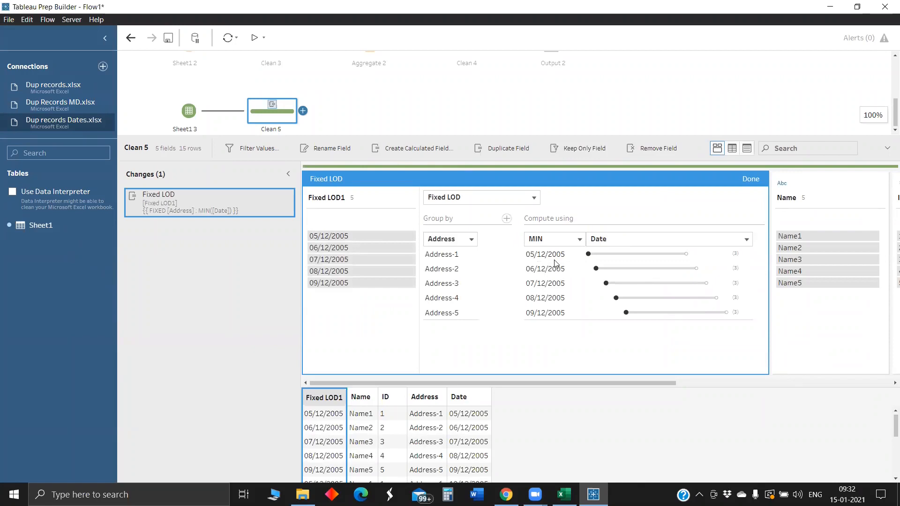
pyautogui.moveTo(480, 198)
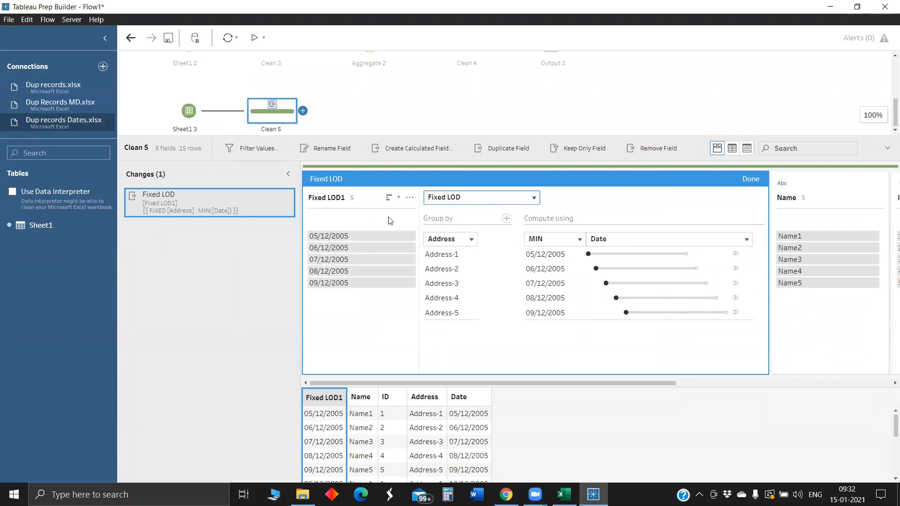
pyautogui.click(750, 178)
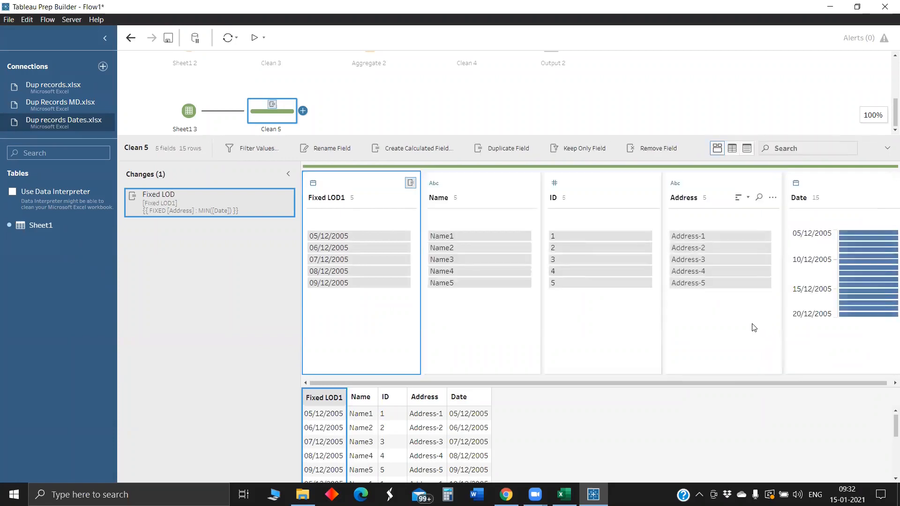
pyautogui.doubleClick(327, 198)
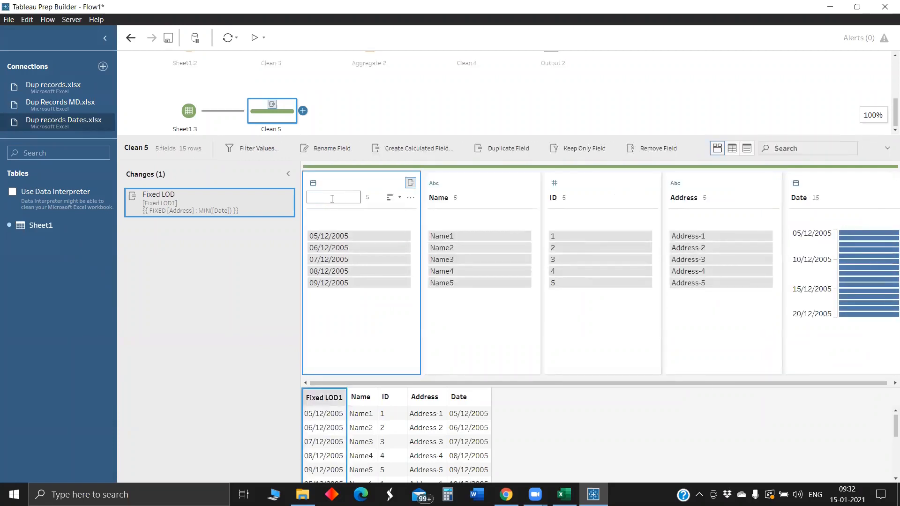
pyautogui.write('First DOP')
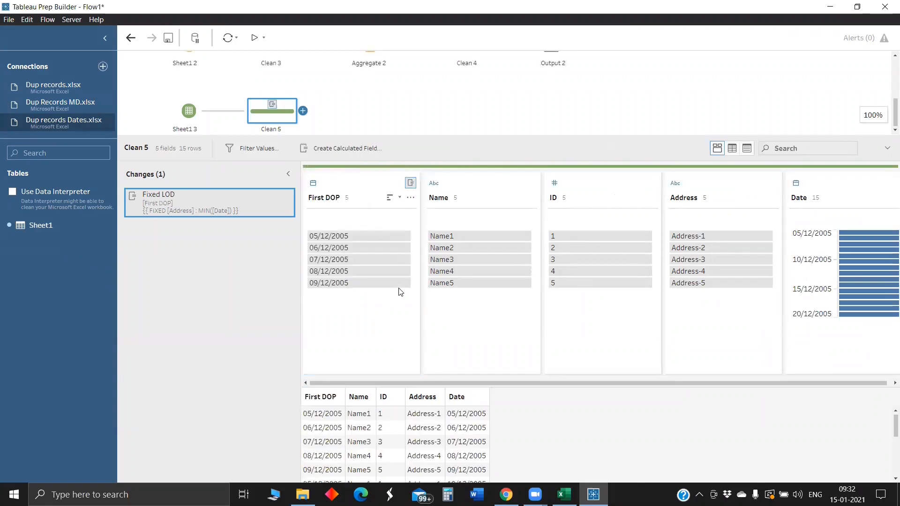
pyautogui.moveTo(402, 294)
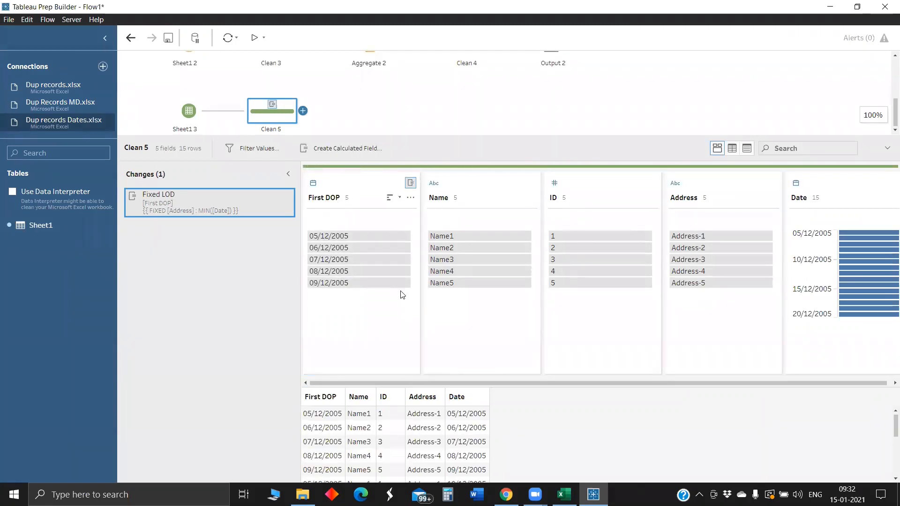
pyautogui.moveTo(792, 208)
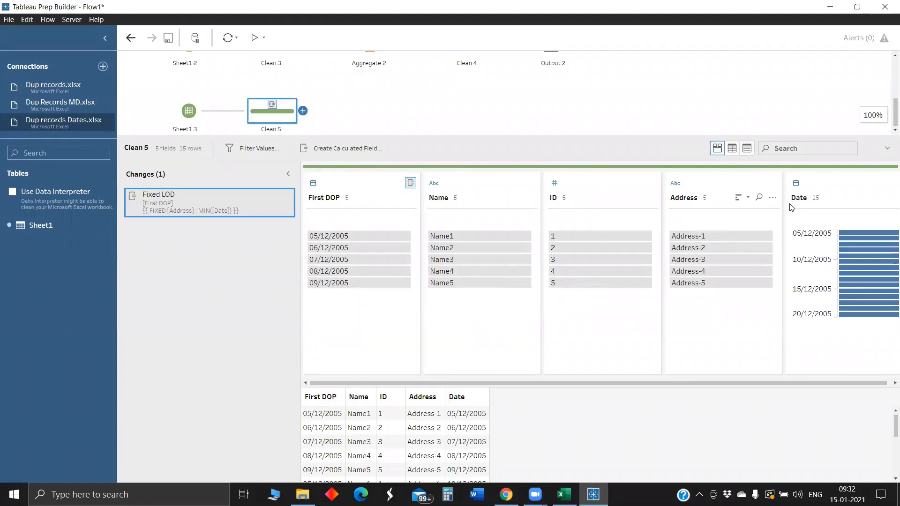
pyautogui.moveTo(374, 217)
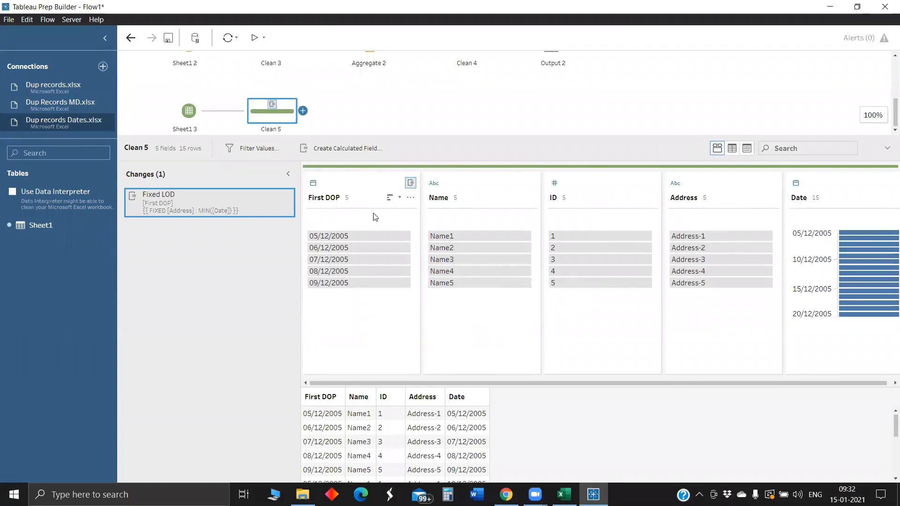
pyautogui.moveTo(324, 198)
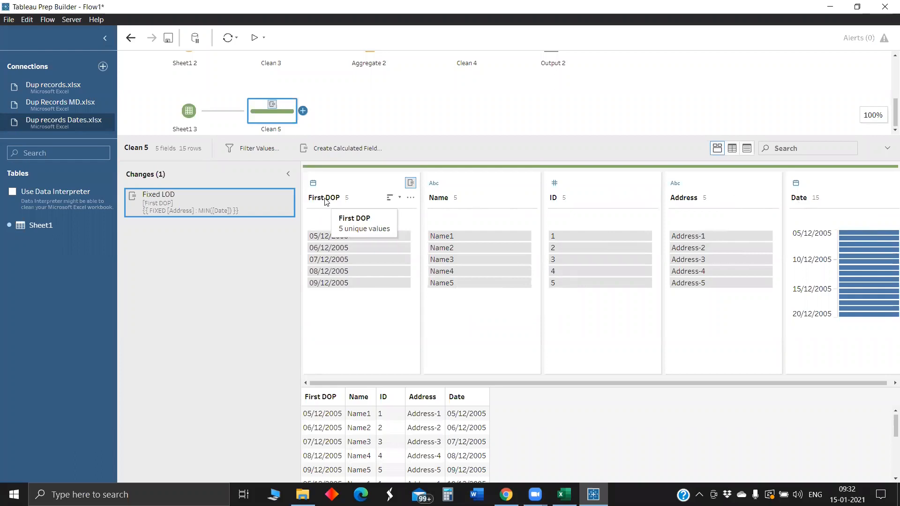
pyautogui.moveTo(379, 236)
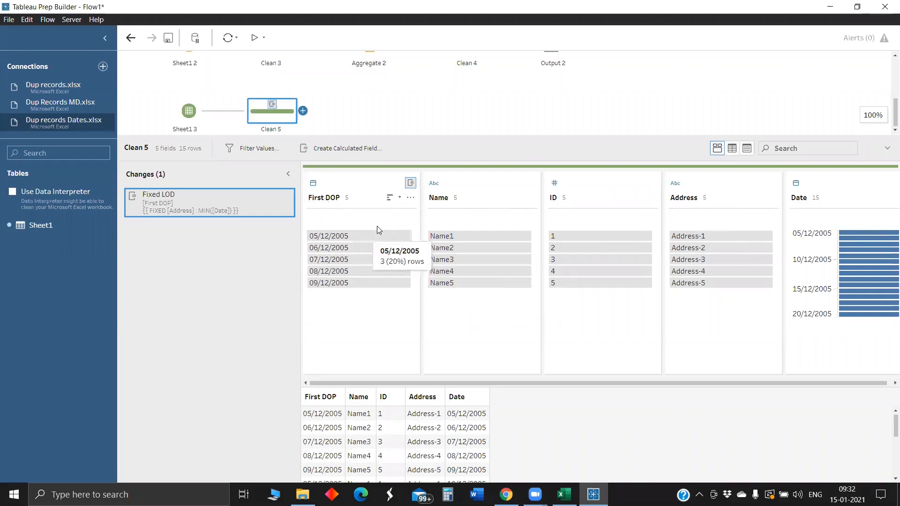
pyautogui.moveTo(353, 248)
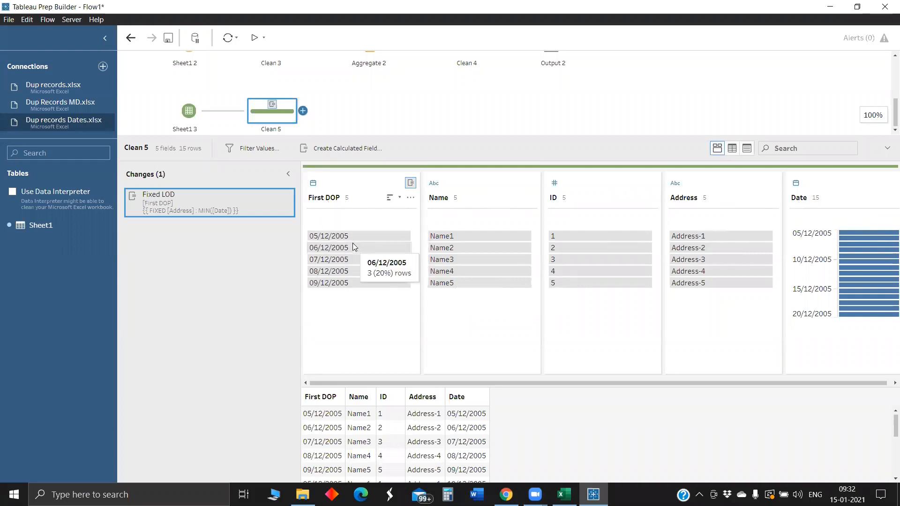
pyautogui.moveTo(329, 237)
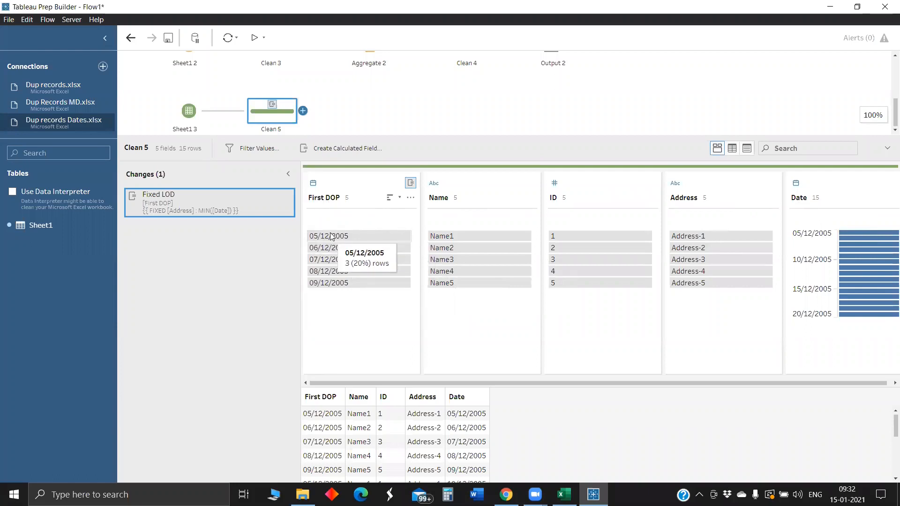
pyautogui.moveTo(412, 209)
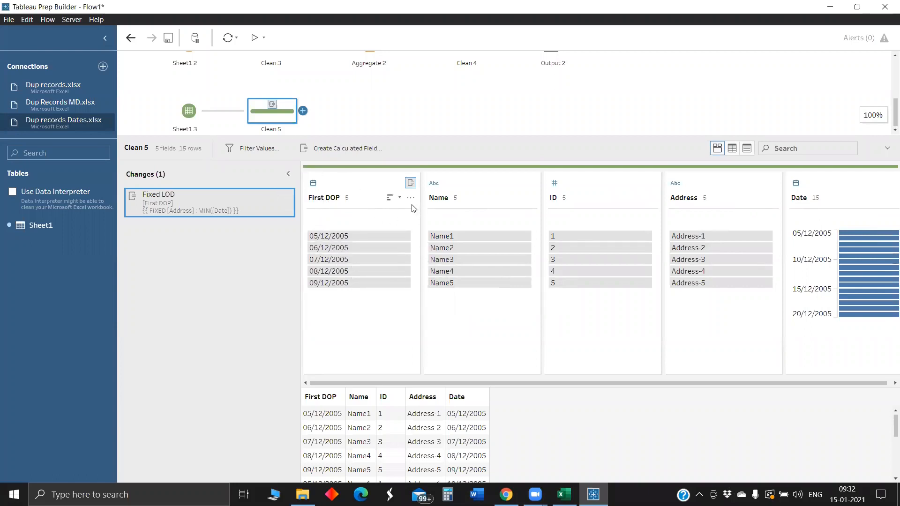
pyautogui.moveTo(875, 208)
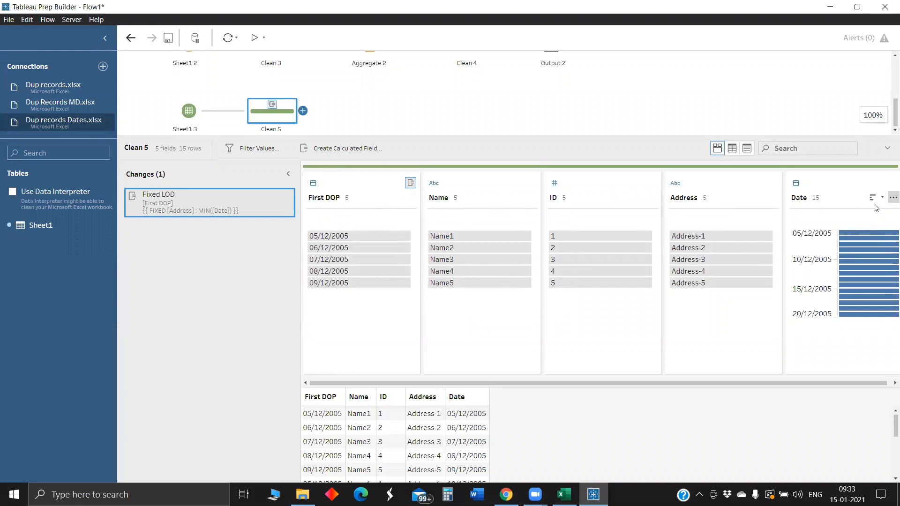
# Create a Fixed LOD field from Date holding the overall earliest date, then target the Address field.
pyautogui.click(893, 198)
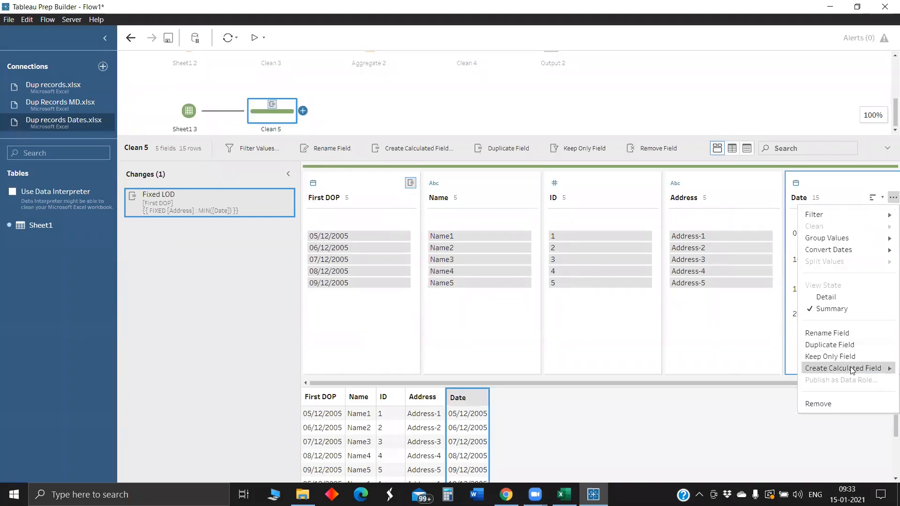
pyautogui.click(843, 367)
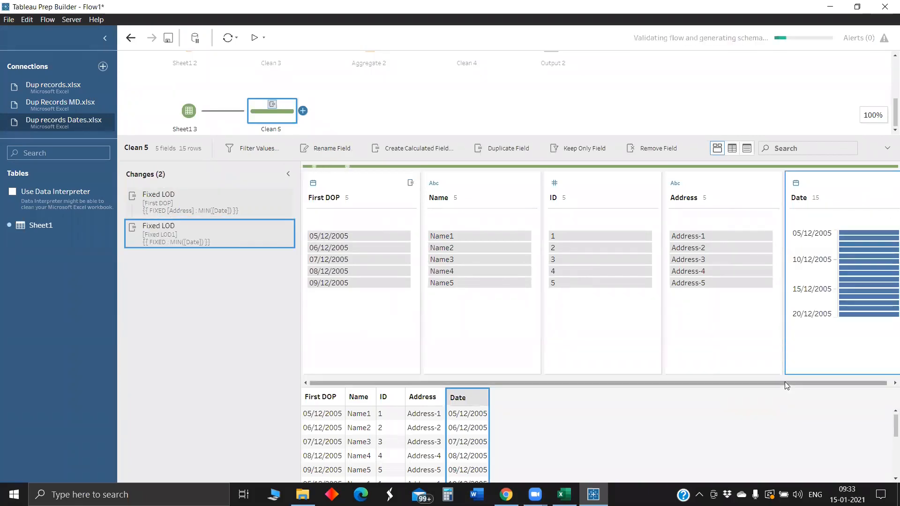
pyautogui.click(209, 233)
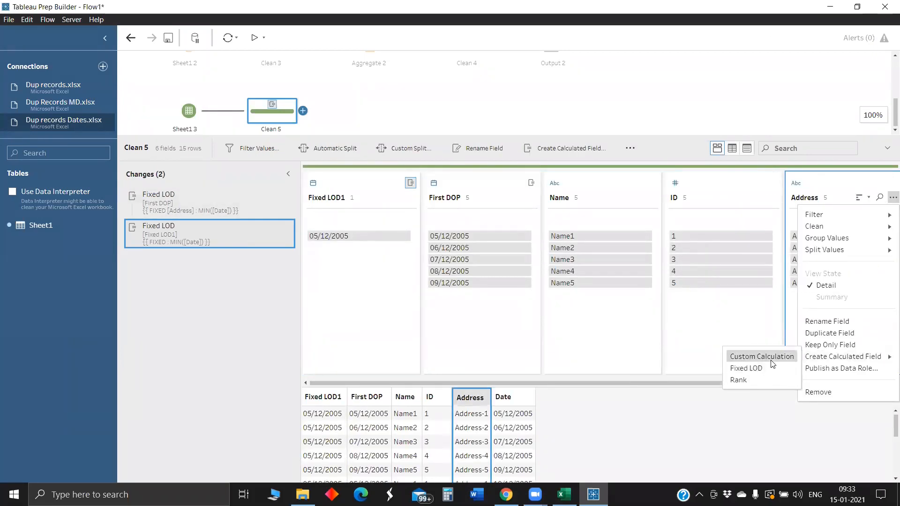
# Start a custom calculation with IF [Date] > [First DOP] THEN [Date] END.
pyautogui.click(760, 356)
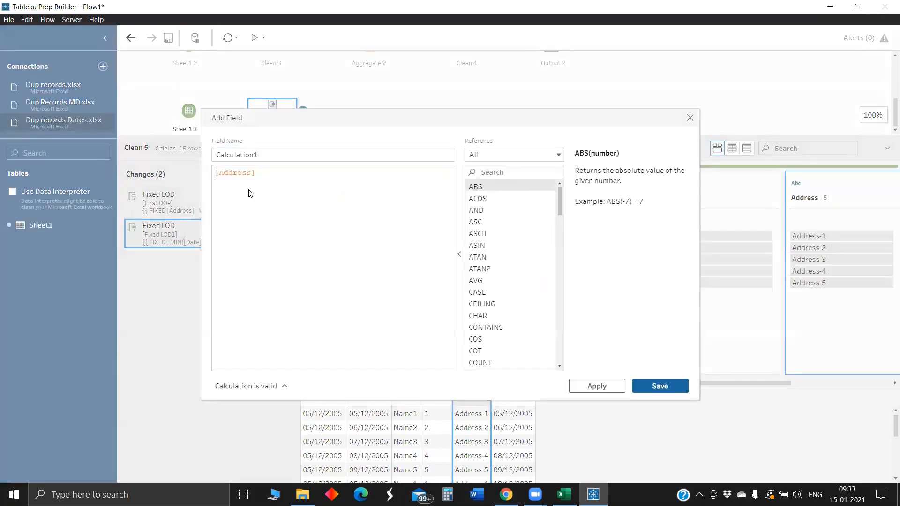
pyautogui.doubleClick(235, 173)
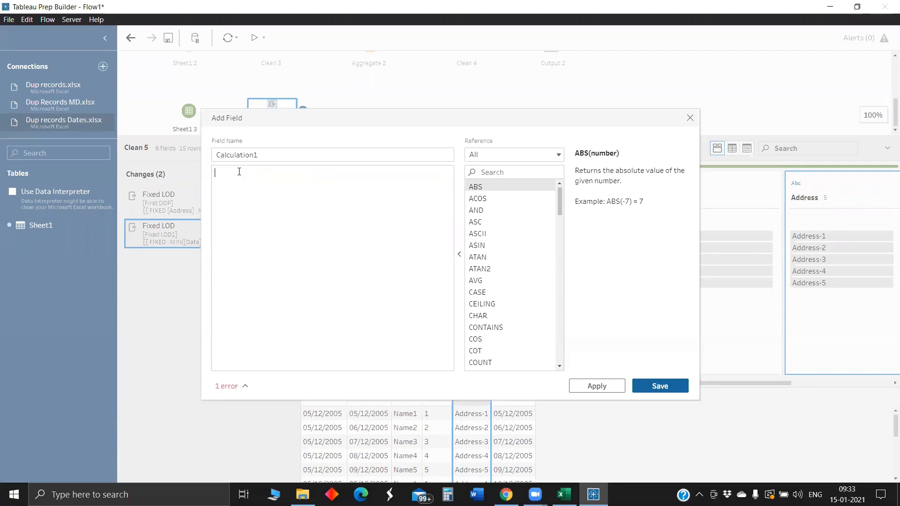
pyautogui.write('IF')
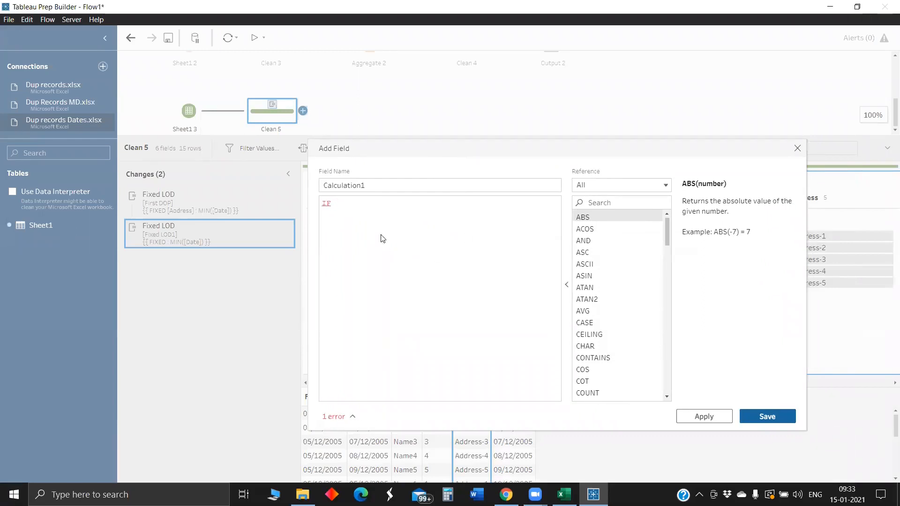
pyautogui.write('[Date]')
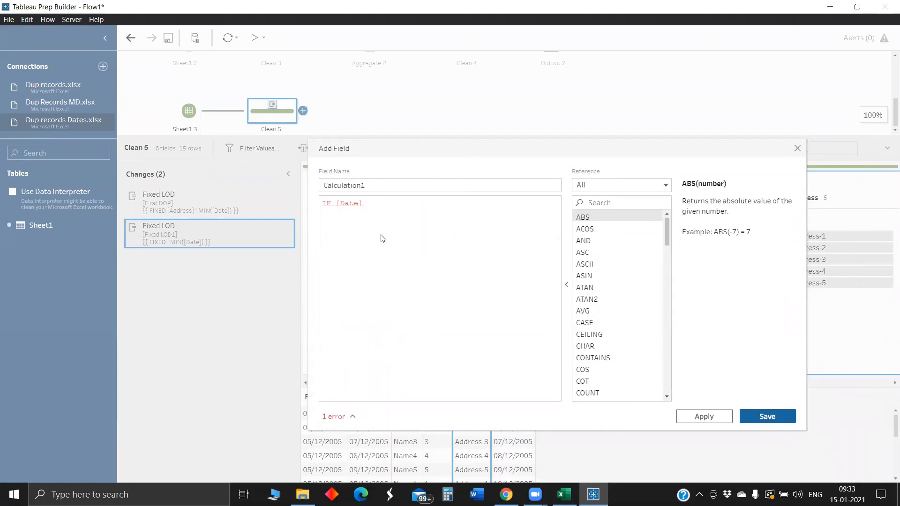
pyautogui.write('>')
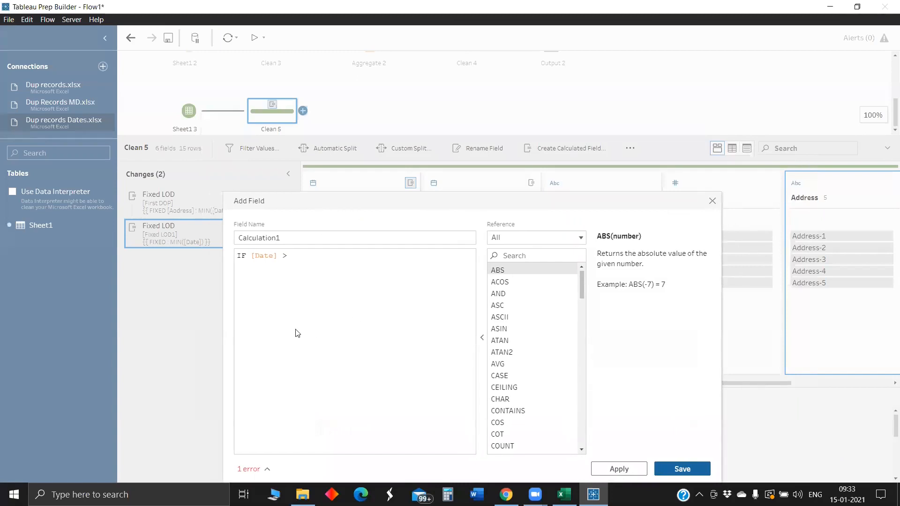
pyautogui.write('f')
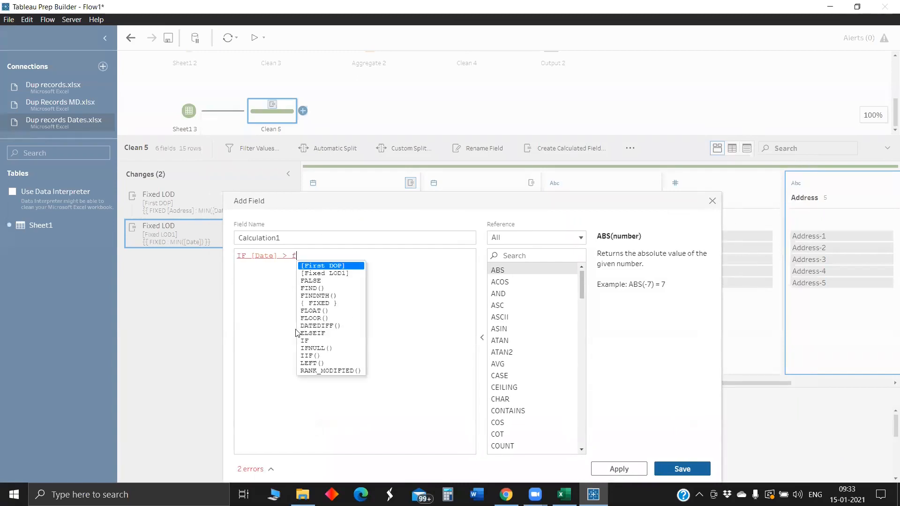
pyautogui.click(322, 265)
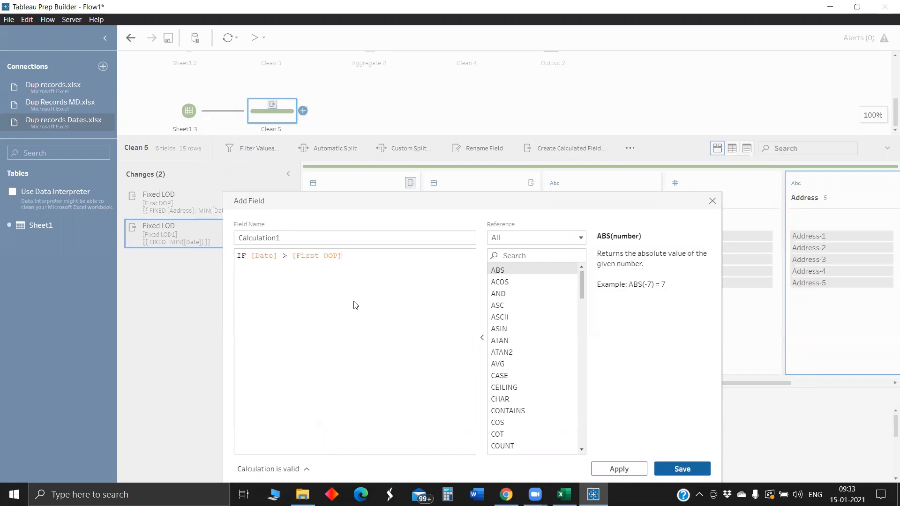
pyautogui.write('th')
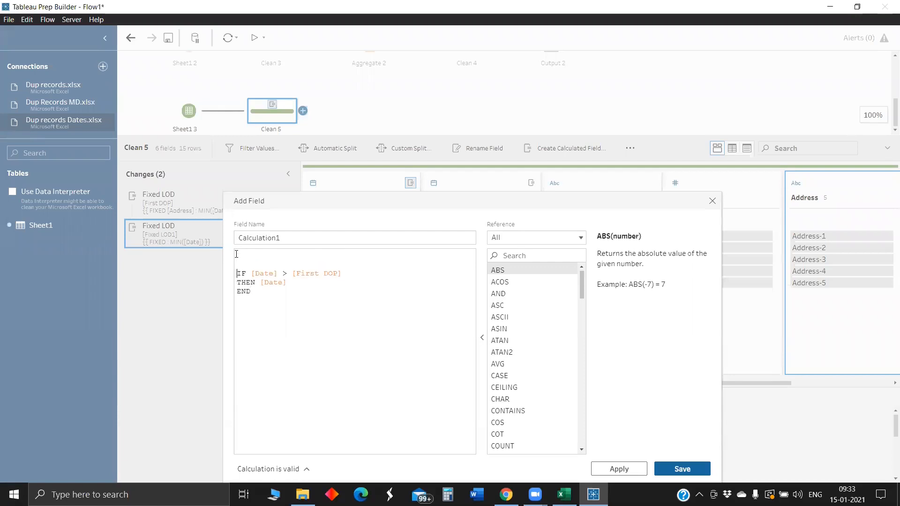
# Wrap it as { FIXED [ID]: MIN(...) }, name the field Second DOP and save it.
pyautogui.click(239, 256)
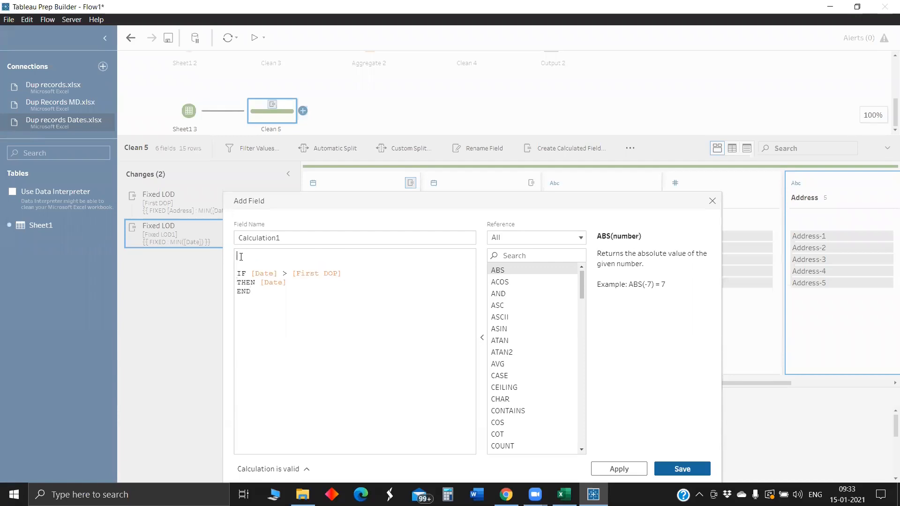
pyautogui.write('fix')
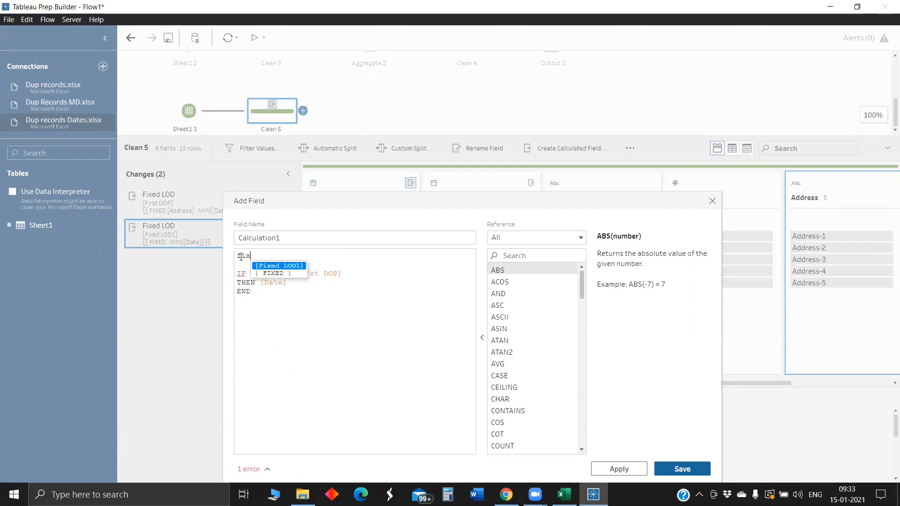
pyautogui.write('fix')
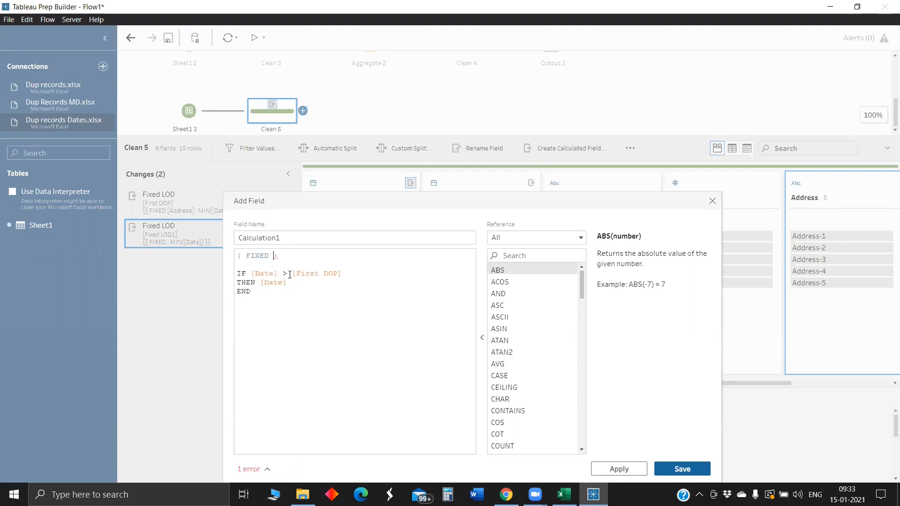
pyautogui.write('id')
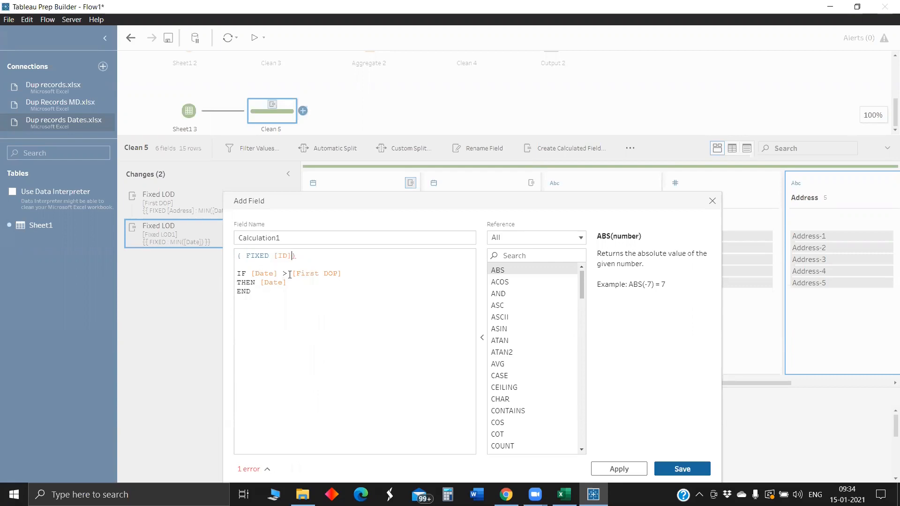
pyautogui.write(': min(')
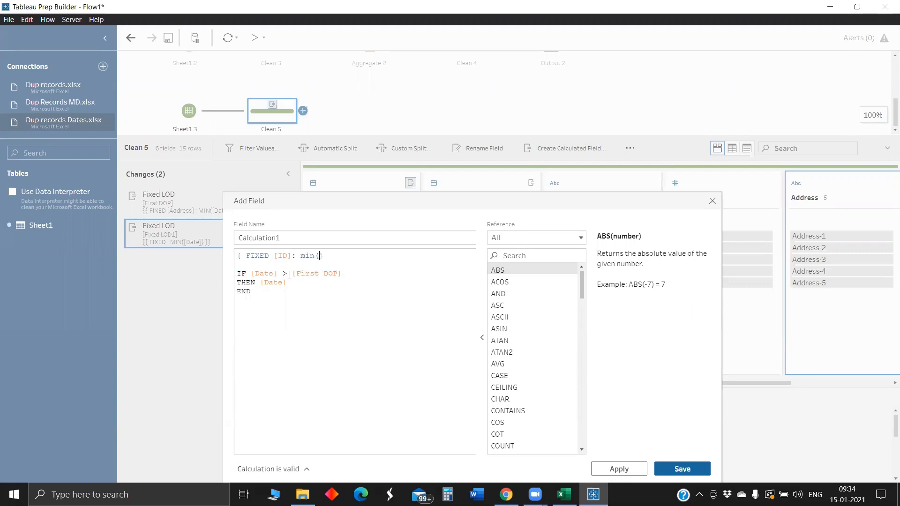
pyautogui.press('backspace')
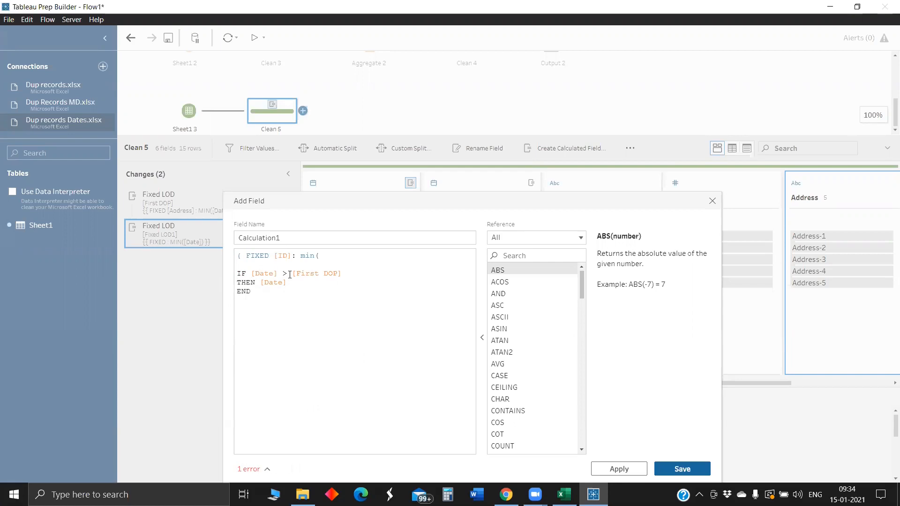
pyautogui.write(')')
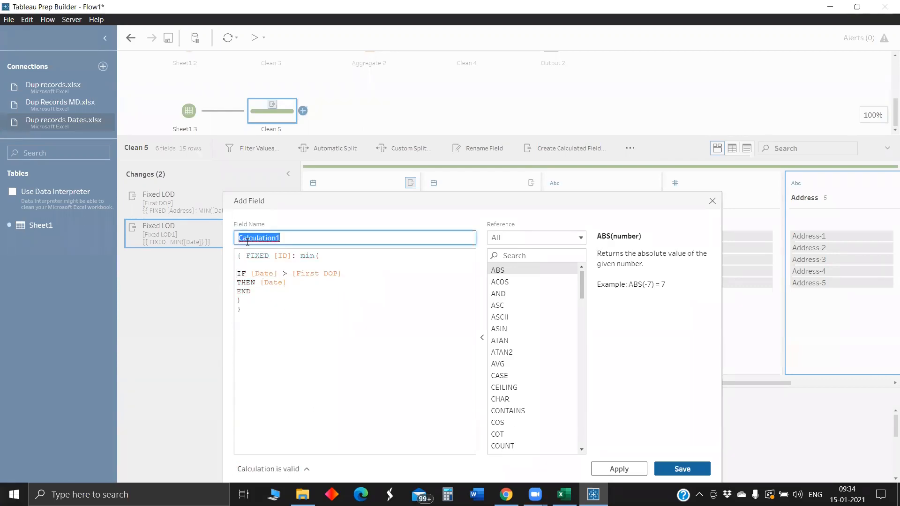
pyautogui.moveTo(372, 280)
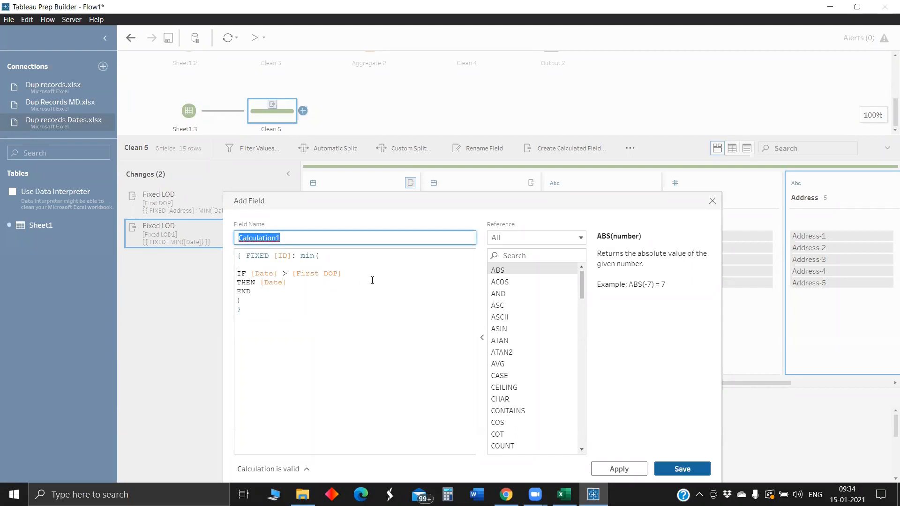
pyautogui.write('Second')
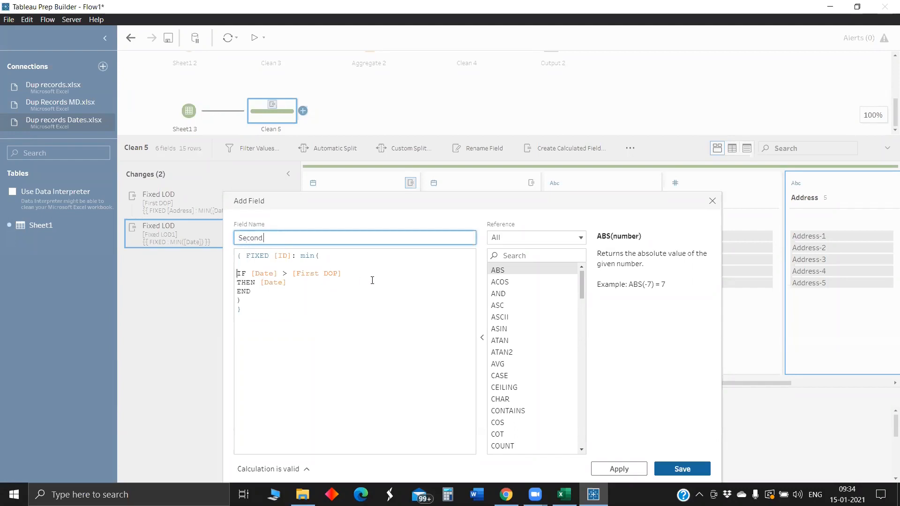
pyautogui.write('DOB')
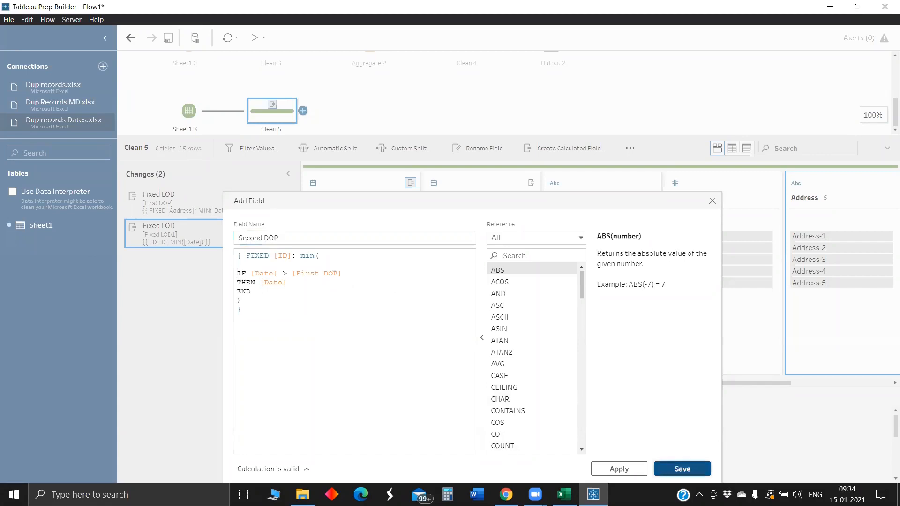
pyautogui.click(682, 468)
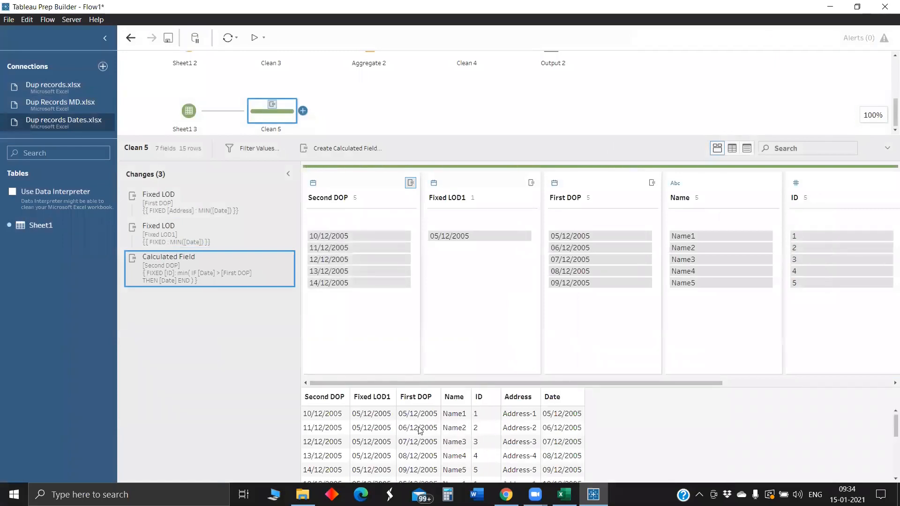
pyautogui.moveTo(377, 403)
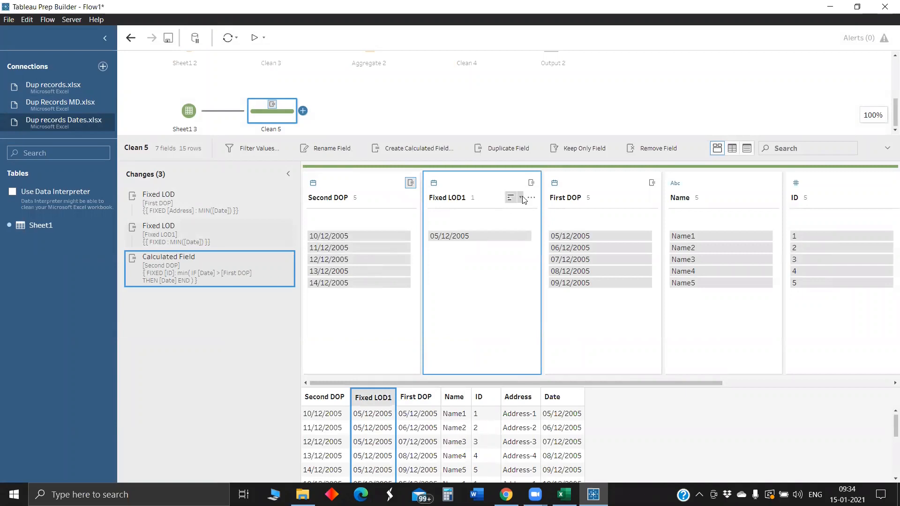
# Reopen the Second DOP calculated field from the Changes pane for editing.
pyautogui.click(531, 198)
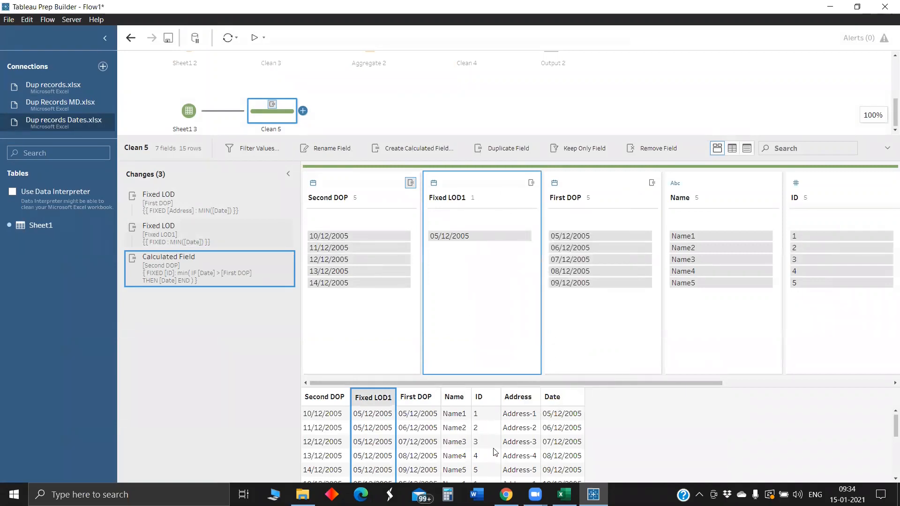
pyautogui.moveTo(484, 451)
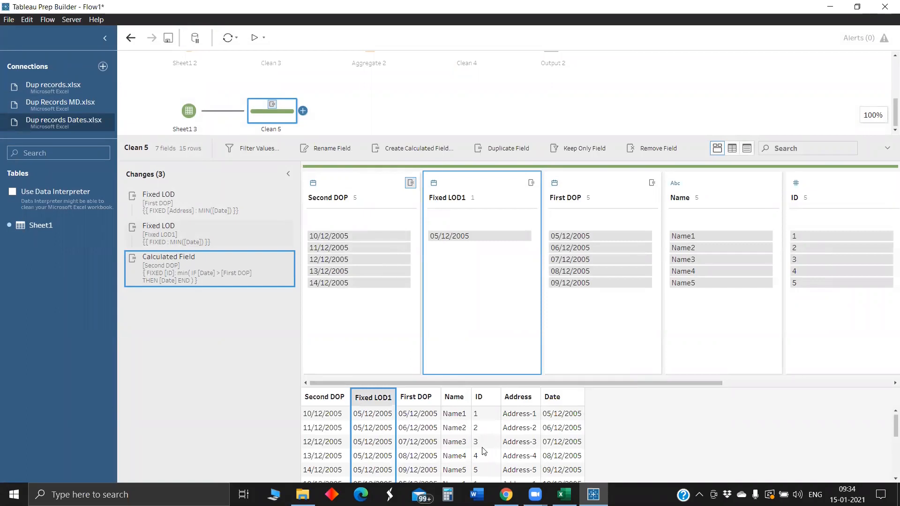
pyautogui.moveTo(262, 279)
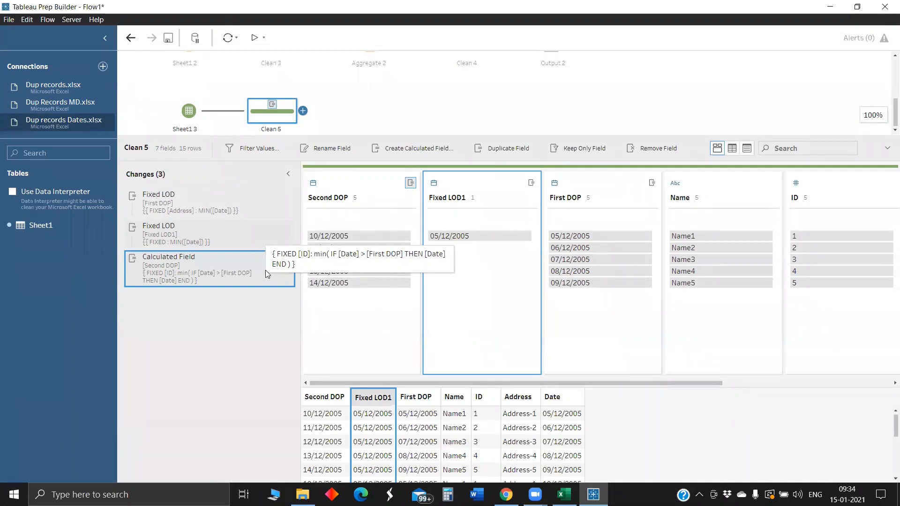
pyautogui.rightClick(209, 268)
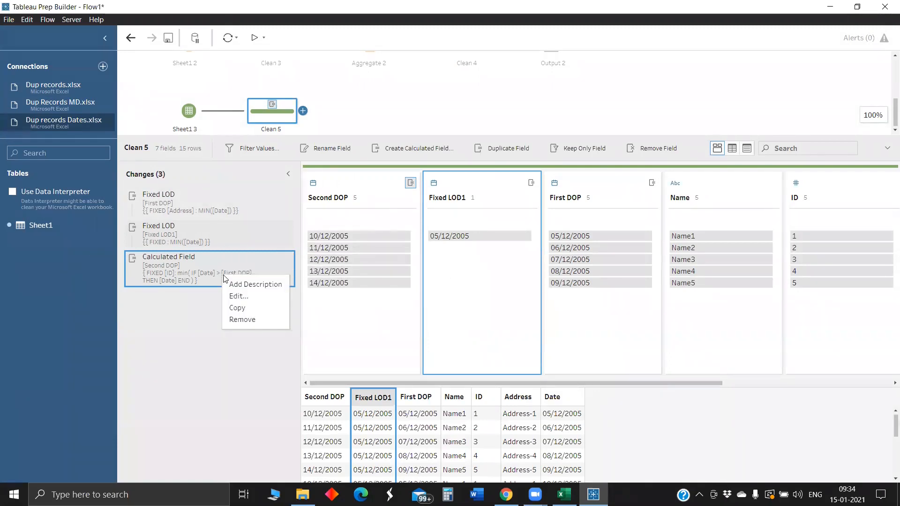
pyautogui.click(476, 271)
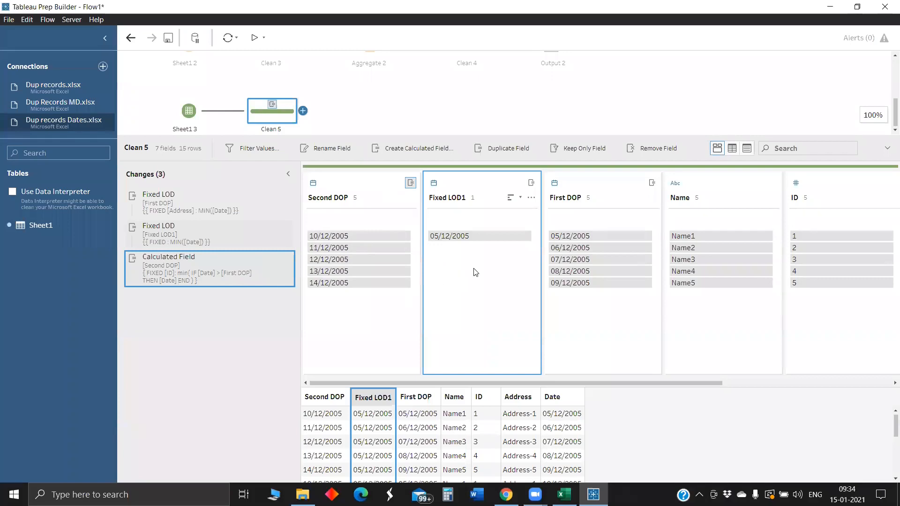
pyautogui.rightClick(209, 268)
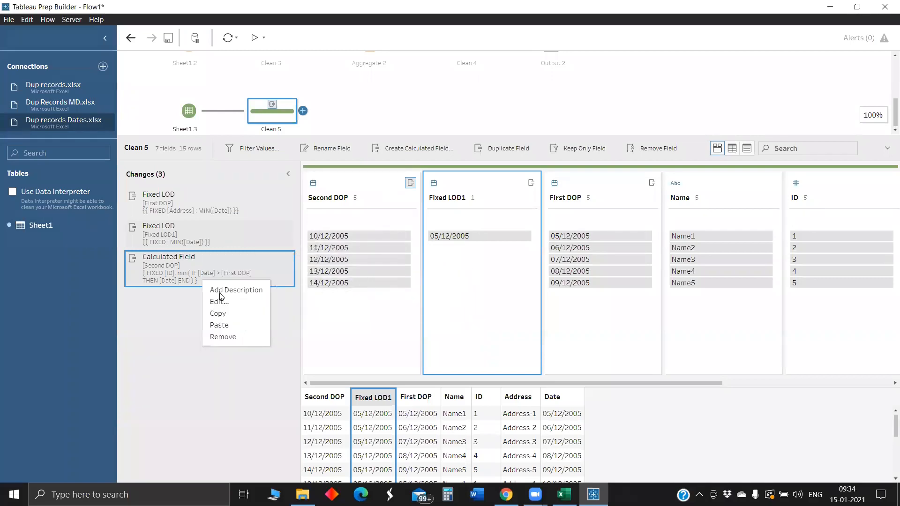
pyautogui.click(220, 301)
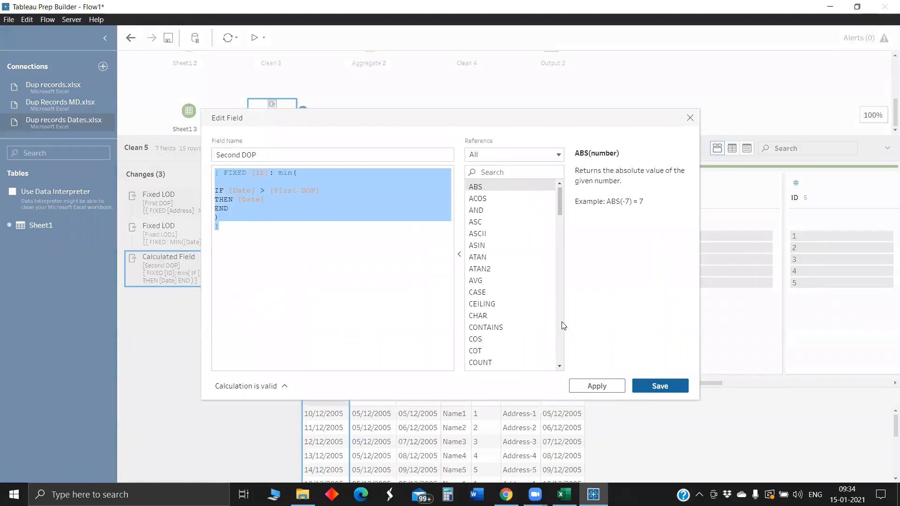
# Create Third DOP from the copied formula with [Second DOP] in place of [First DOP] and save.
pyautogui.click(659, 386)
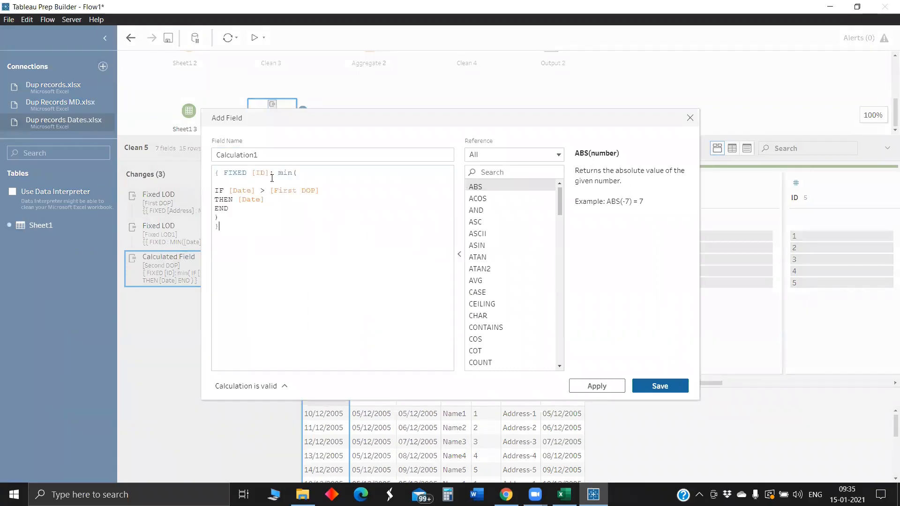
pyautogui.doubleClick(283, 190)
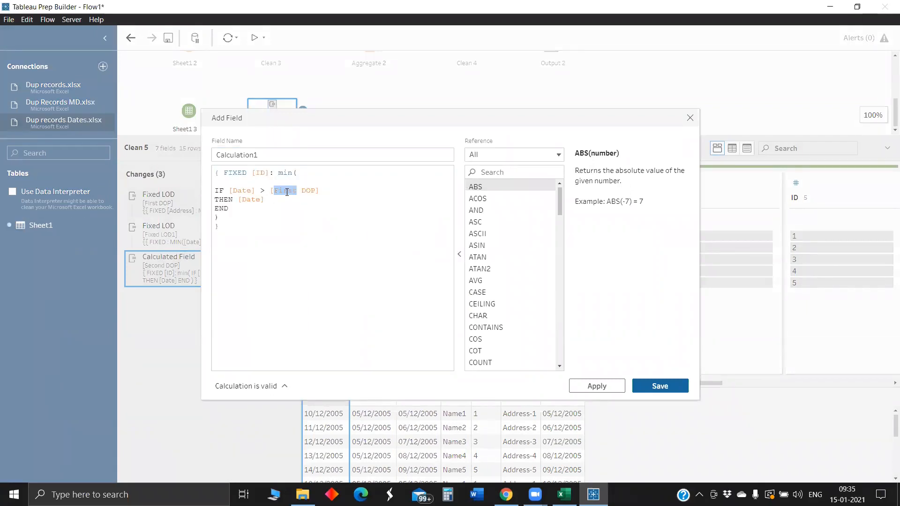
pyautogui.write('[sec')
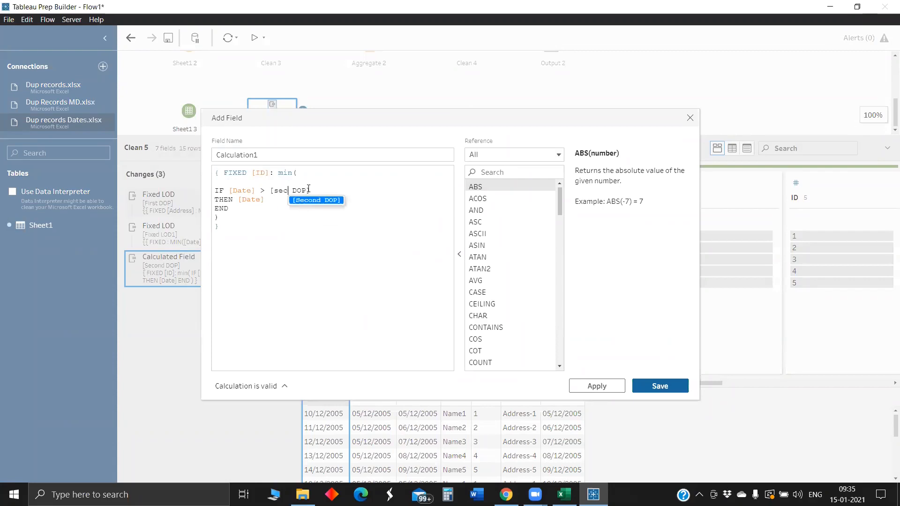
pyautogui.click(316, 201)
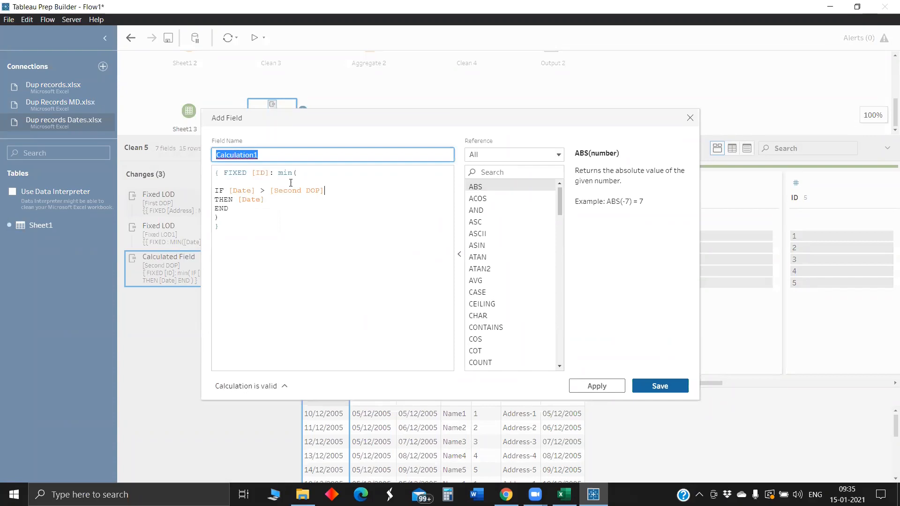
pyautogui.write('Third')
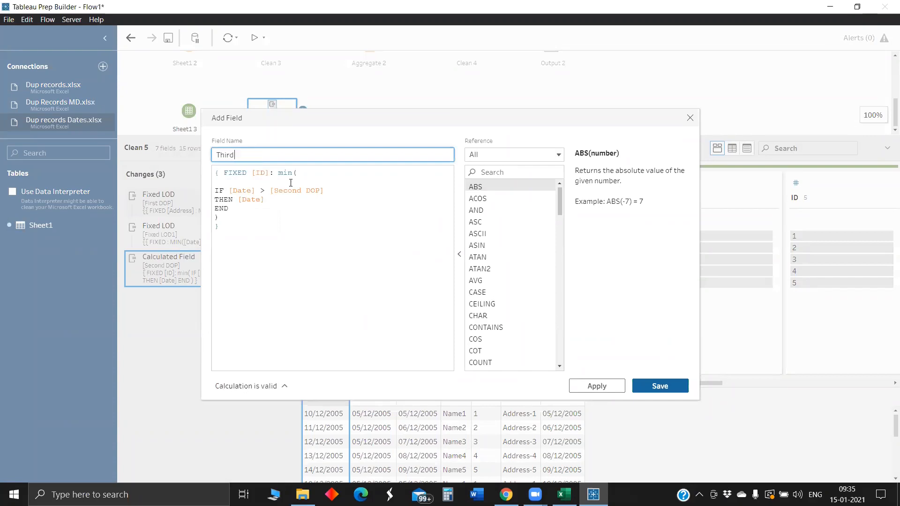
pyautogui.write('DOP')
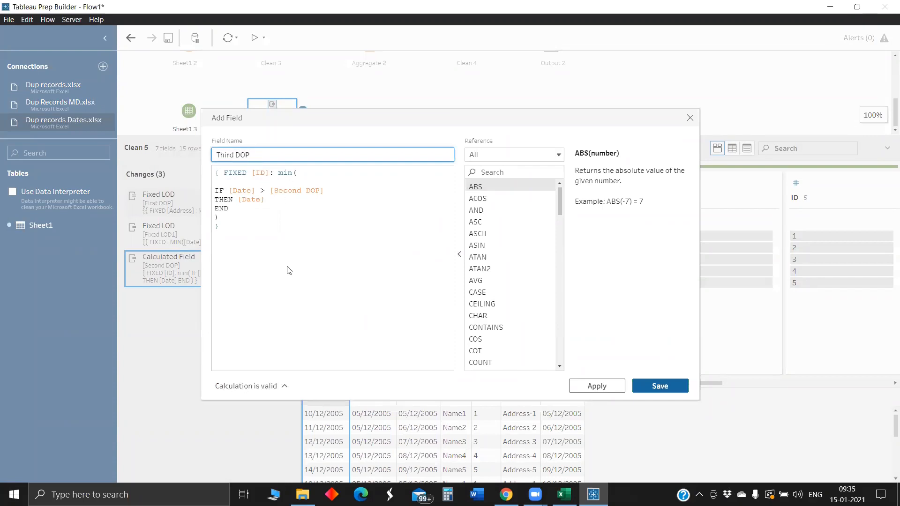
pyautogui.moveTo(715, 388)
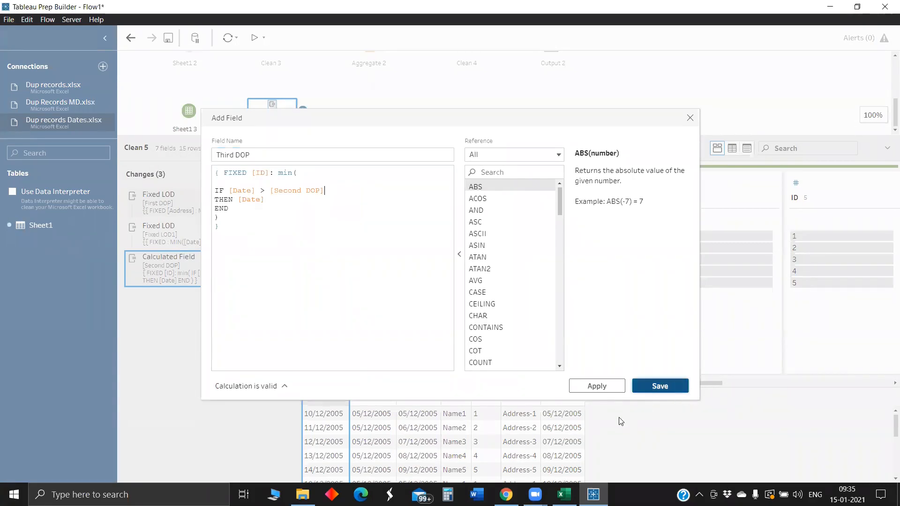
pyautogui.click(659, 385)
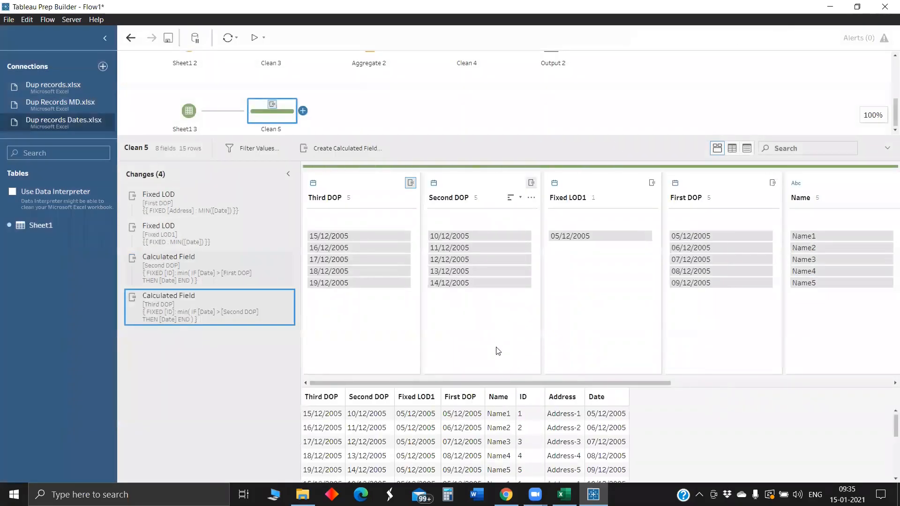
pyautogui.moveTo(447, 425)
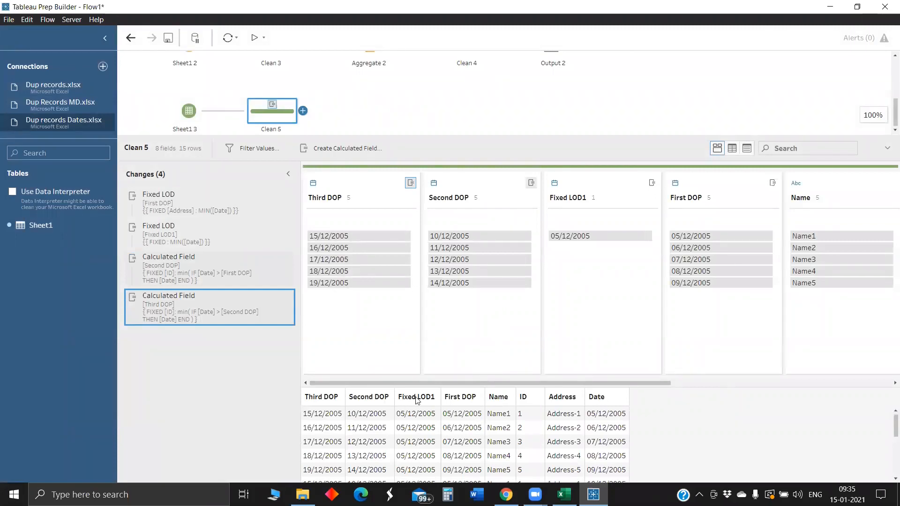
pyautogui.moveTo(391, 408)
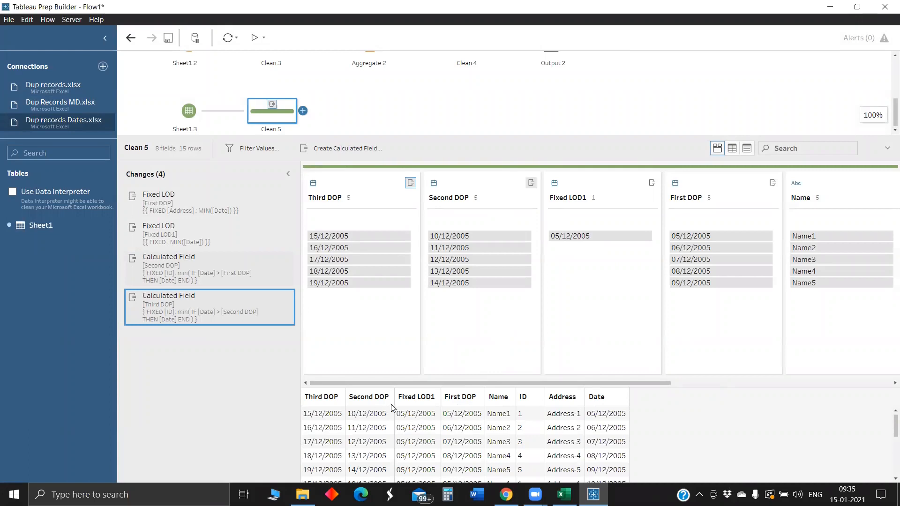
pyautogui.moveTo(302, 110)
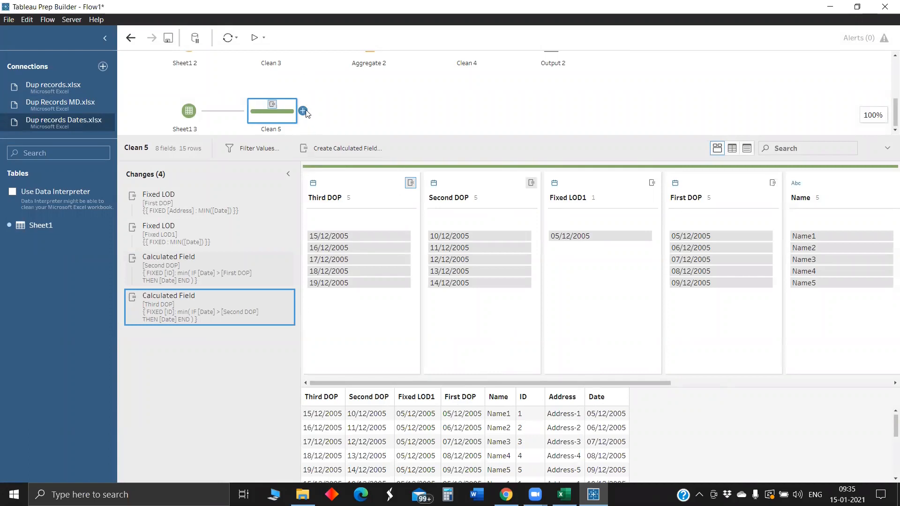
# Add a Clean Step (Clean 6) after Clean 5.
pyautogui.click(303, 110)
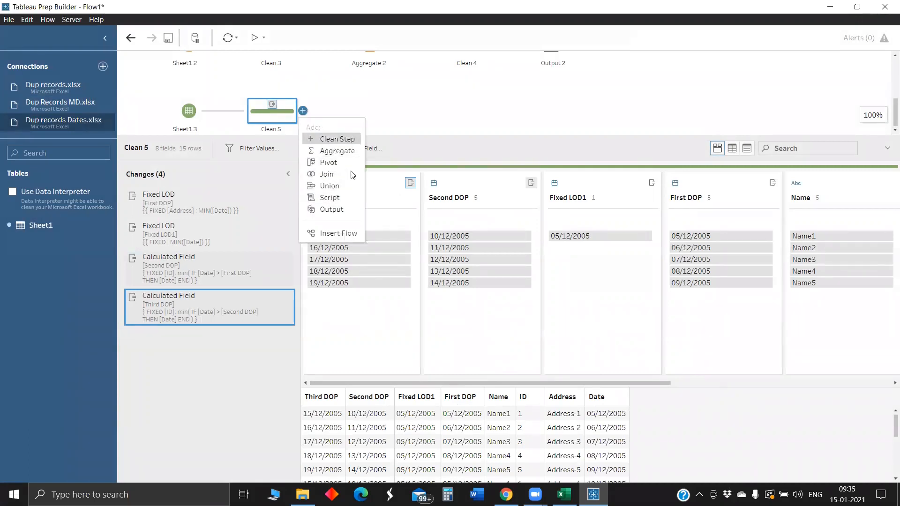
pyautogui.click(338, 139)
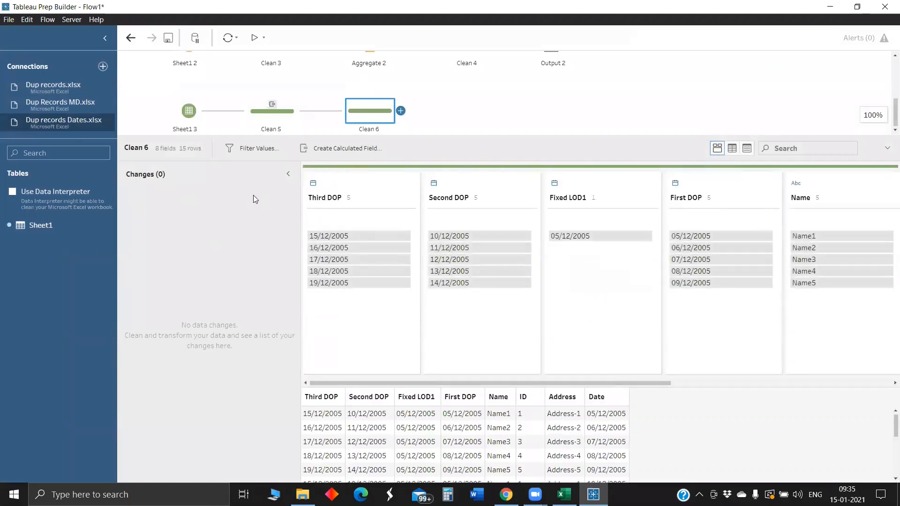
# Remove the Fixed LOD1 and Date fields from Clean 6.
pyautogui.click(651, 197)
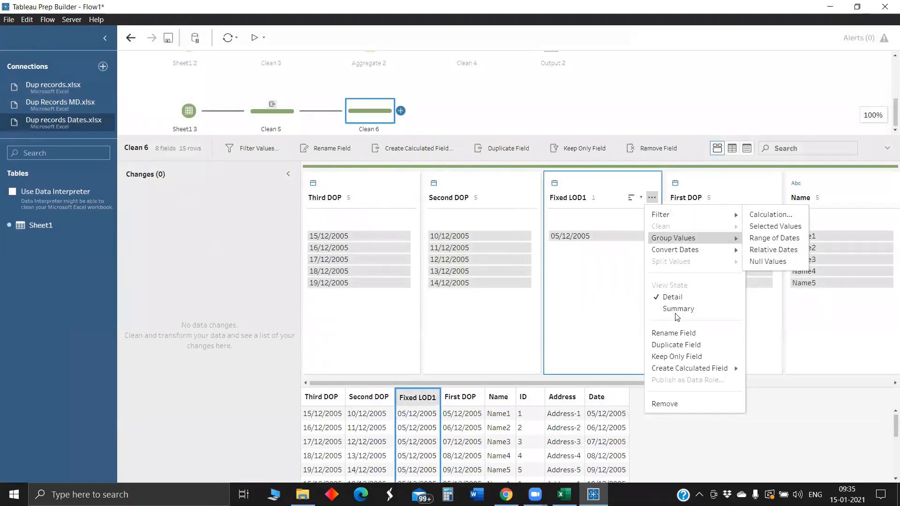
pyautogui.click(664, 403)
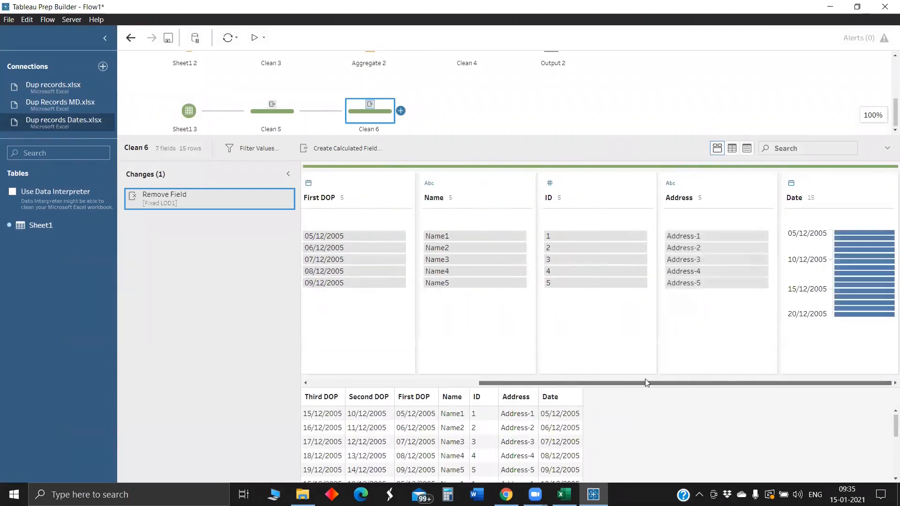
pyautogui.rightClick(794, 197)
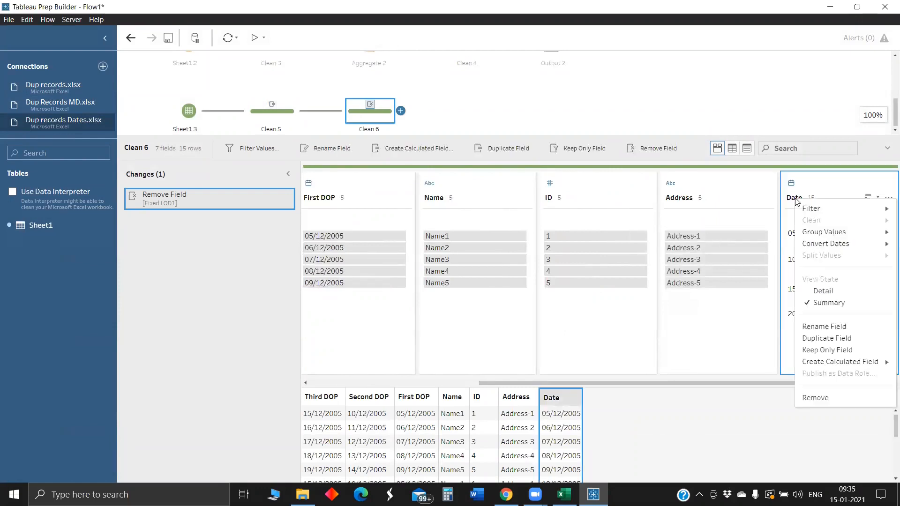
pyautogui.click(815, 398)
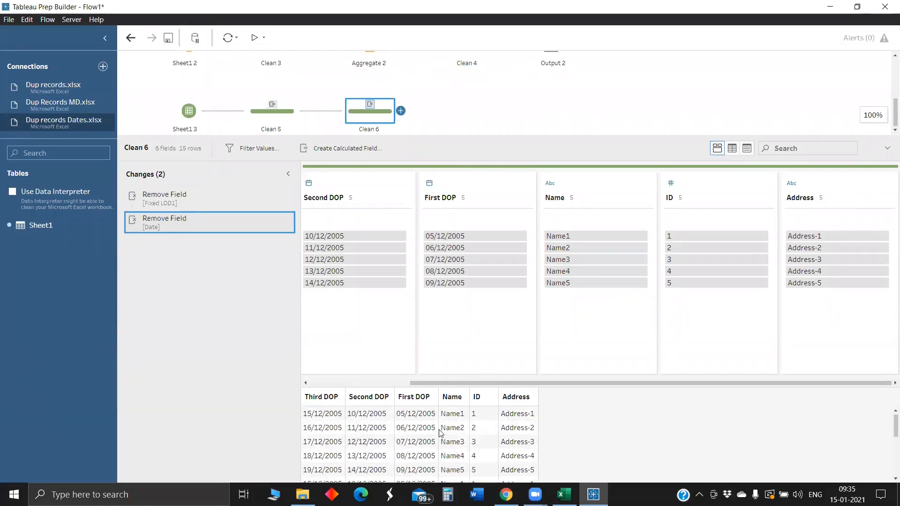
pyautogui.scroll(-3)
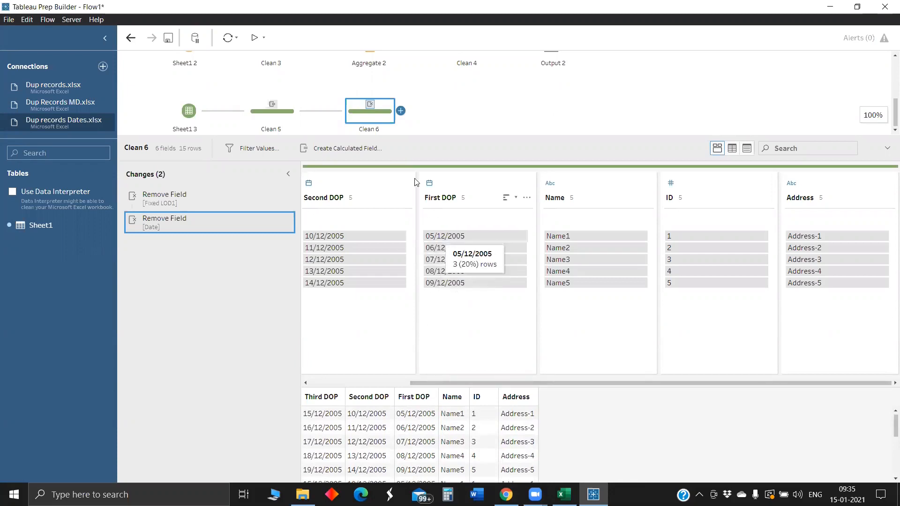
# Change First DOP, Third DOP, Second DOP and ID to String data type.
pyautogui.click(430, 182)
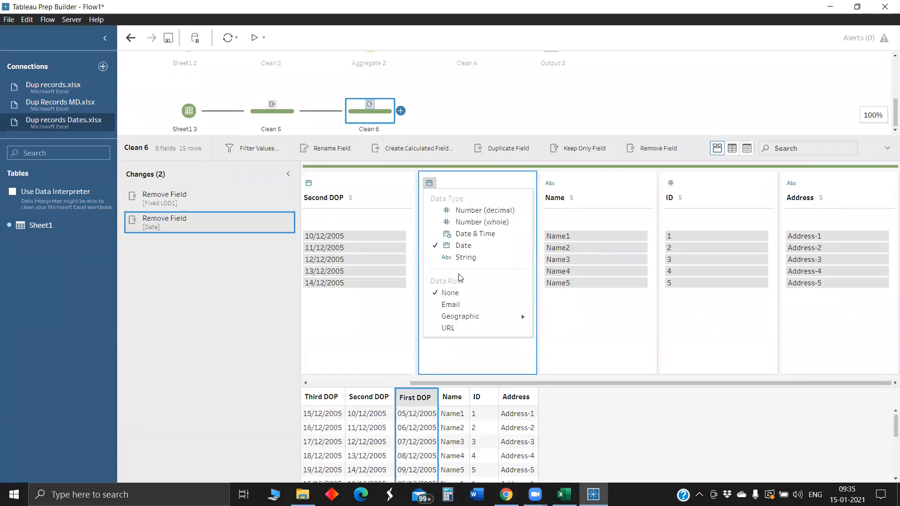
pyautogui.click(466, 257)
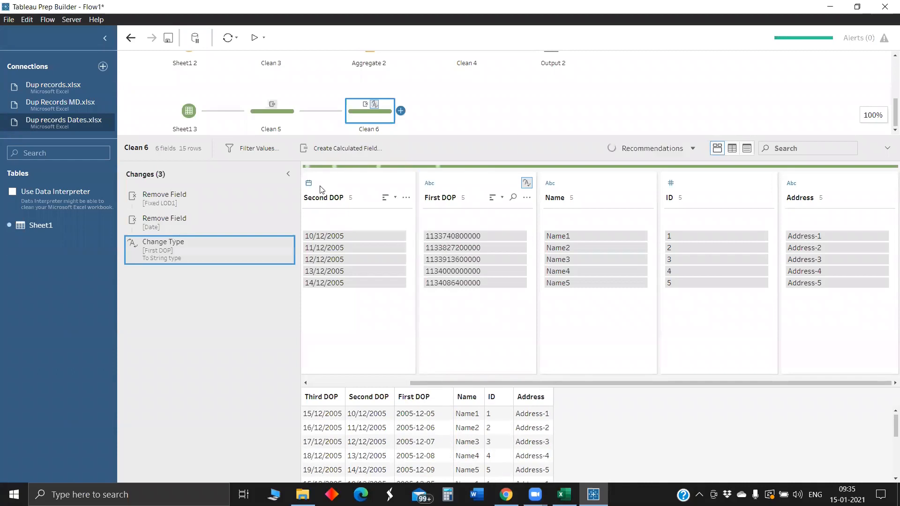
pyautogui.click(308, 183)
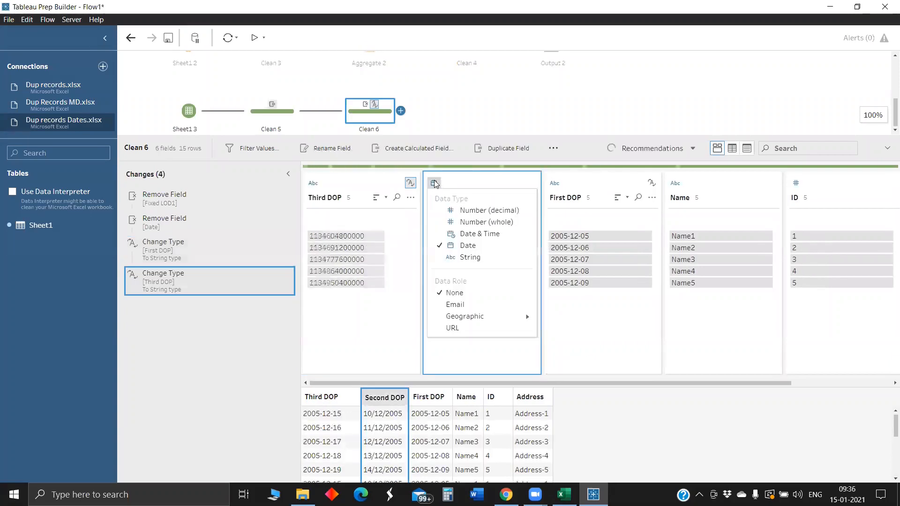
pyautogui.click(469, 257)
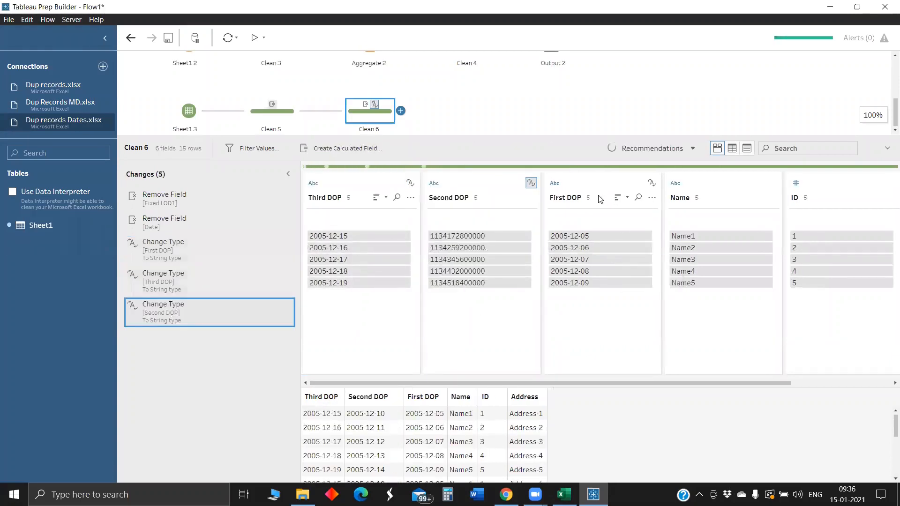
pyautogui.hscroll(3)
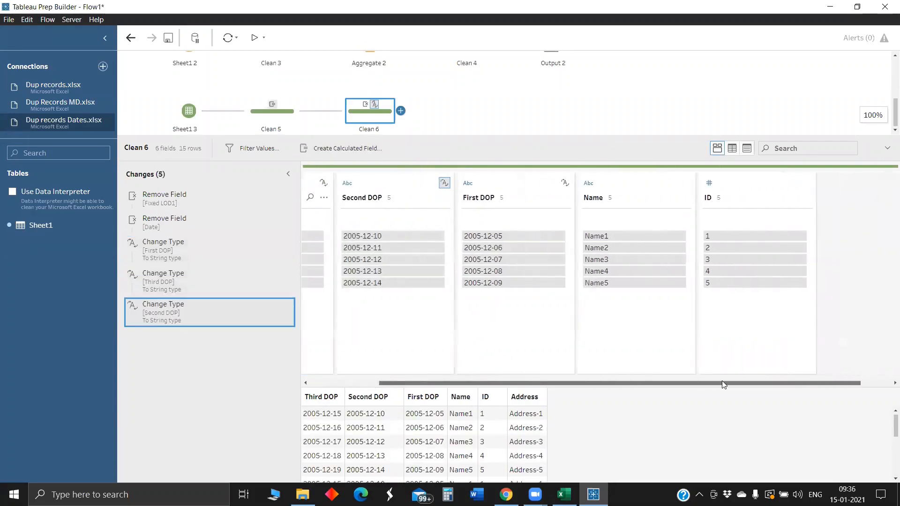
pyautogui.click(708, 183)
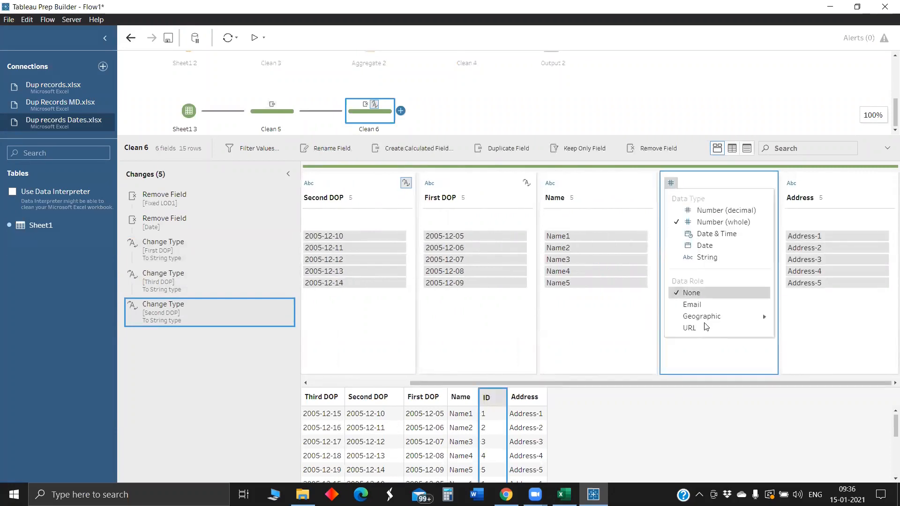
pyautogui.click(706, 257)
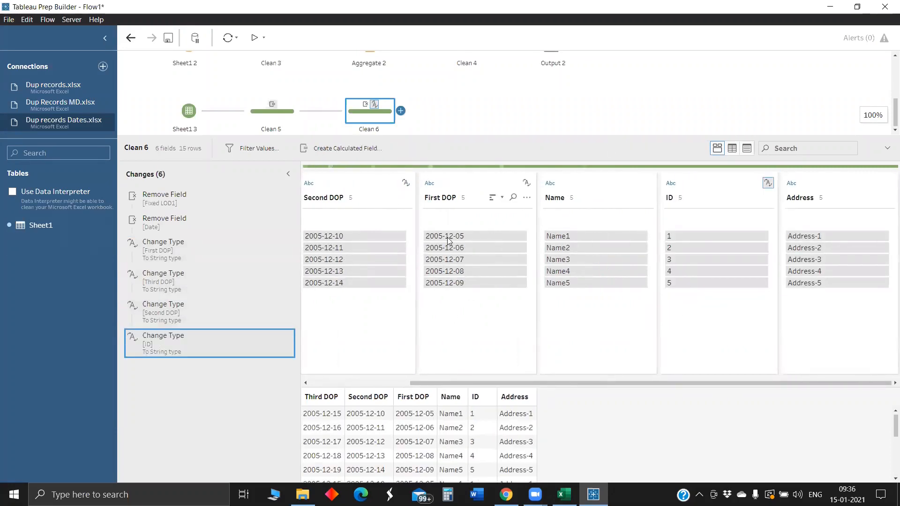
pyautogui.click(400, 111)
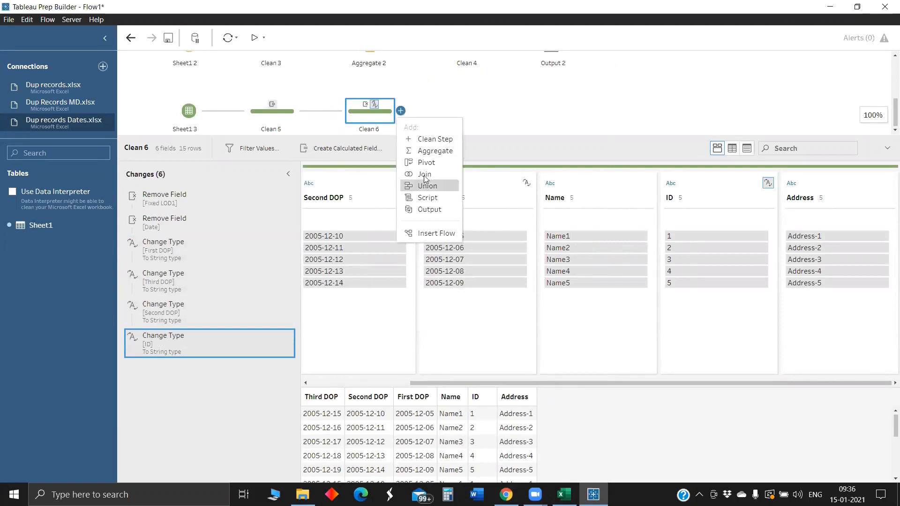
# Add Aggregate 3 after Clean 6 grouping by every field, then a Clean 7 step after it.
pyautogui.click(435, 151)
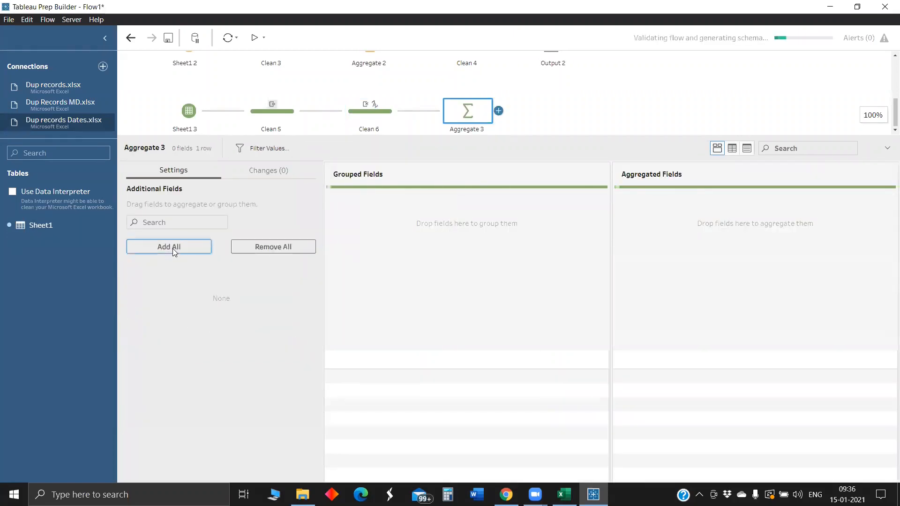
pyautogui.click(169, 246)
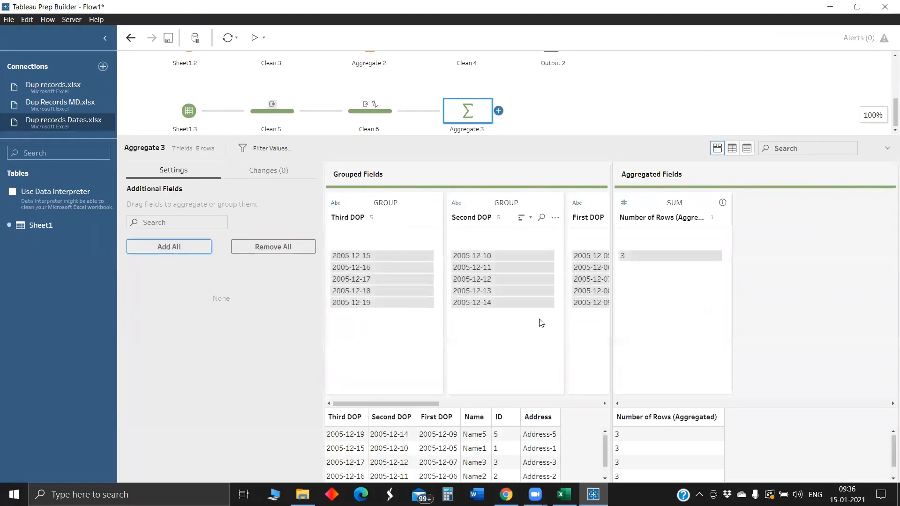
pyautogui.click(497, 111)
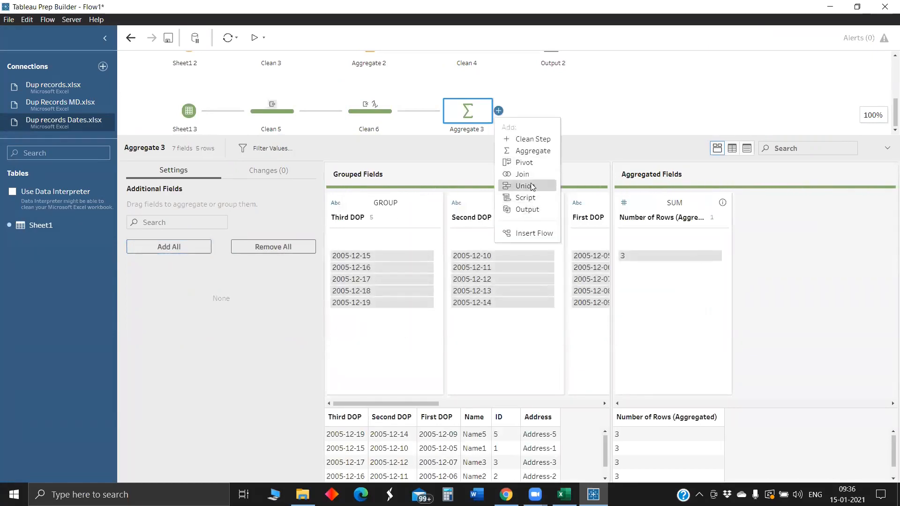
pyautogui.click(532, 138)
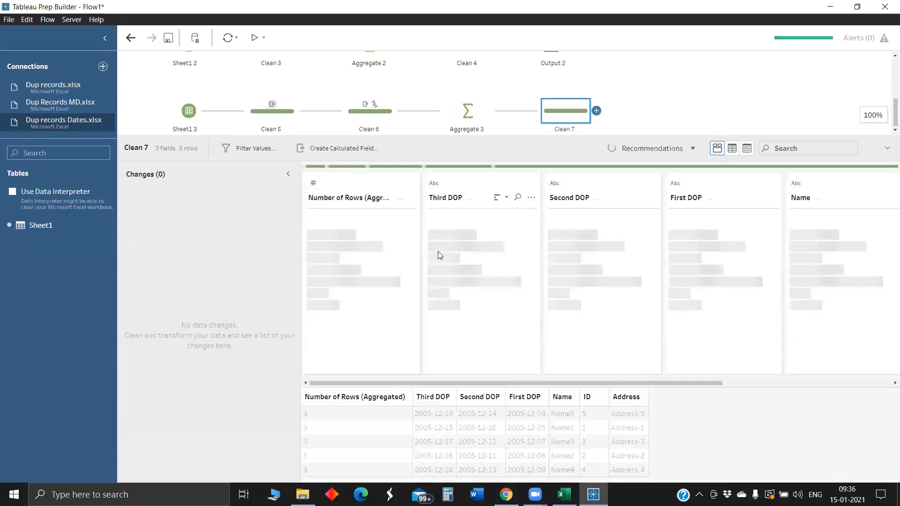
# Remove Number of Rows (Aggregated) in Clean 7 and add Output 3 after it.
pyautogui.click(410, 198)
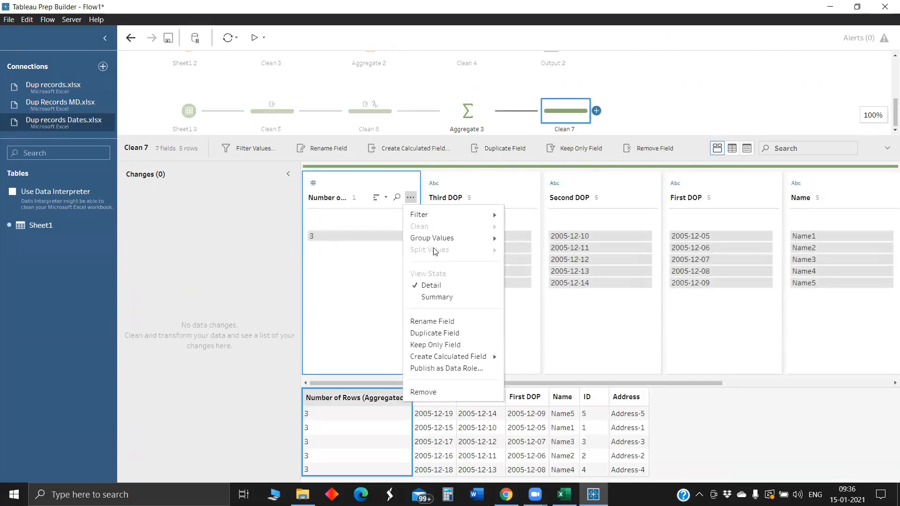
pyautogui.moveTo(453, 356)
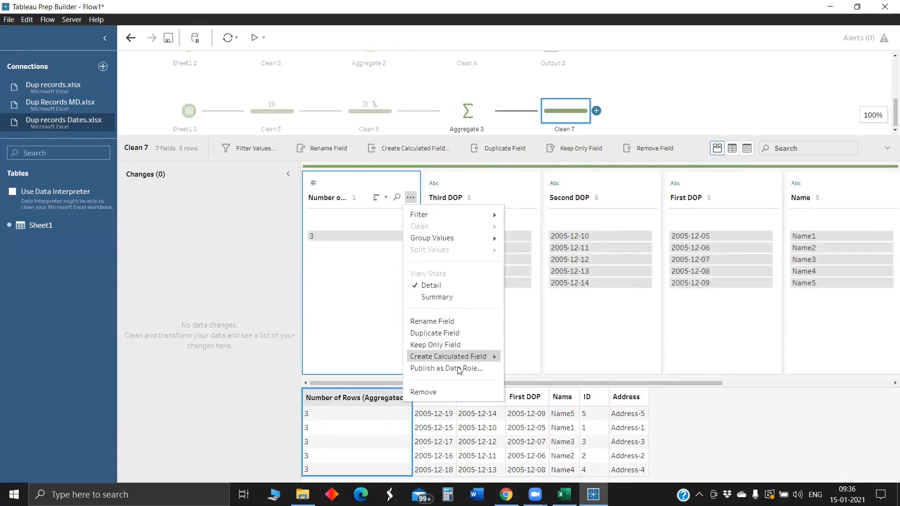
pyautogui.click(424, 392)
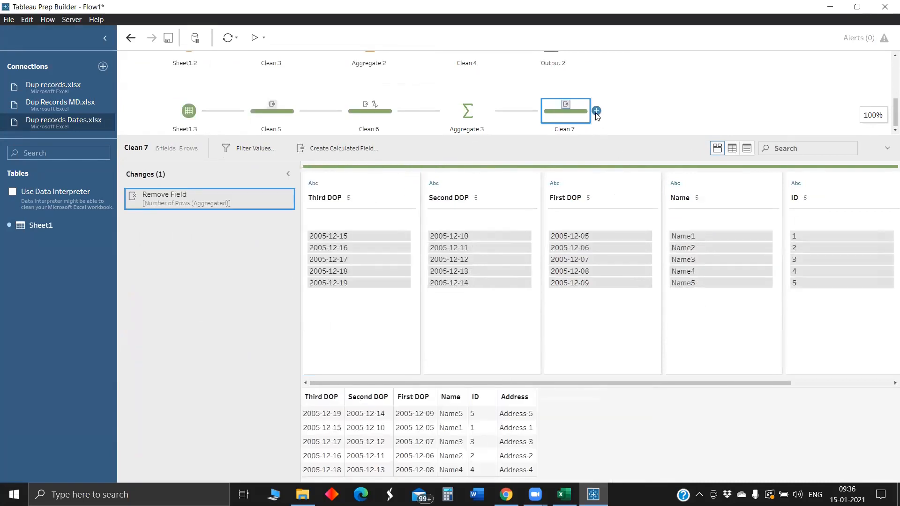
pyautogui.click(596, 111)
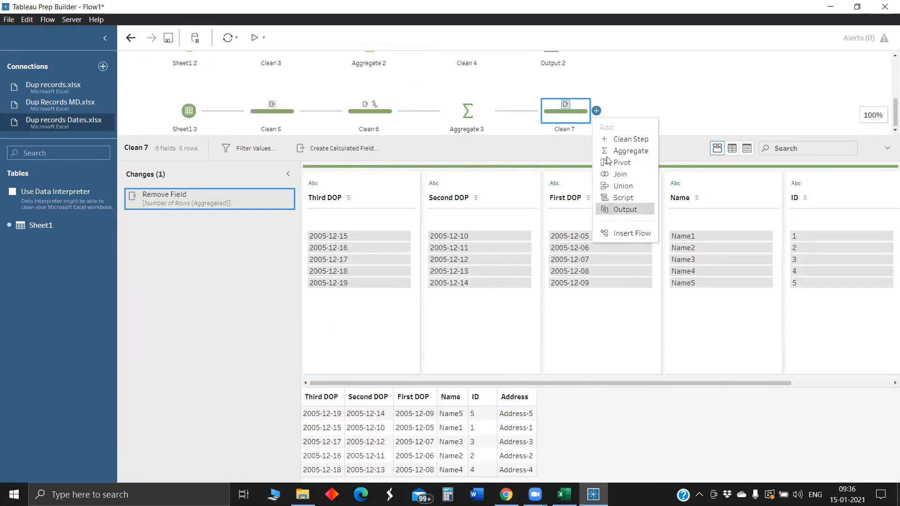
pyautogui.click(625, 209)
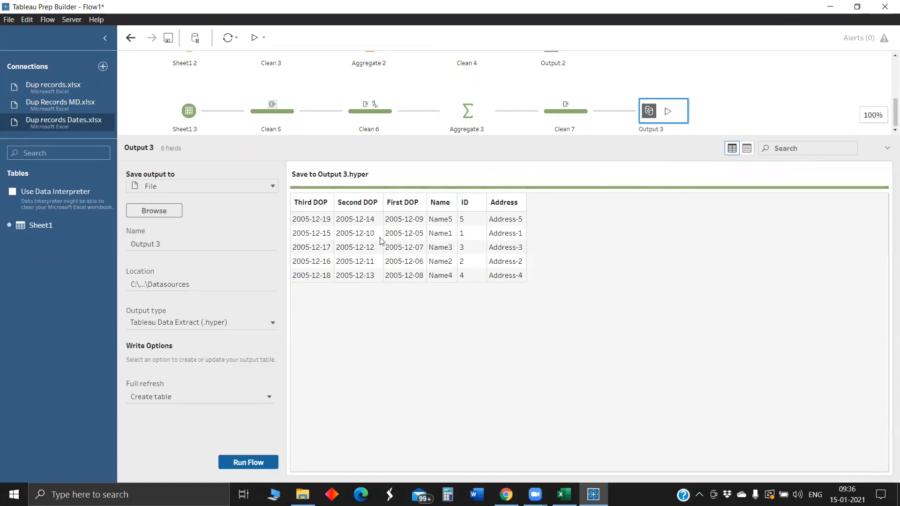
pyautogui.moveTo(412, 229)
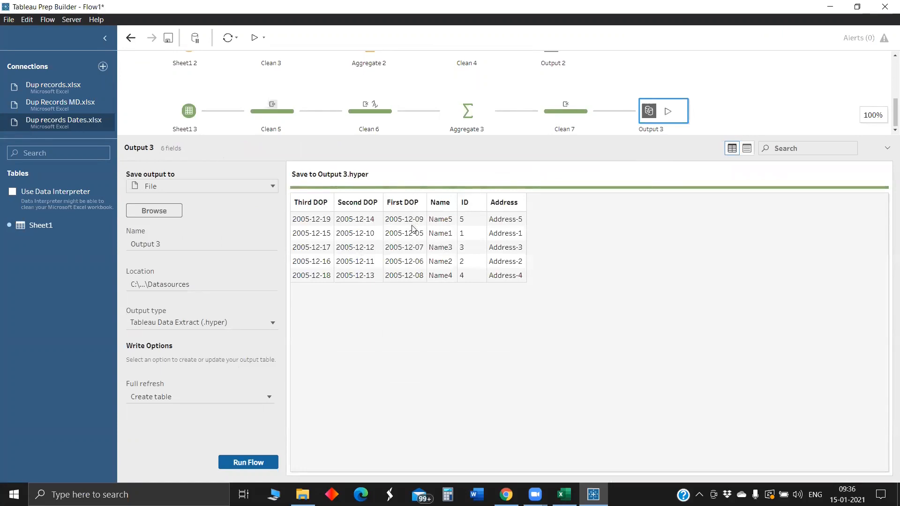
pyautogui.moveTo(462, 279)
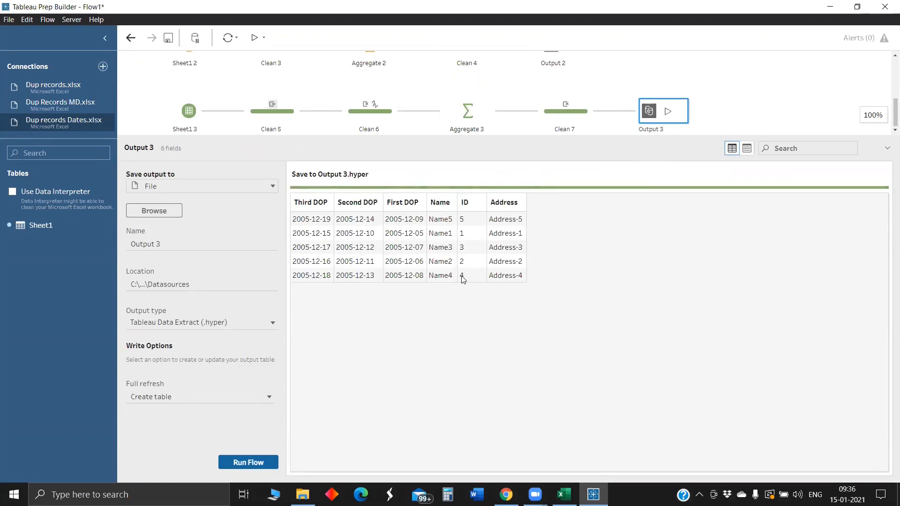
pyautogui.moveTo(582, 201)
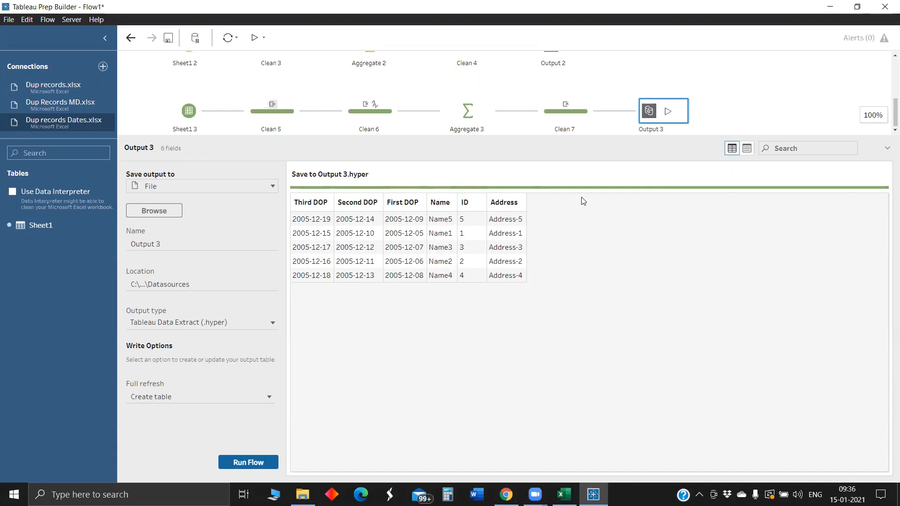
pyautogui.moveTo(488, 243)
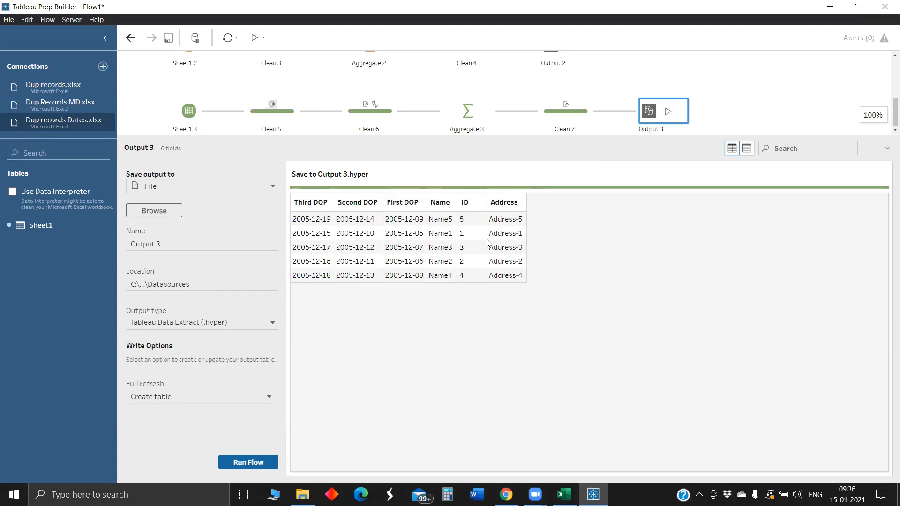
pyautogui.moveTo(471, 188)
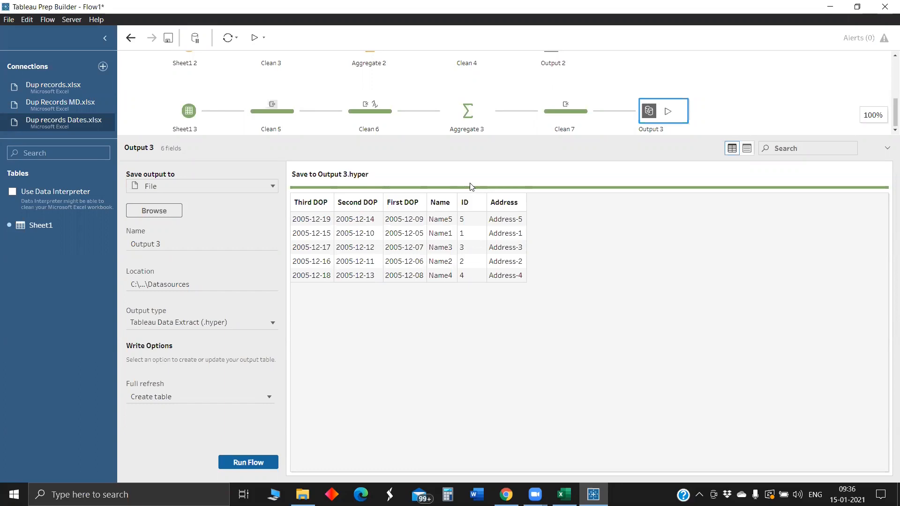
pyautogui.moveTo(479, 171)
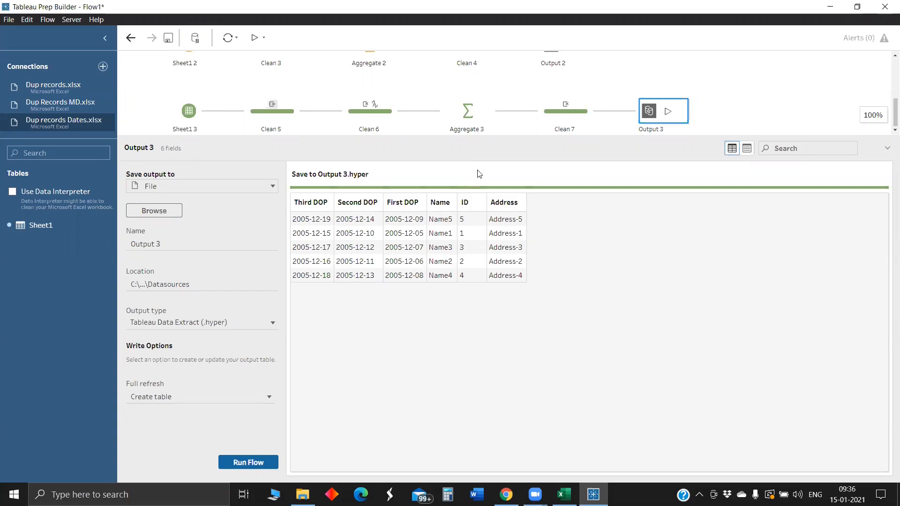
pyautogui.moveTo(676, 149)
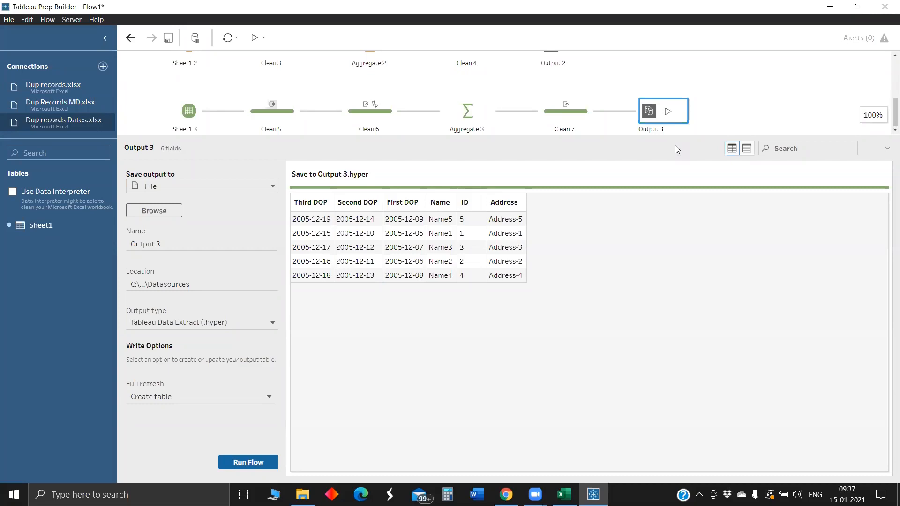
pyautogui.moveTo(742, 15)
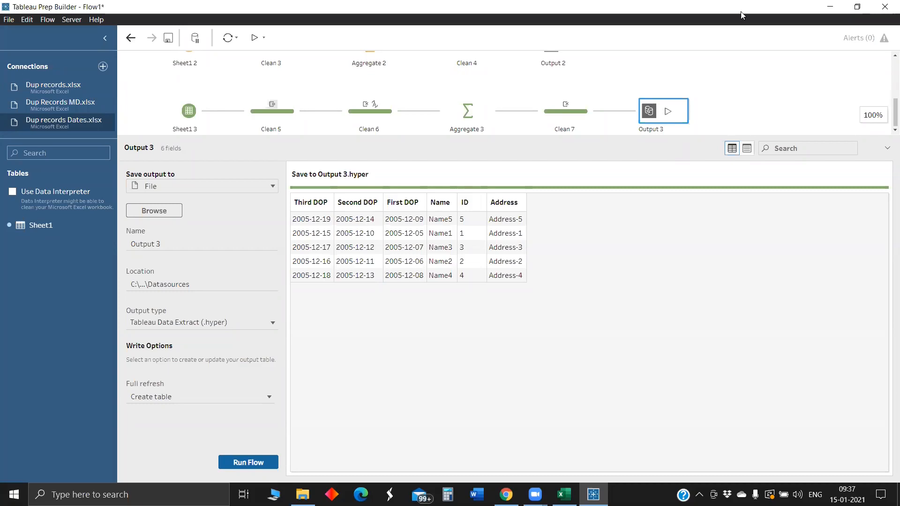
pyautogui.moveTo(584, 37)
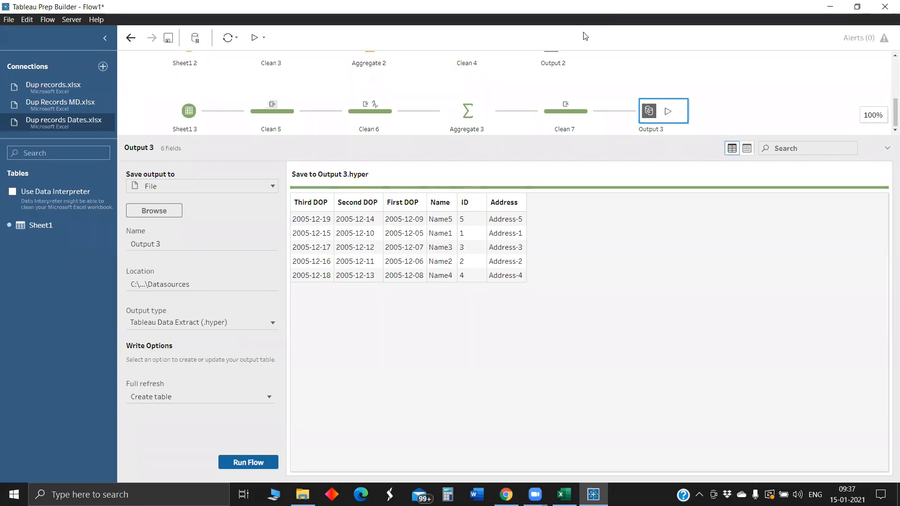
pyautogui.moveTo(496, 30)
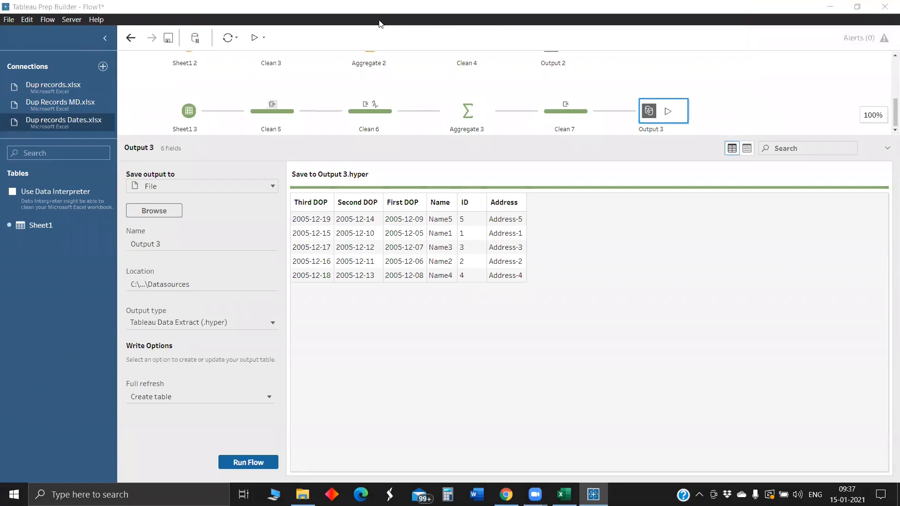
pyautogui.moveTo(504, 158)
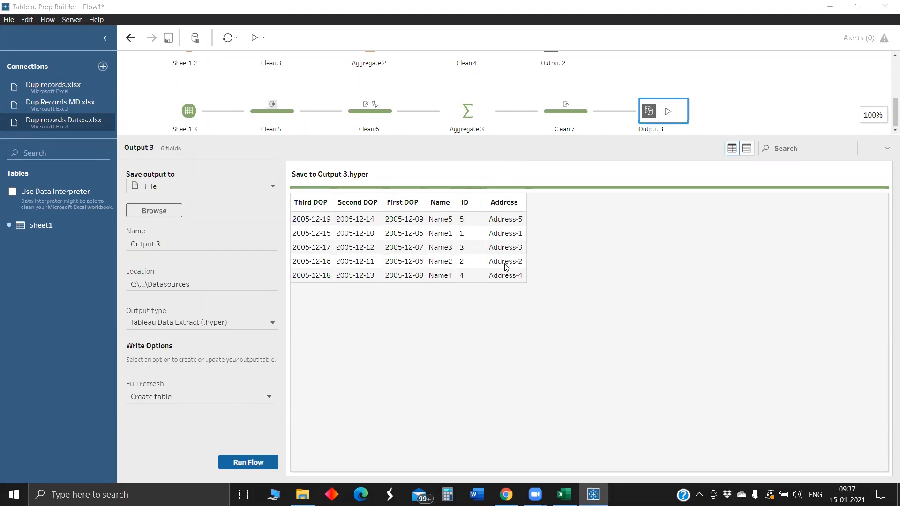
pyautogui.moveTo(478, 230)
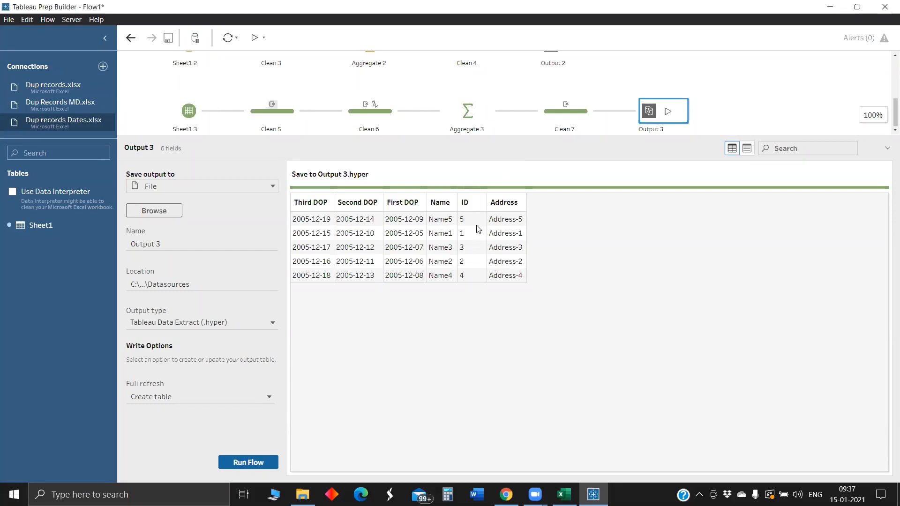
pyautogui.moveTo(475, 260)
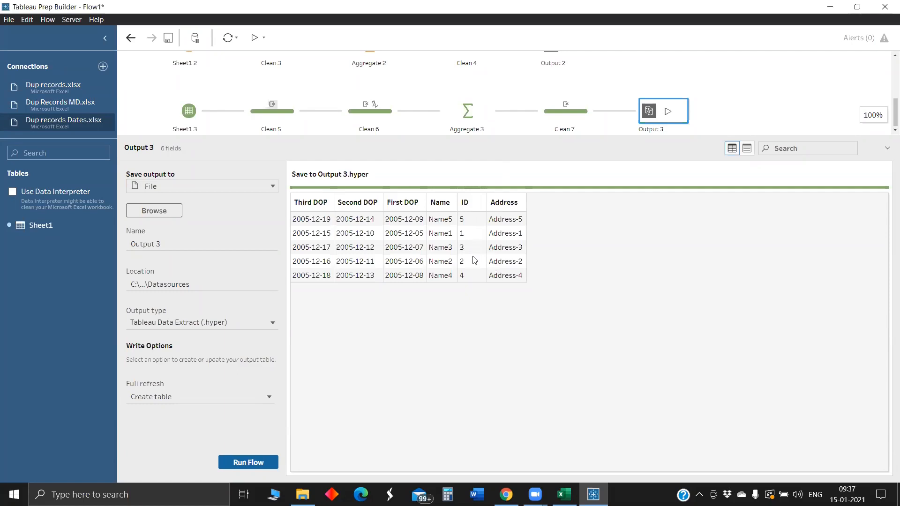
pyautogui.moveTo(430, 212)
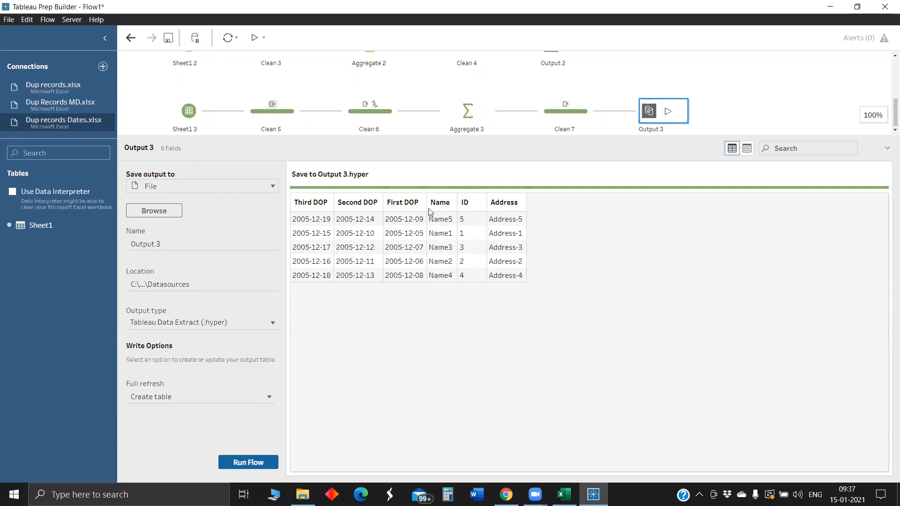
pyautogui.moveTo(566, 110)
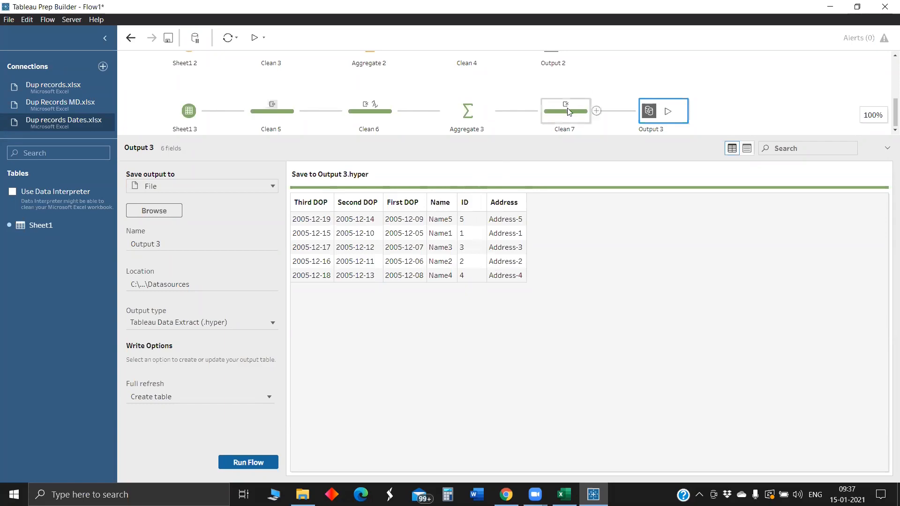
pyautogui.click(564, 111)
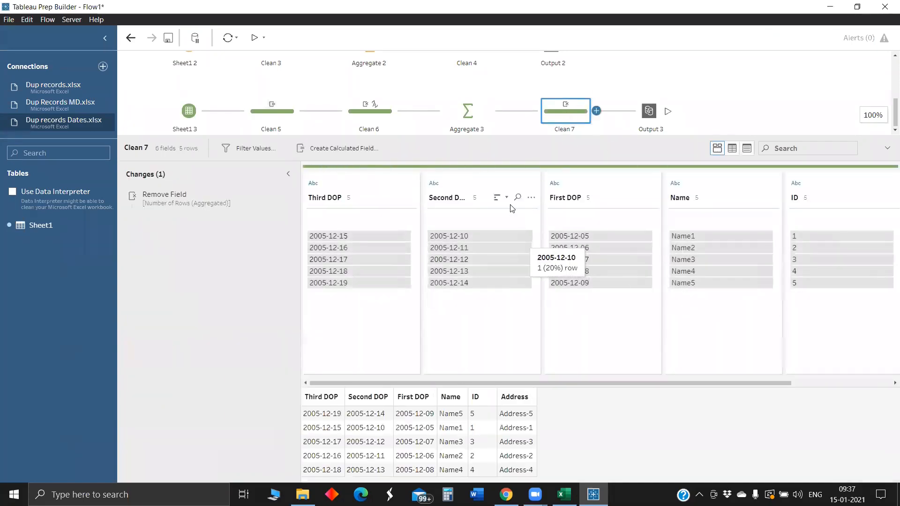
pyautogui.moveTo(726, 203)
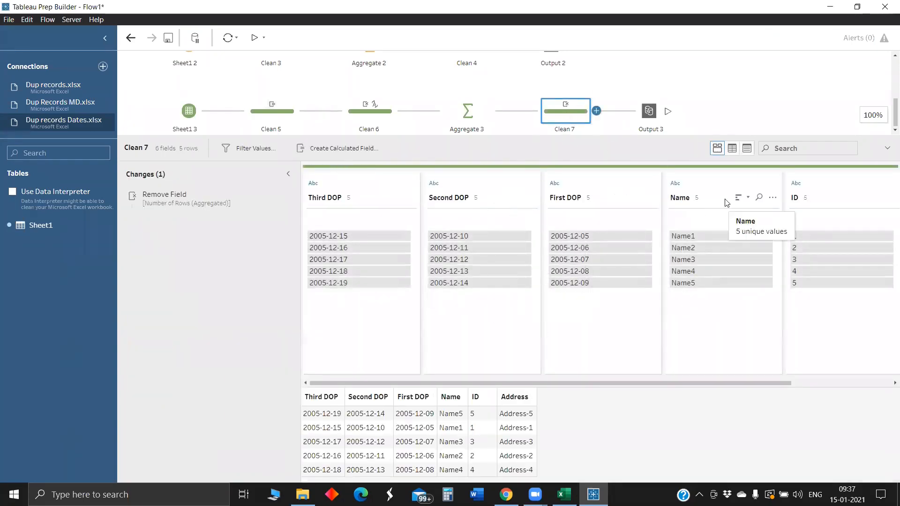
pyautogui.click(739, 198)
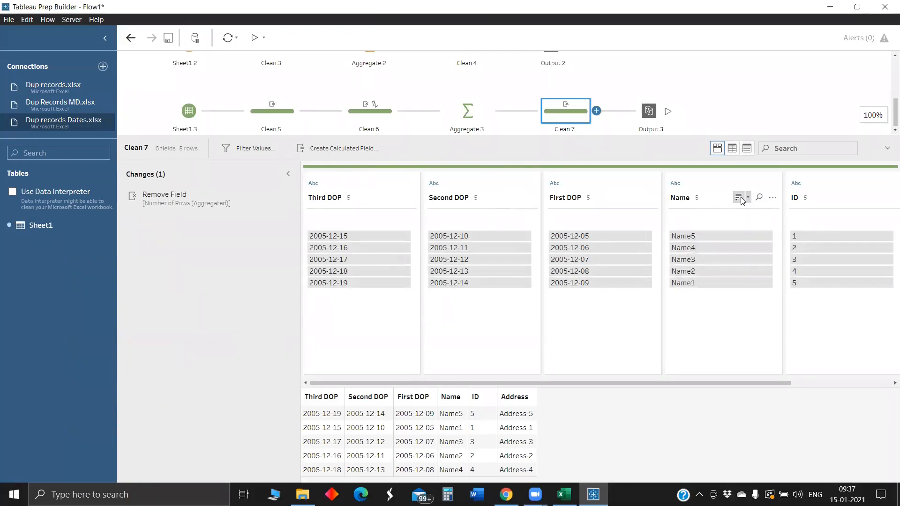
pyautogui.click(648, 110)
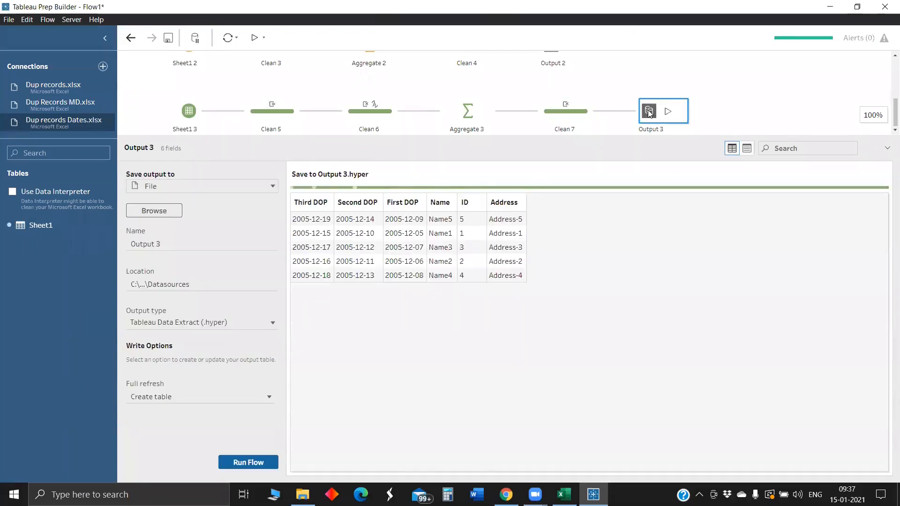
pyautogui.moveTo(564, 111)
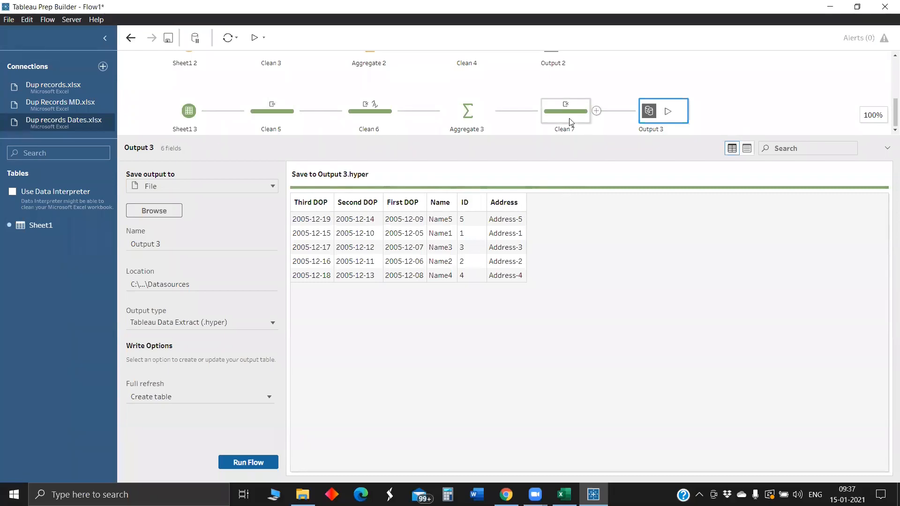
pyautogui.click(564, 111)
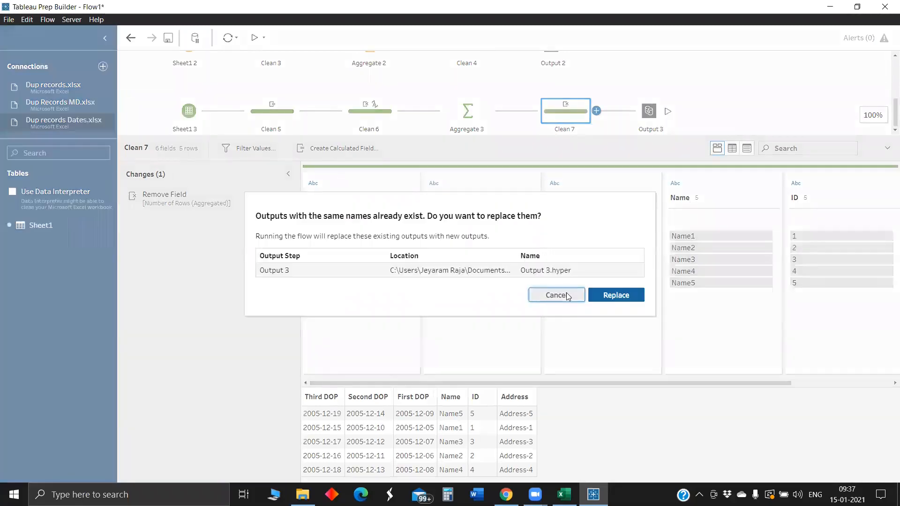
pyautogui.click(555, 295)
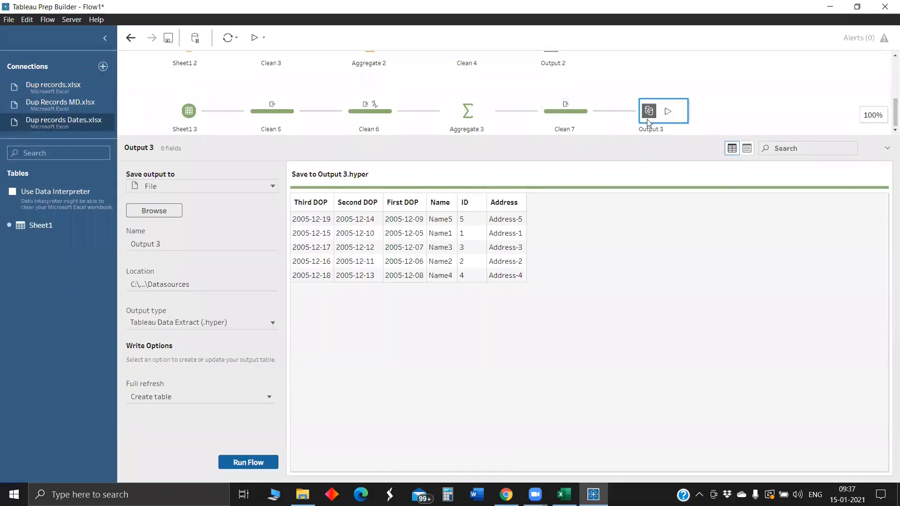